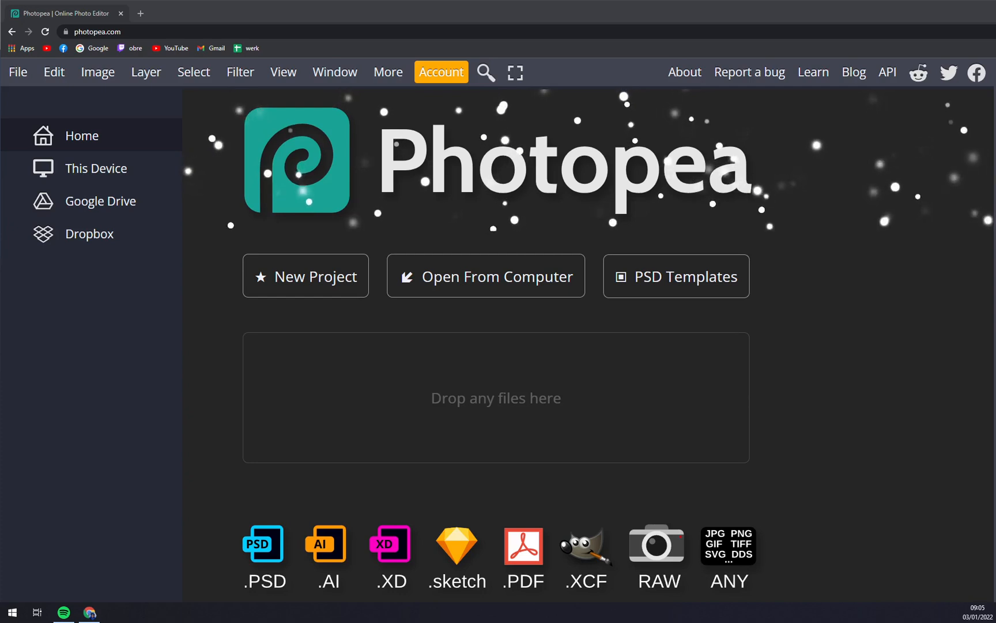
pyautogui.moveTo(174, 180)
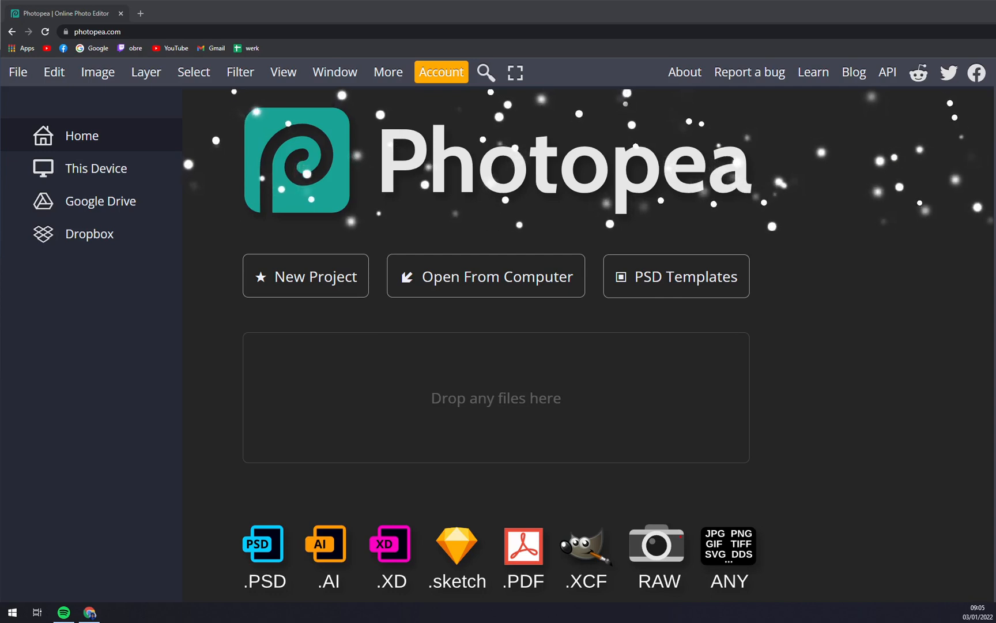
pyautogui.moveTo(281, 150)
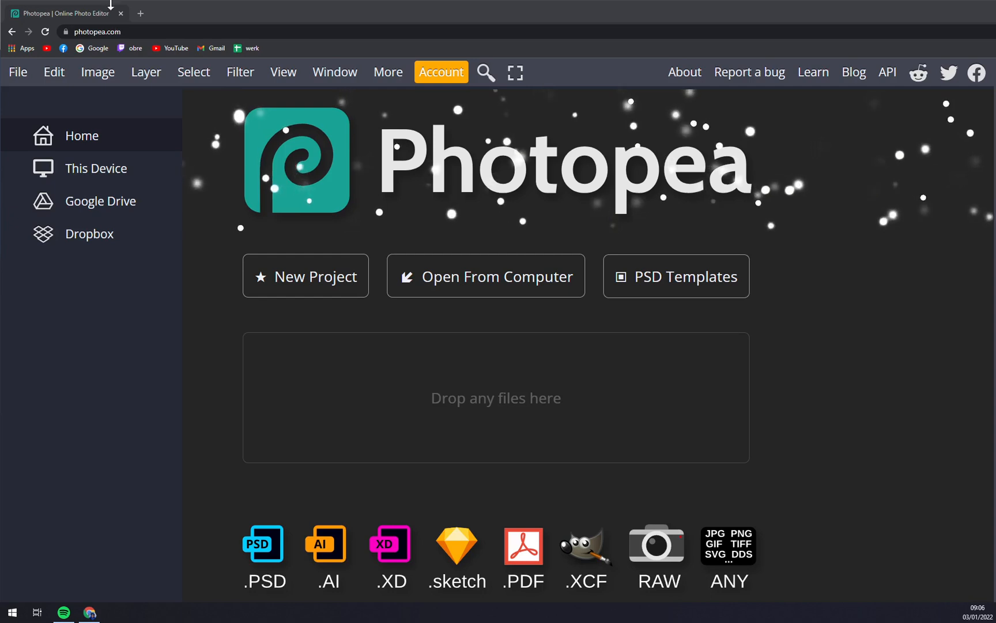
pyautogui.moveTo(165, 319)
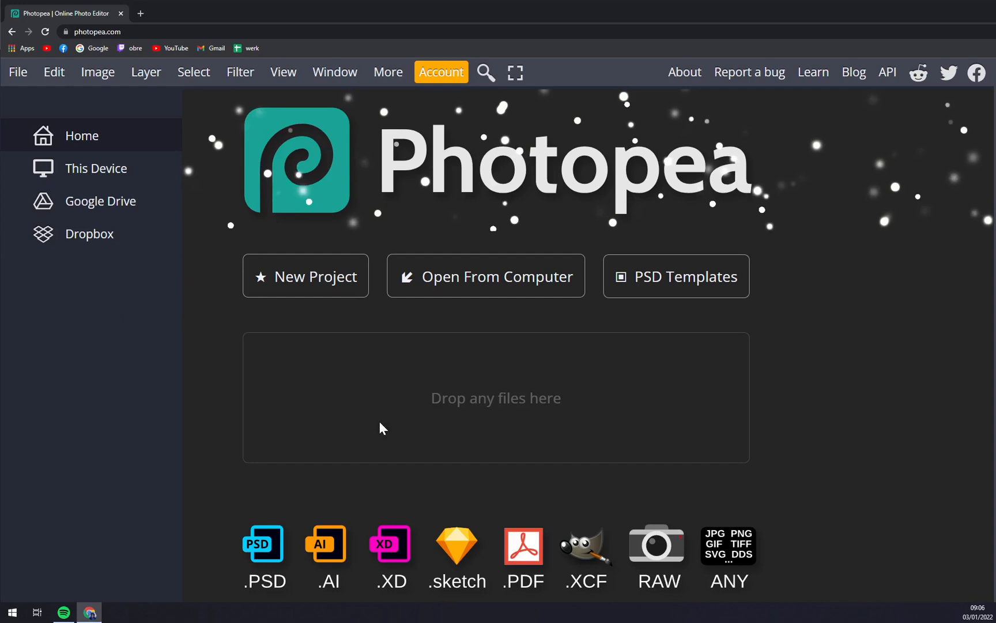
pyautogui.moveTo(539, 399)
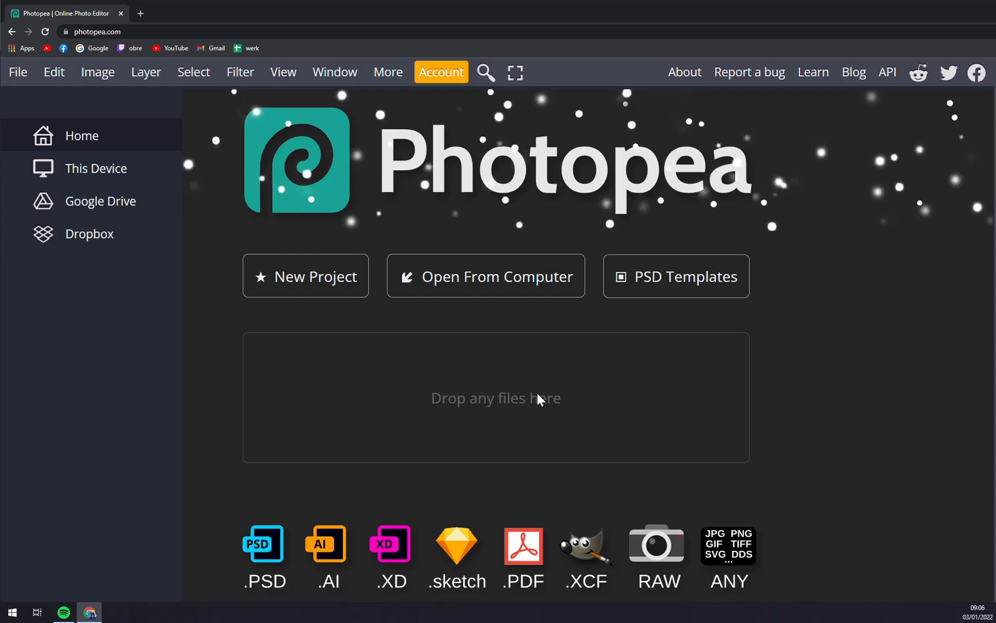
pyautogui.moveTo(411, 392)
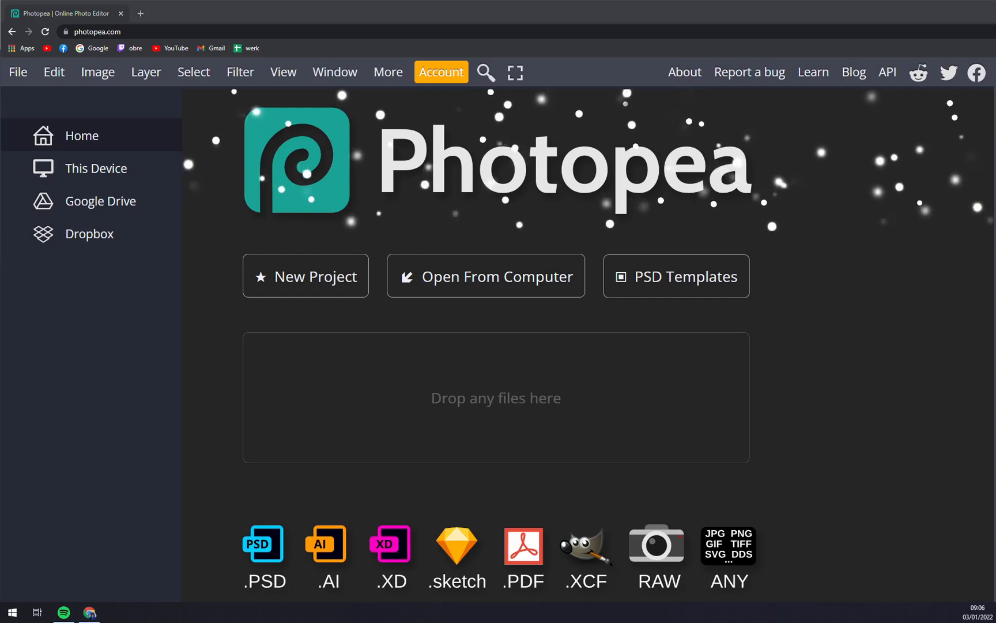
pyautogui.moveTo(66, 106)
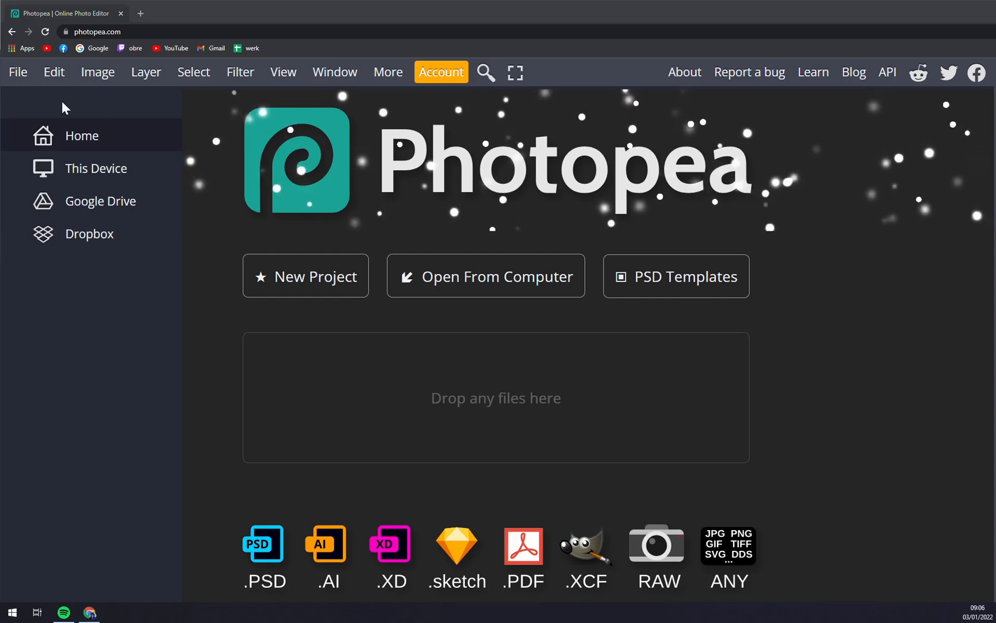
# Open the lake pier photo from the Desktop via File > Open.
pyautogui.click(17, 71)
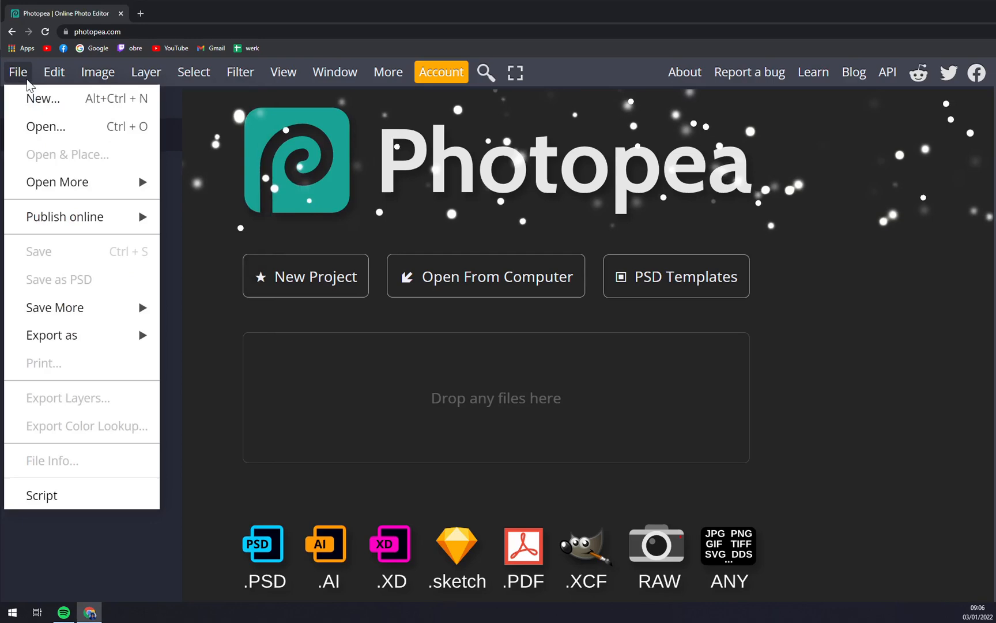
pyautogui.moveTo(58, 127)
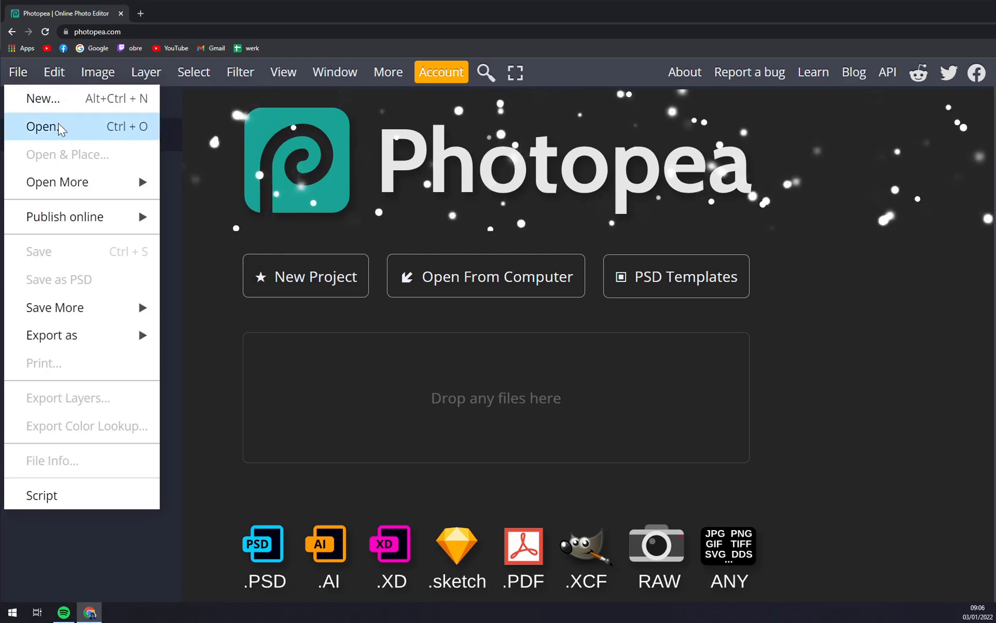
pyautogui.click(39, 127)
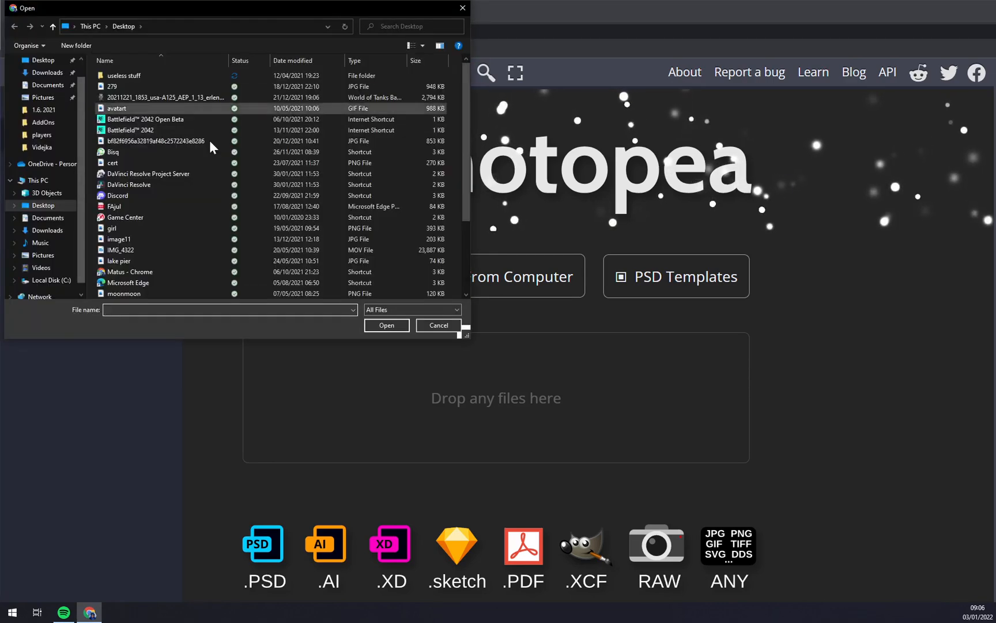
pyautogui.scroll(-3)
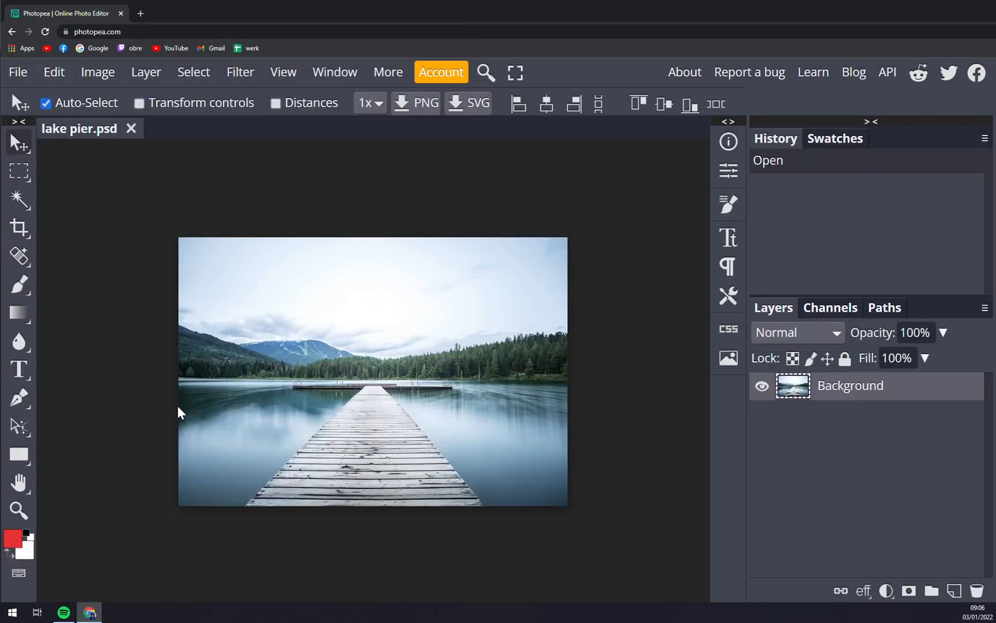
# Start a new project and name it TUTORIAL.
pyautogui.click(18, 71)
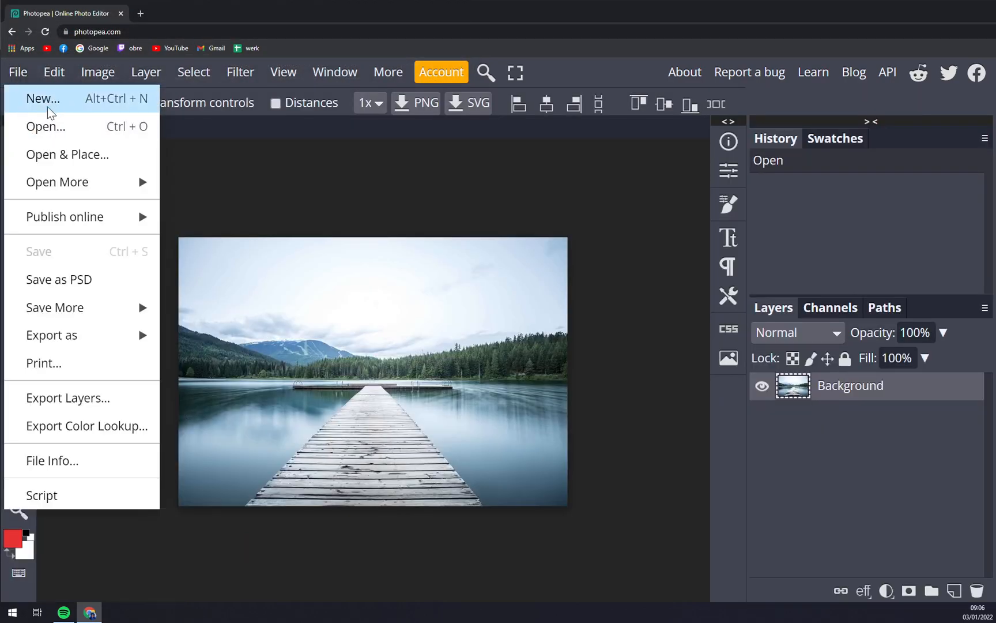
pyautogui.click(40, 99)
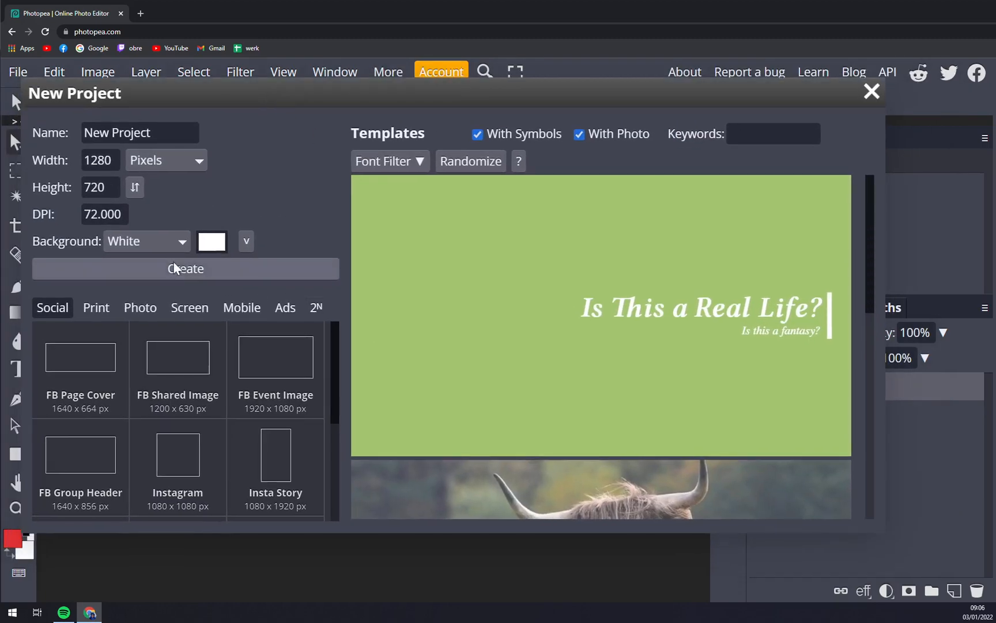
pyautogui.moveTo(195, 180)
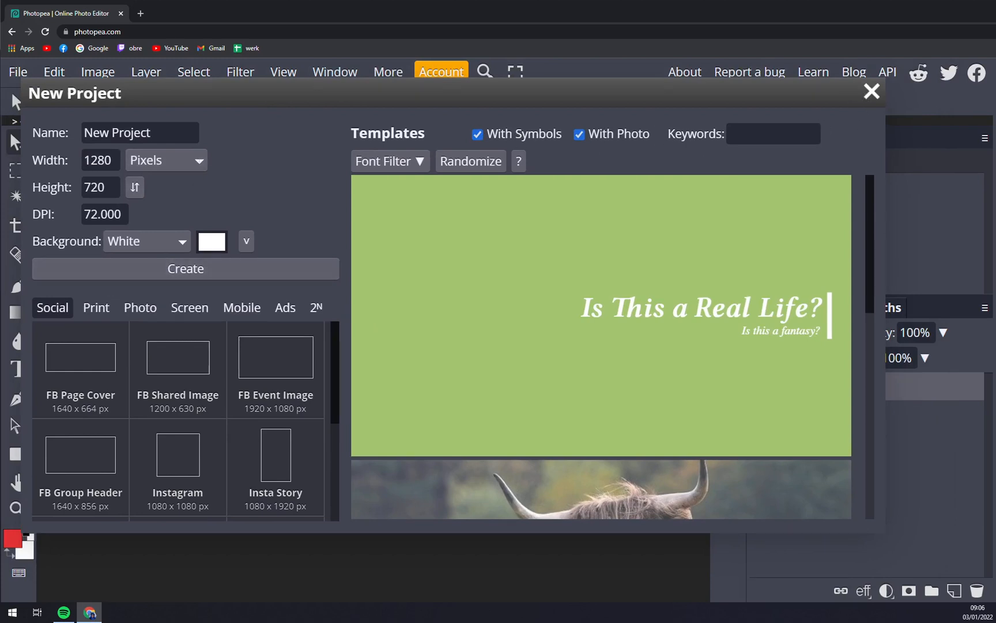
pyautogui.tripleClick(140, 132)
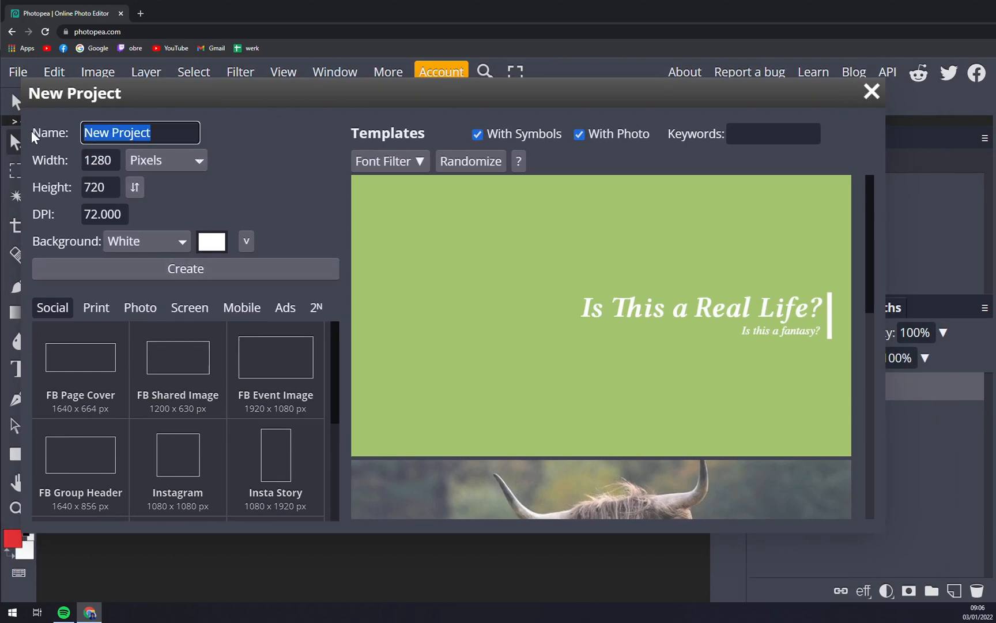
pyautogui.write('TUTORIAL')
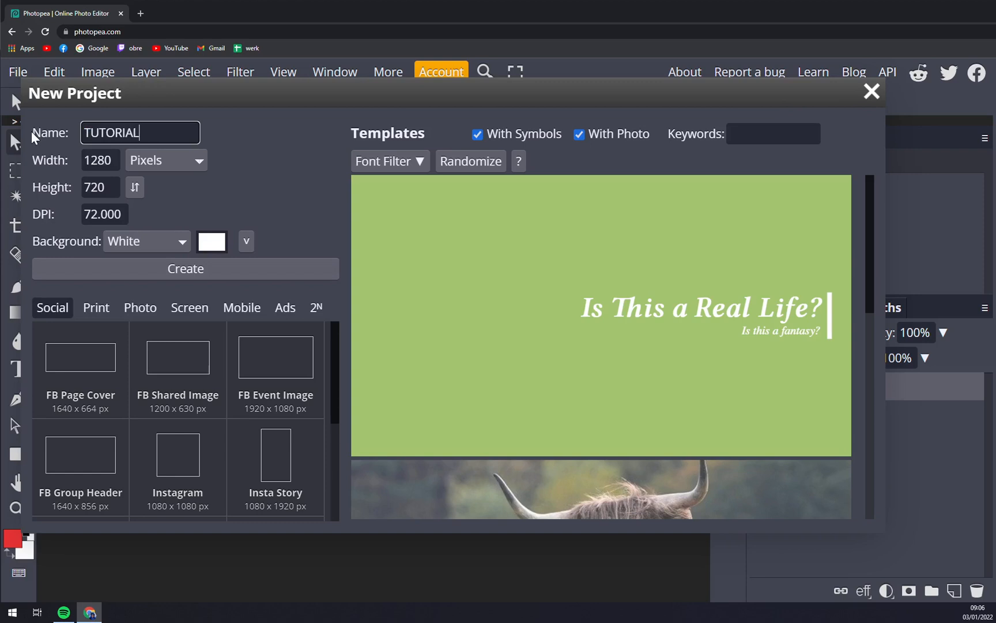
# Review the width units (keeping pixels) and the background fill choices (keeping white).
pyautogui.click(99, 160)
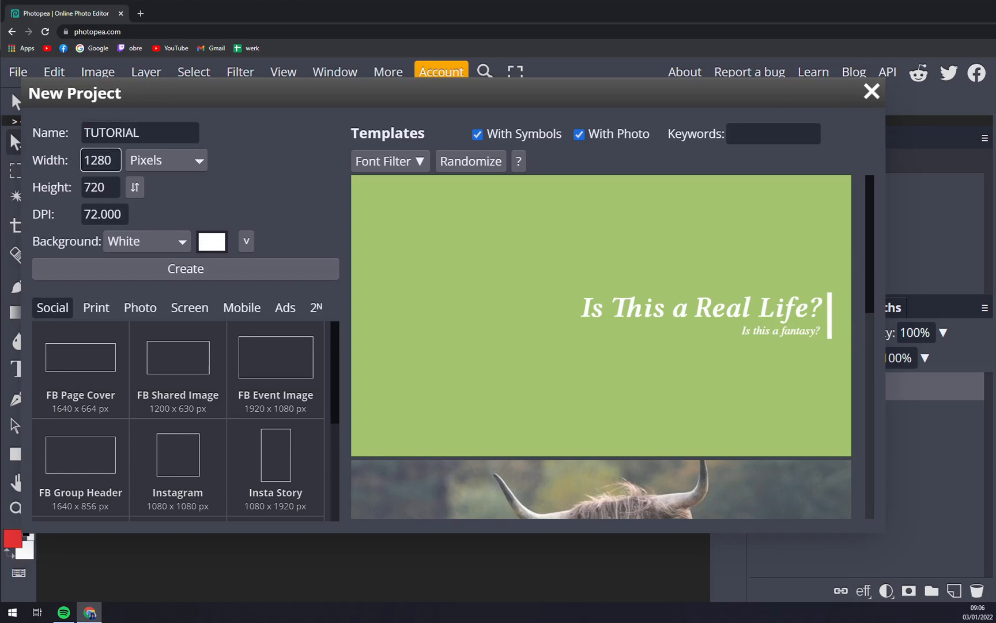
pyautogui.click(166, 161)
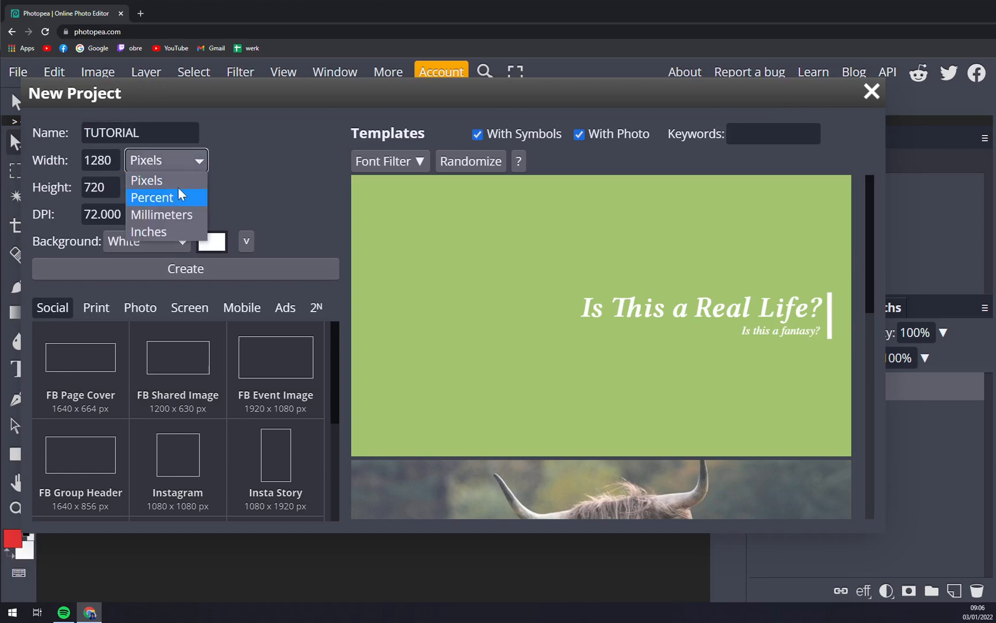
pyautogui.moveTo(147, 232)
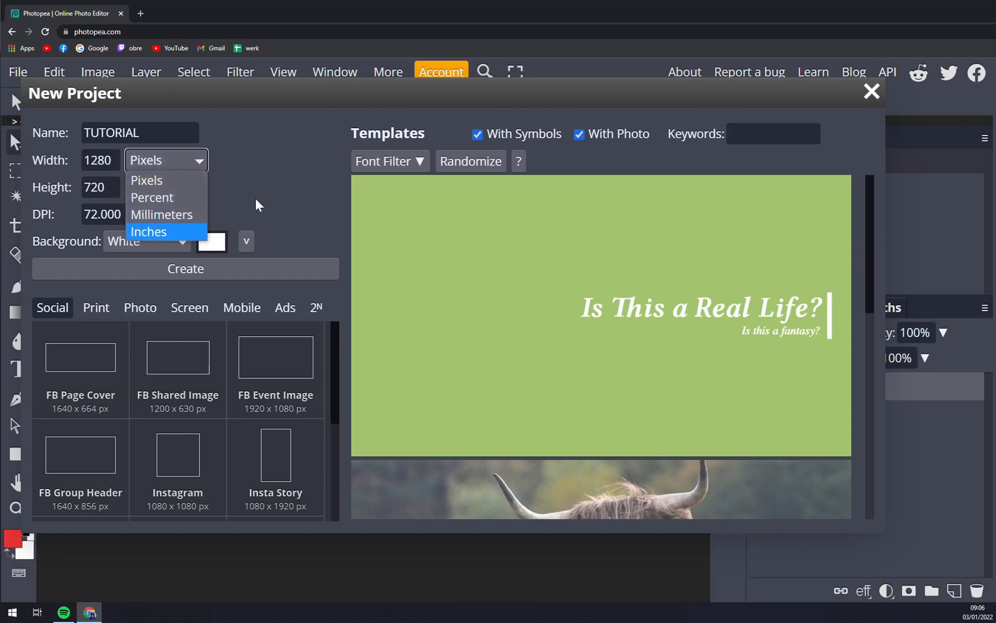
pyautogui.click(147, 180)
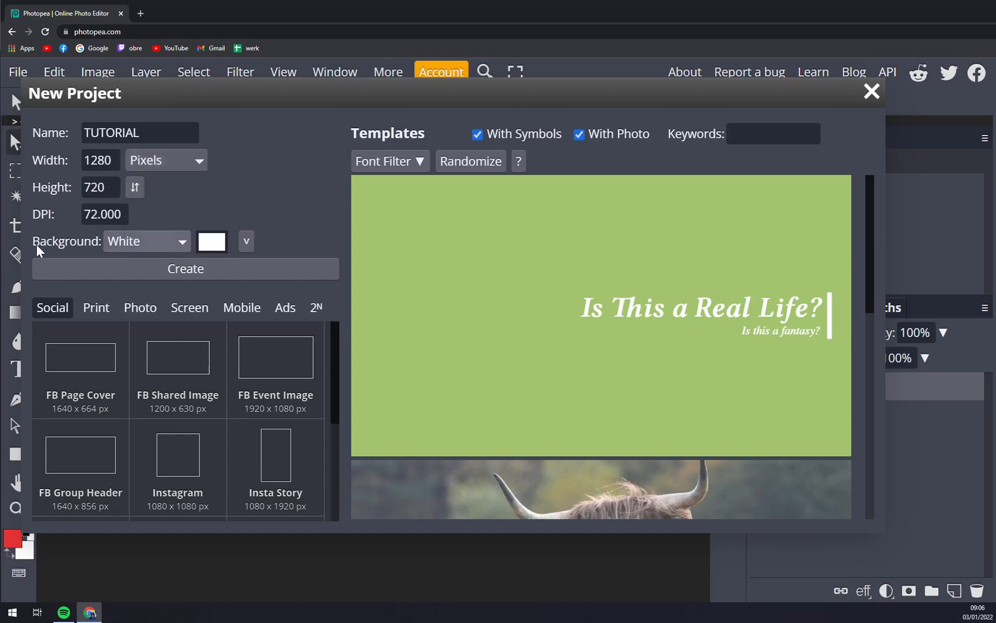
pyautogui.click(146, 241)
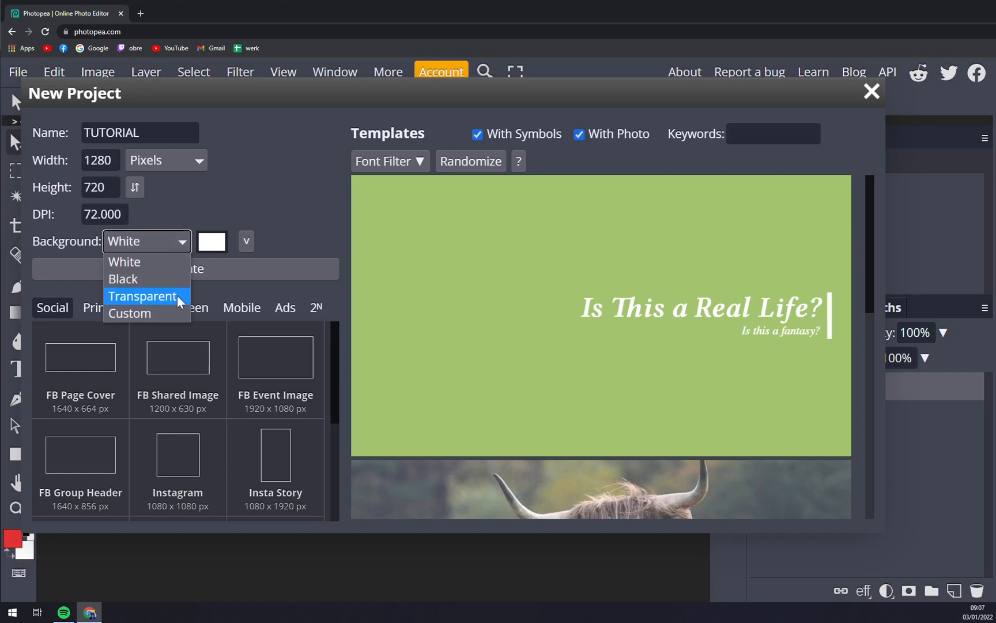
pyautogui.moveTo(130, 314)
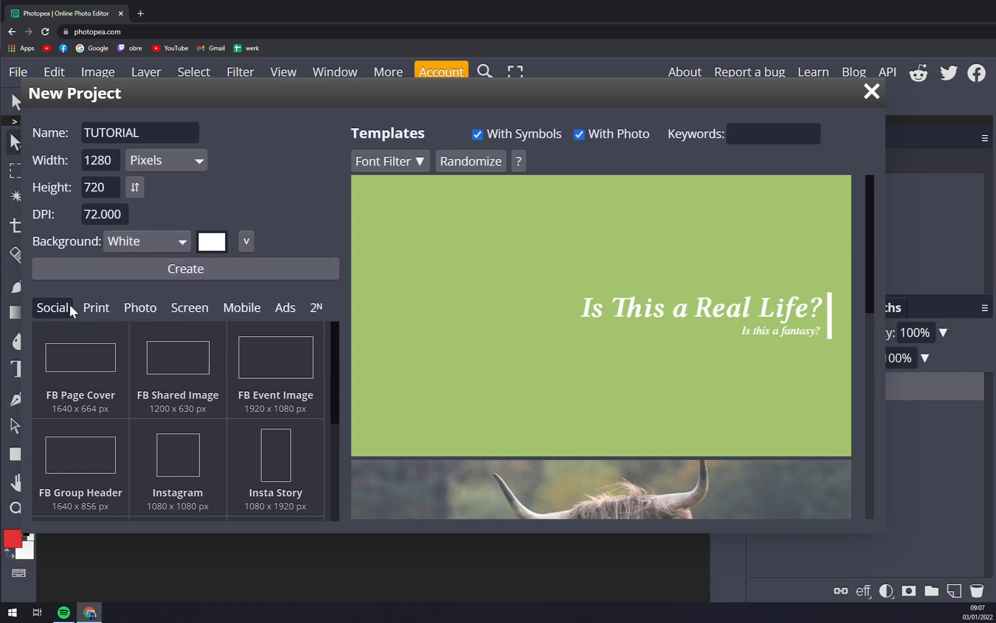
pyautogui.scroll(-3)
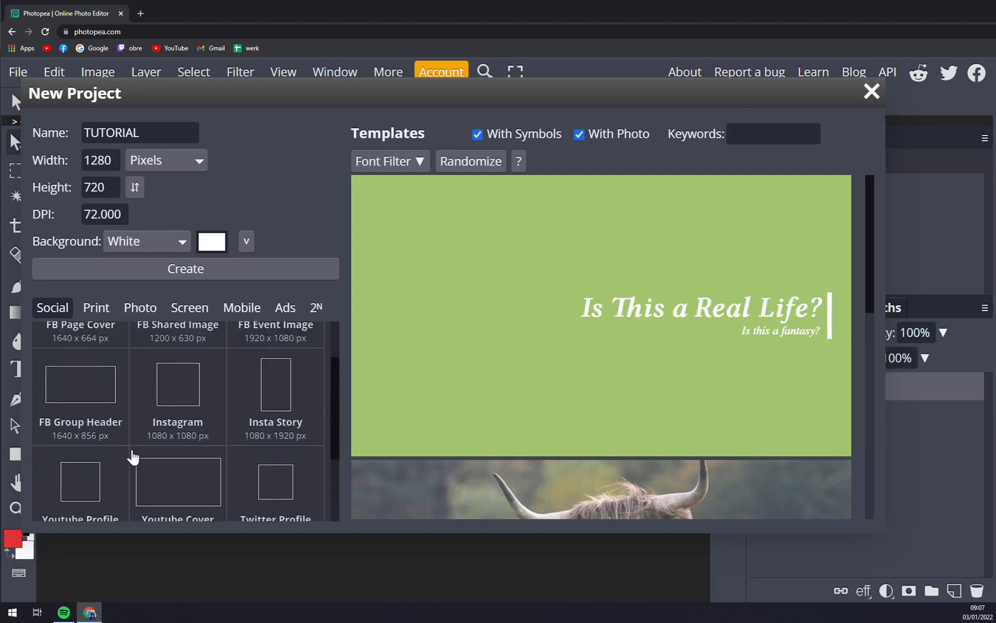
# Browse the Print, Social and Ads size preset tabs, ending on Social.
pyautogui.click(97, 307)
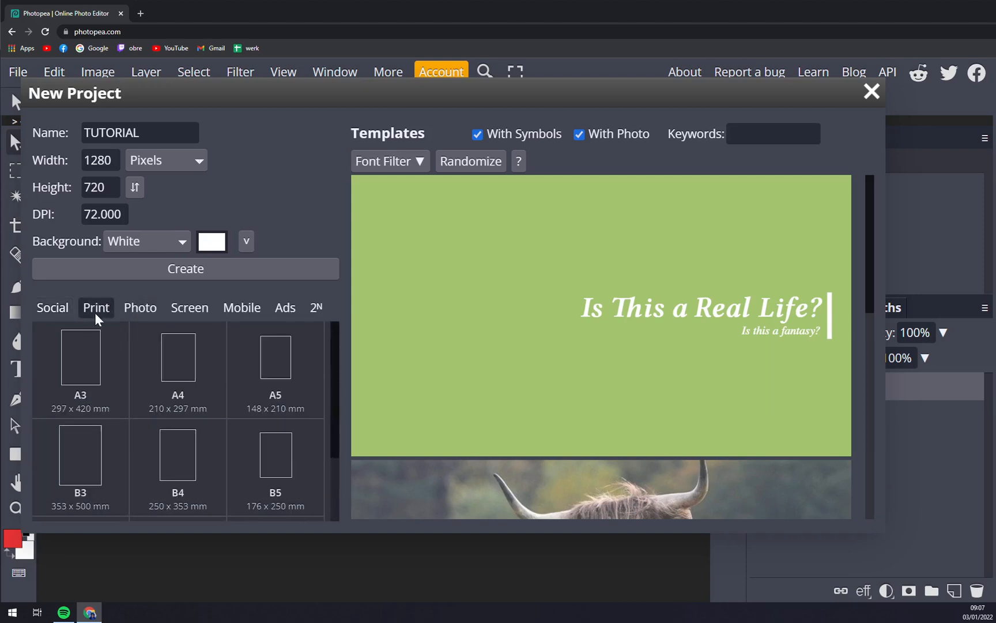
pyautogui.click(52, 308)
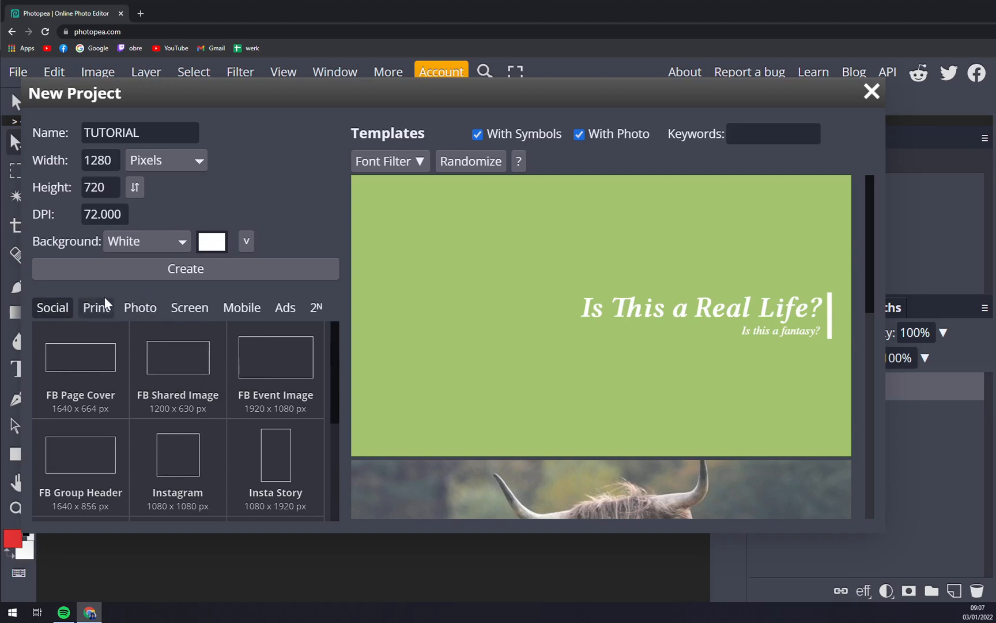
pyautogui.click(96, 308)
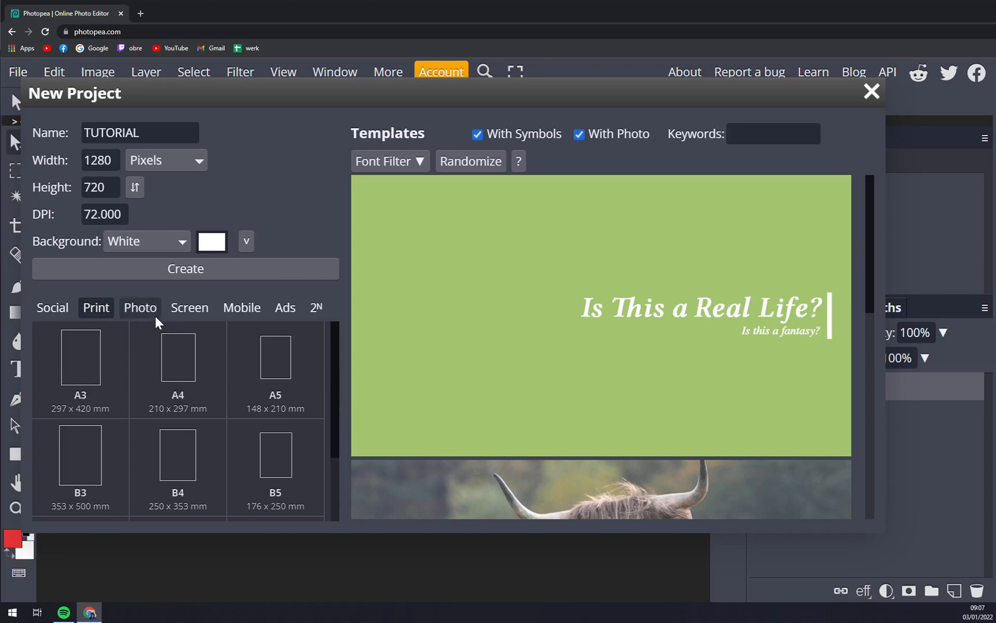
pyautogui.click(242, 308)
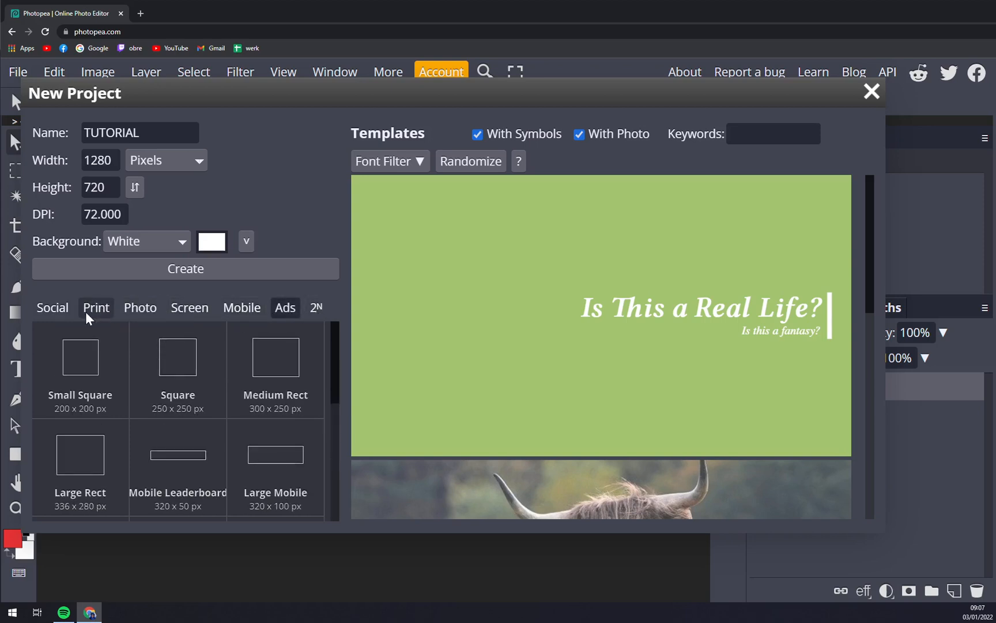
pyautogui.click(53, 308)
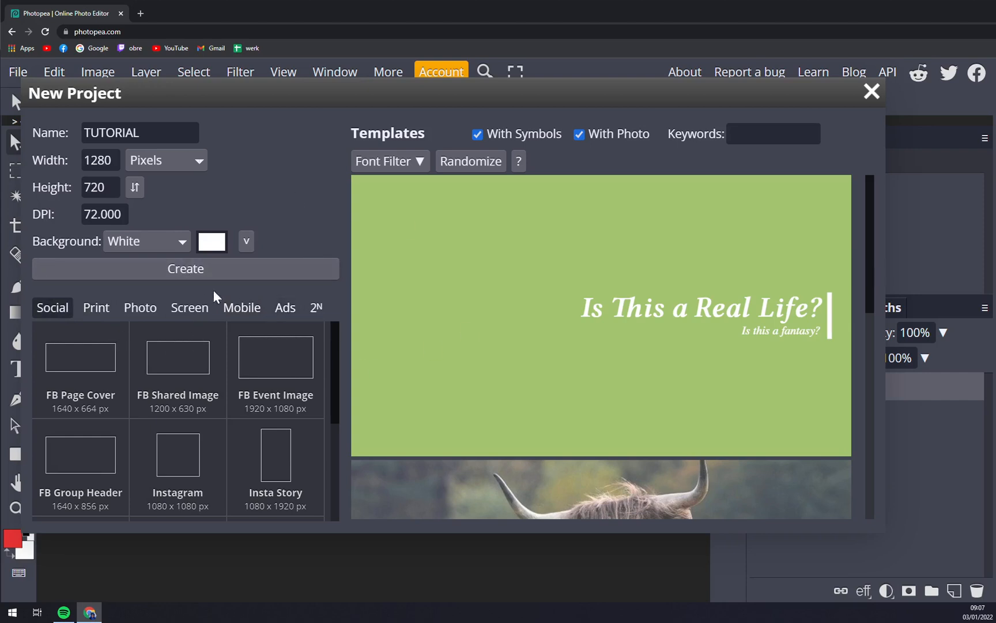
pyautogui.click(185, 269)
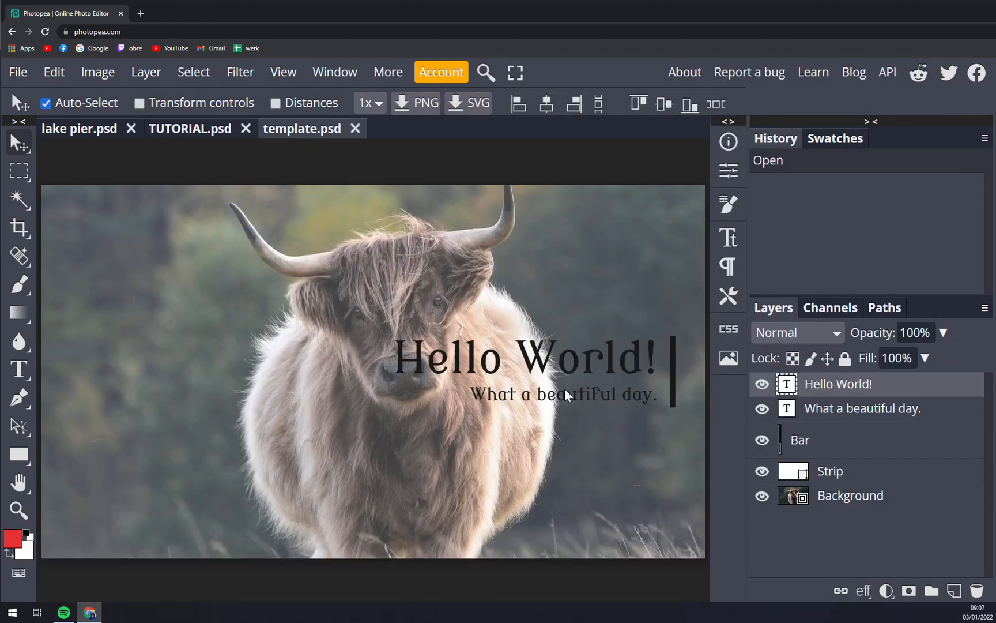
pyautogui.click(355, 128)
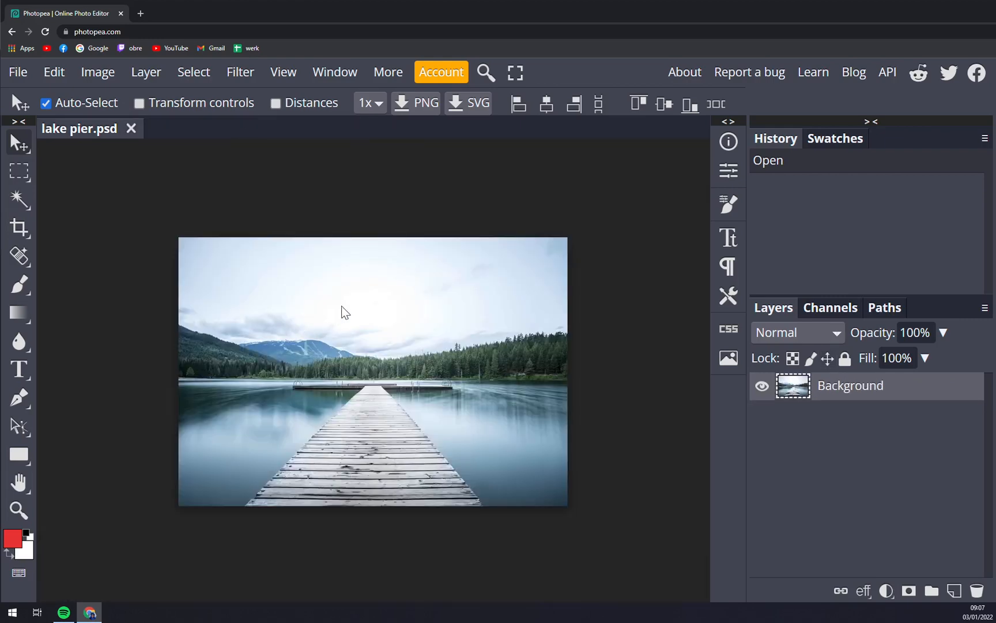
pyautogui.moveTo(65, 431)
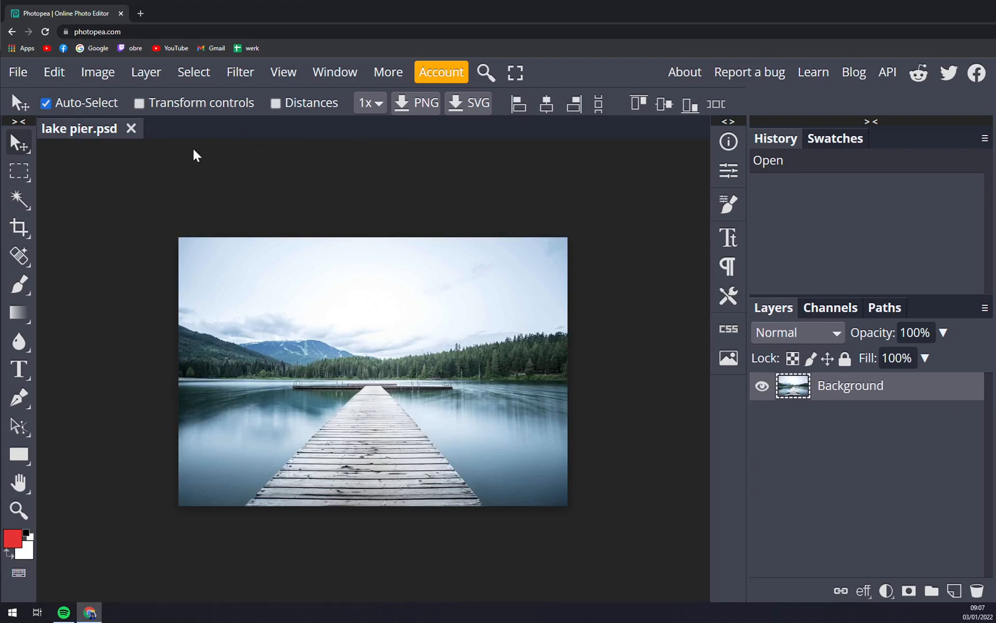
pyautogui.click(53, 72)
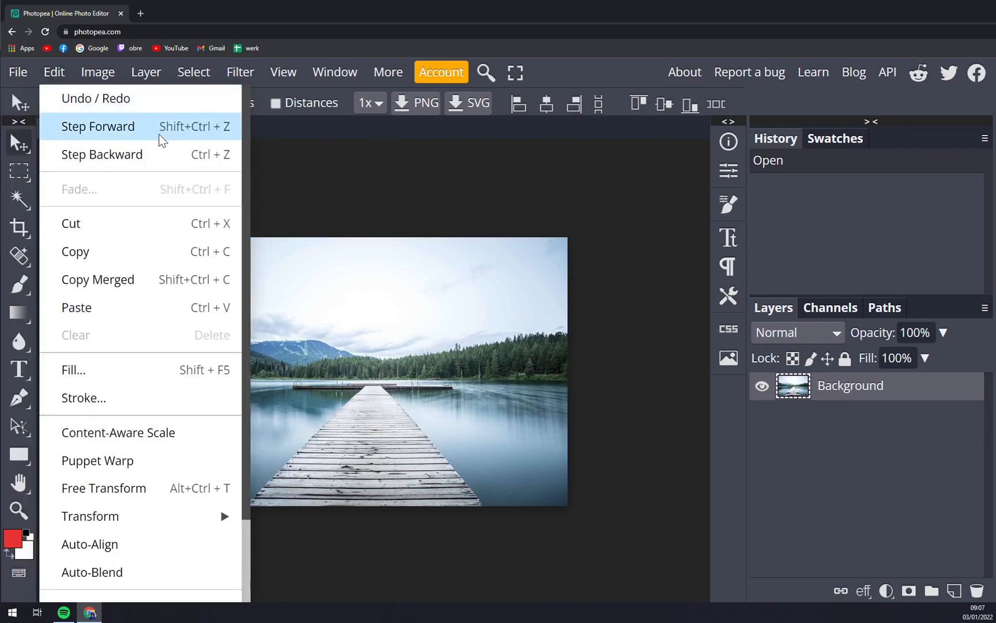
pyautogui.moveTo(113, 143)
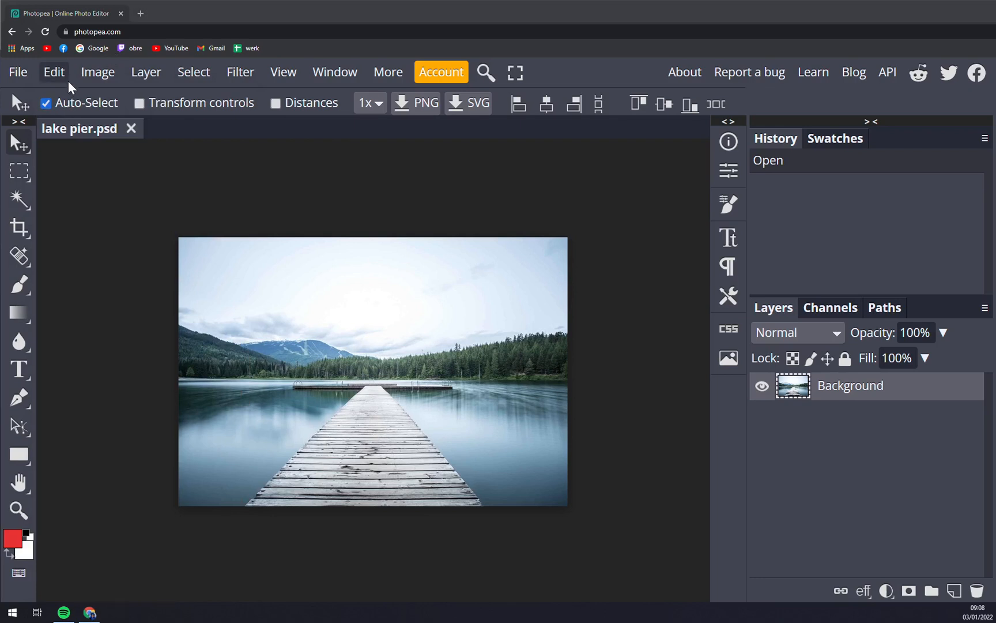
pyautogui.click(53, 72)
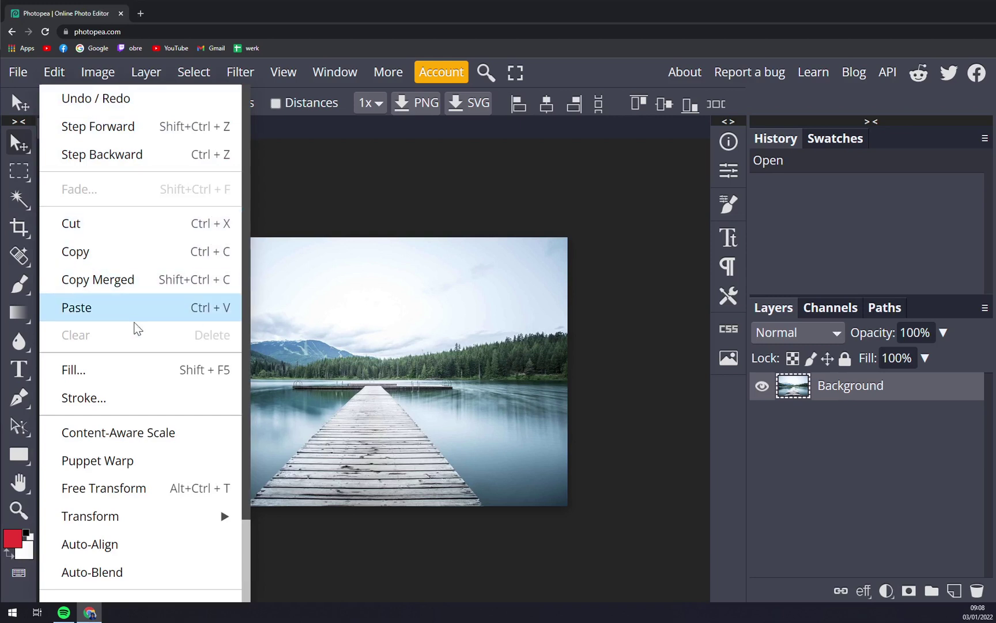
pyautogui.scroll(-3)
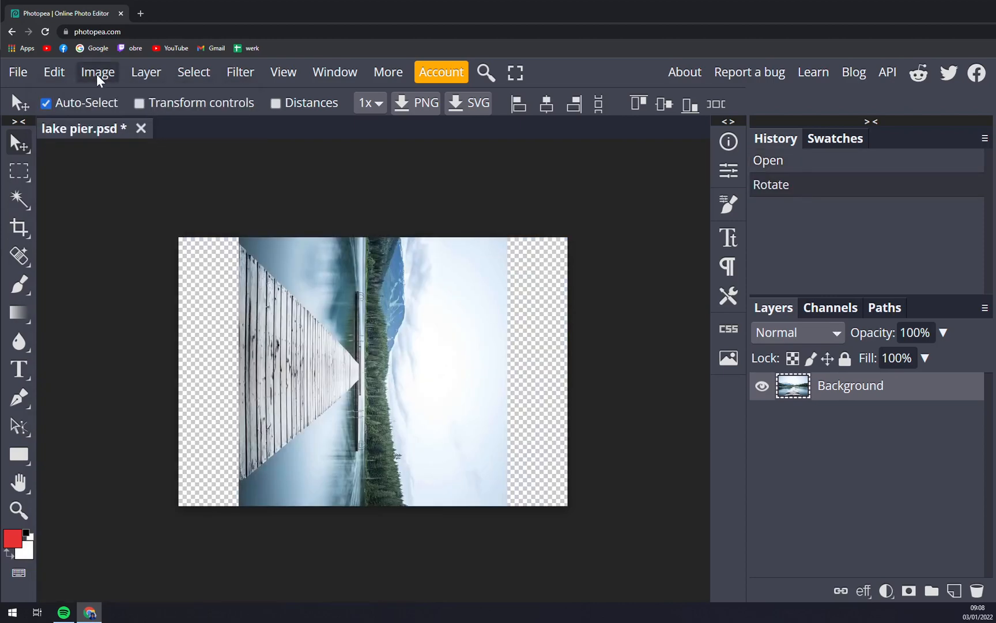
pyautogui.click(147, 72)
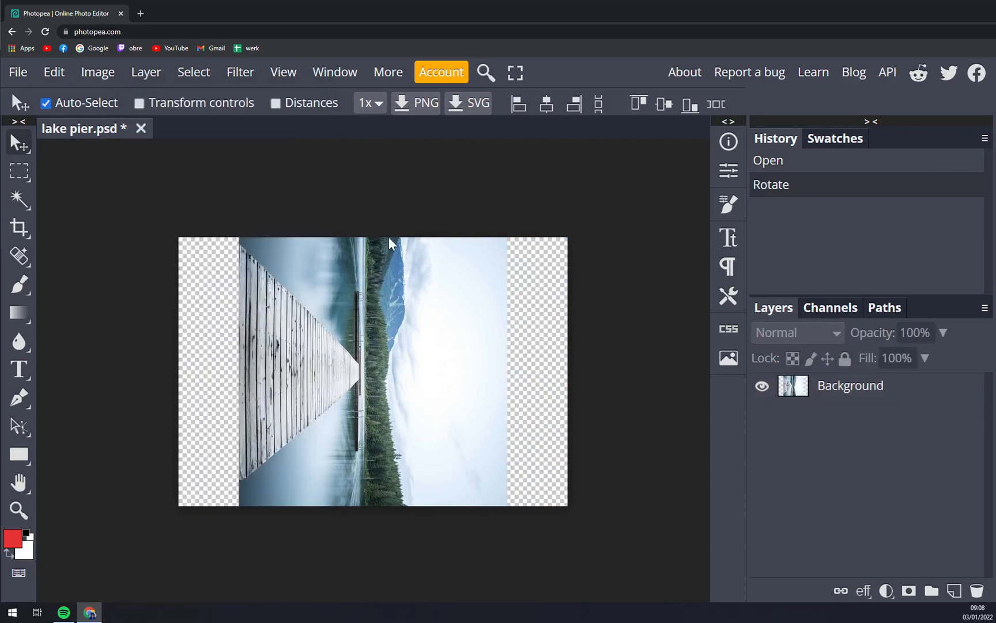
pyautogui.click(53, 72)
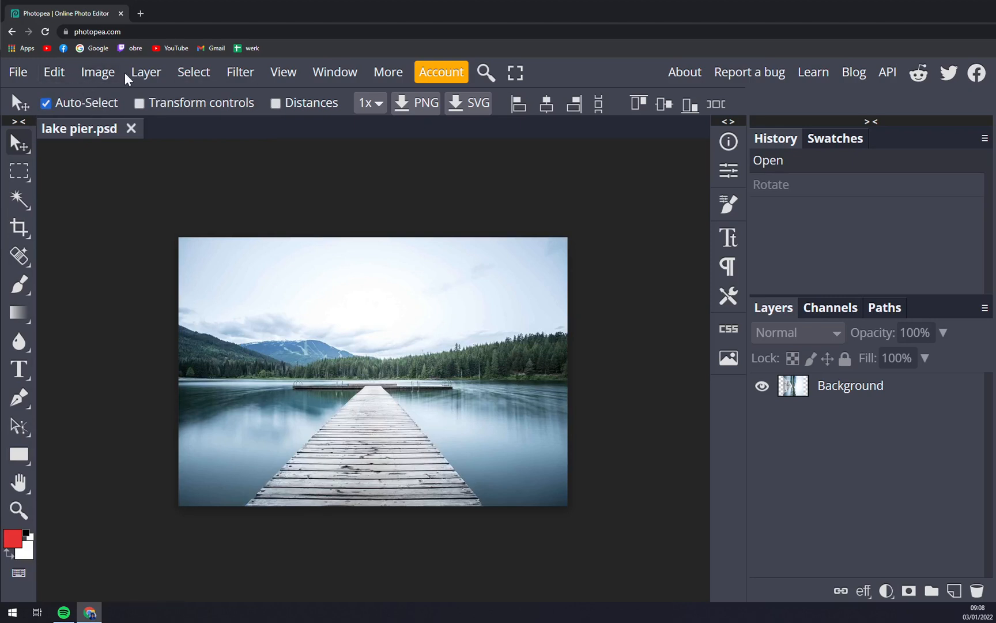
pyautogui.click(146, 72)
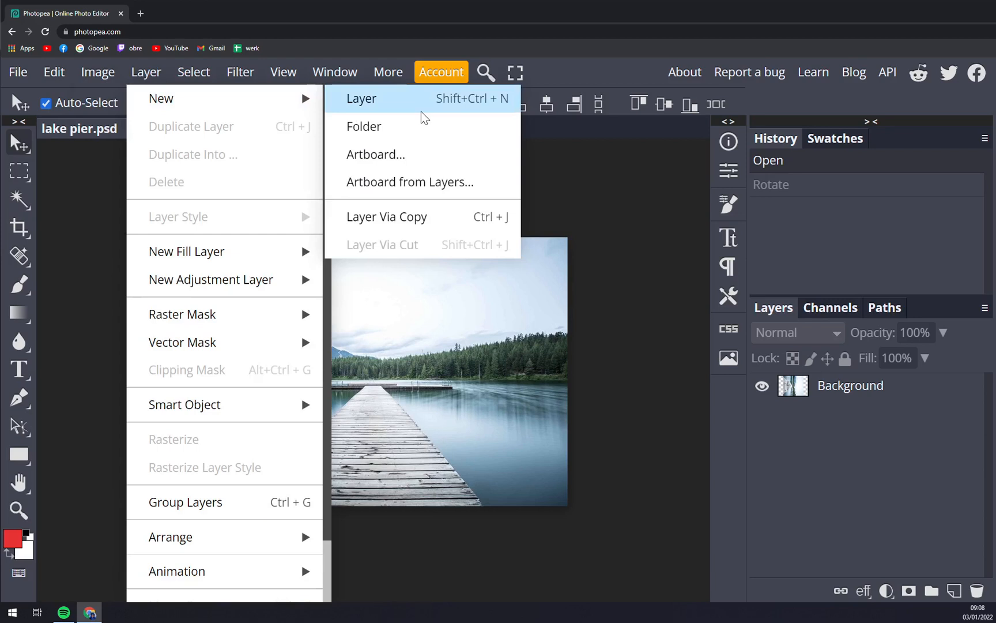
pyautogui.click(361, 98)
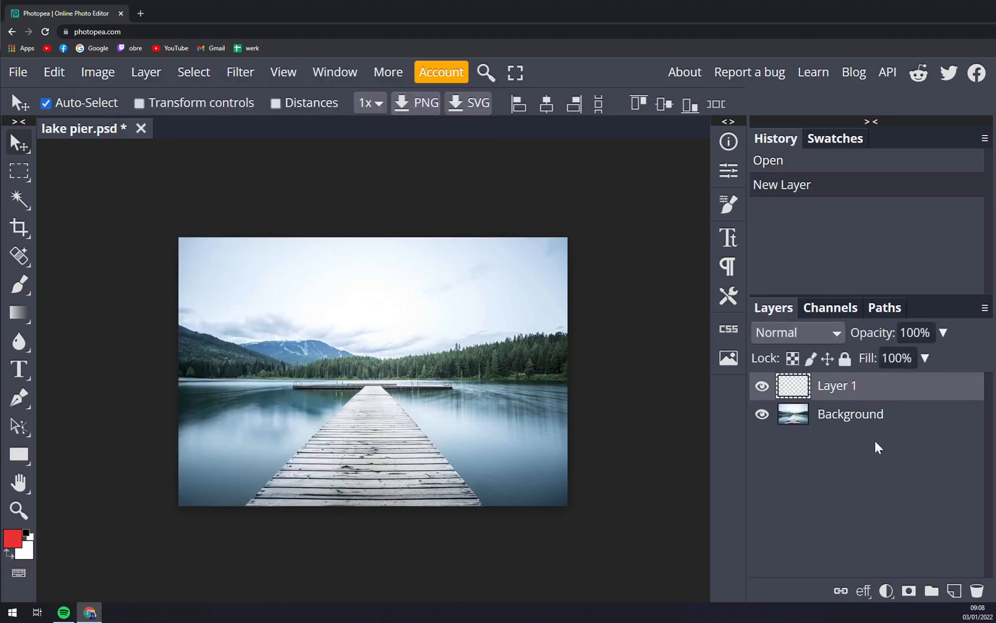
pyautogui.click(851, 414)
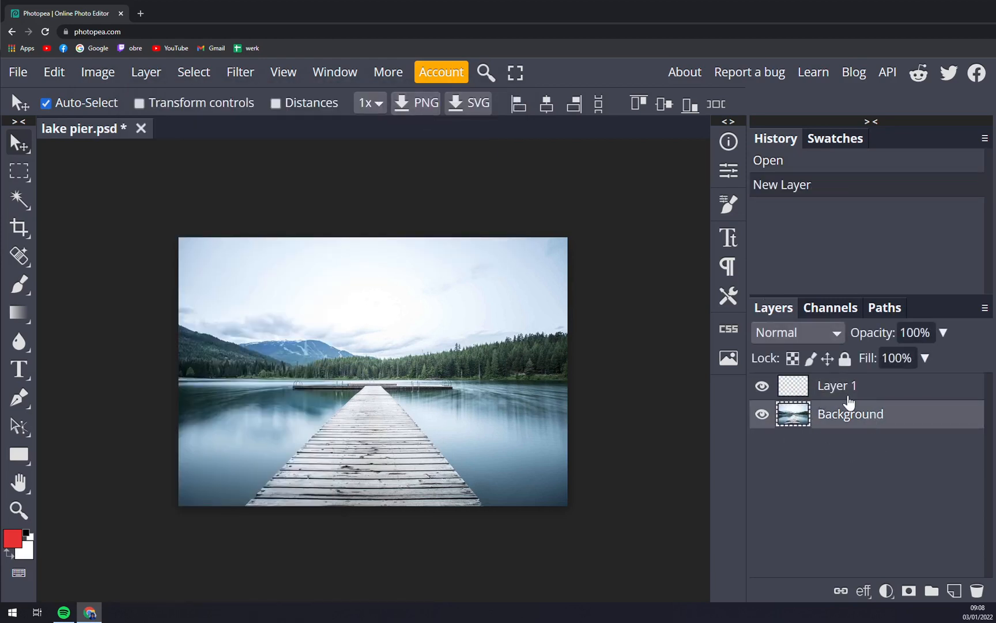
pyautogui.click(837, 387)
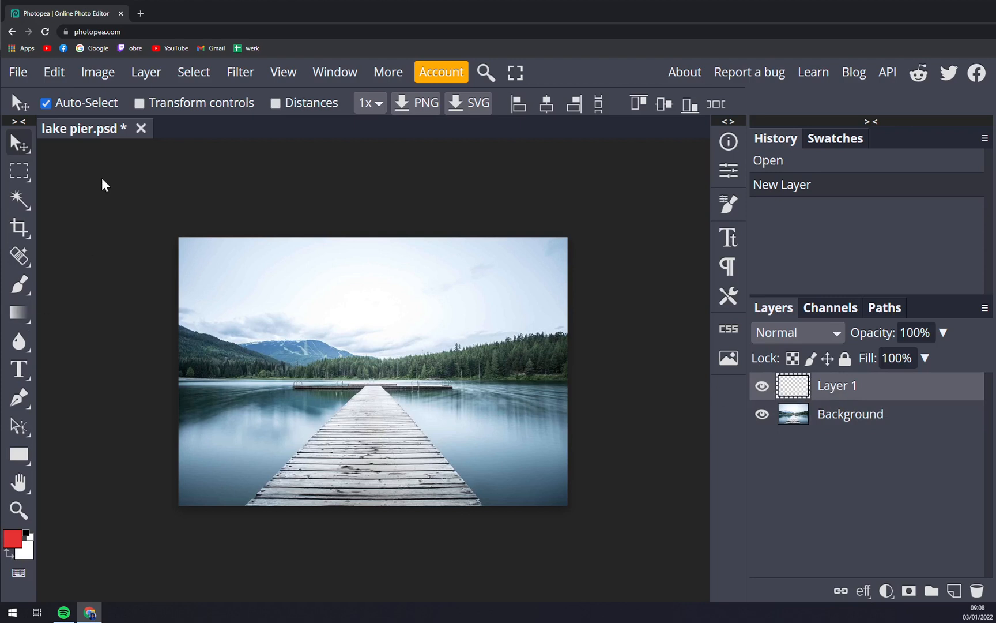
pyautogui.moveTo(23, 381)
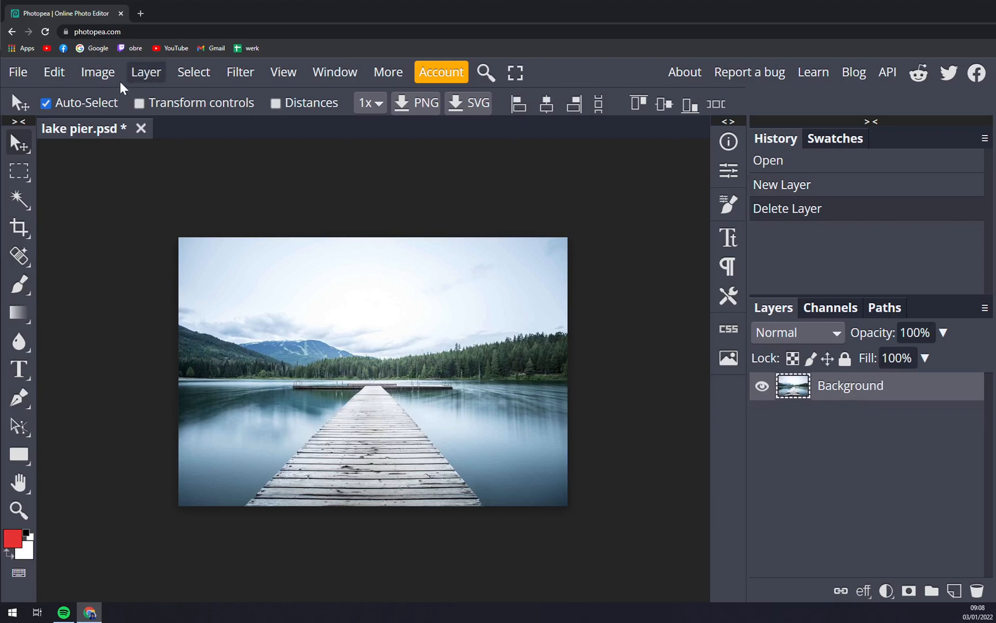
pyautogui.click(54, 72)
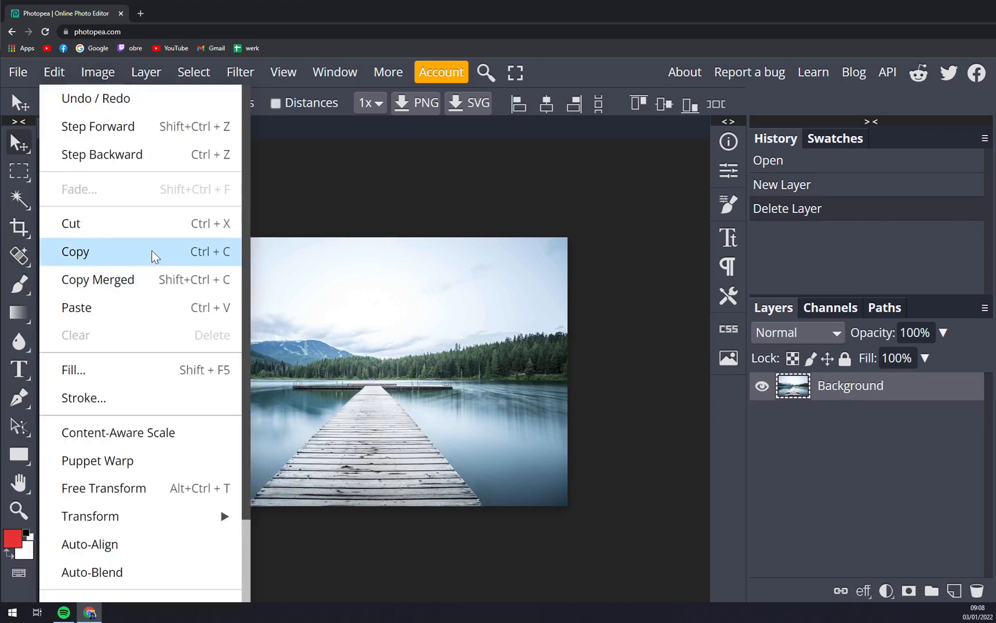
# Show the Image menu's Adjustments list of colour and tone options.
pyautogui.click(98, 71)
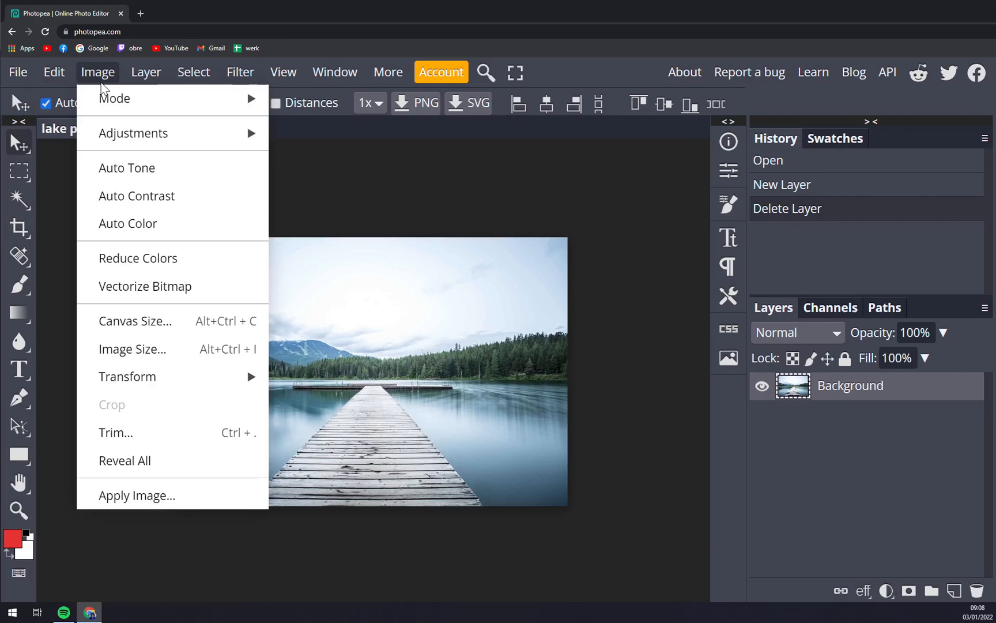
pyautogui.moveTo(160, 157)
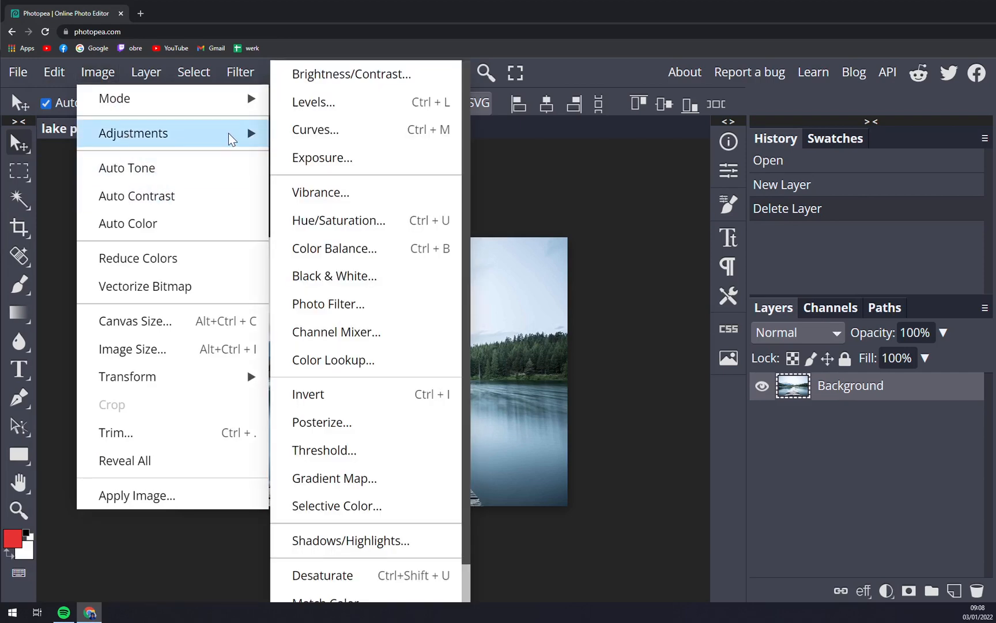
pyautogui.moveTo(341, 96)
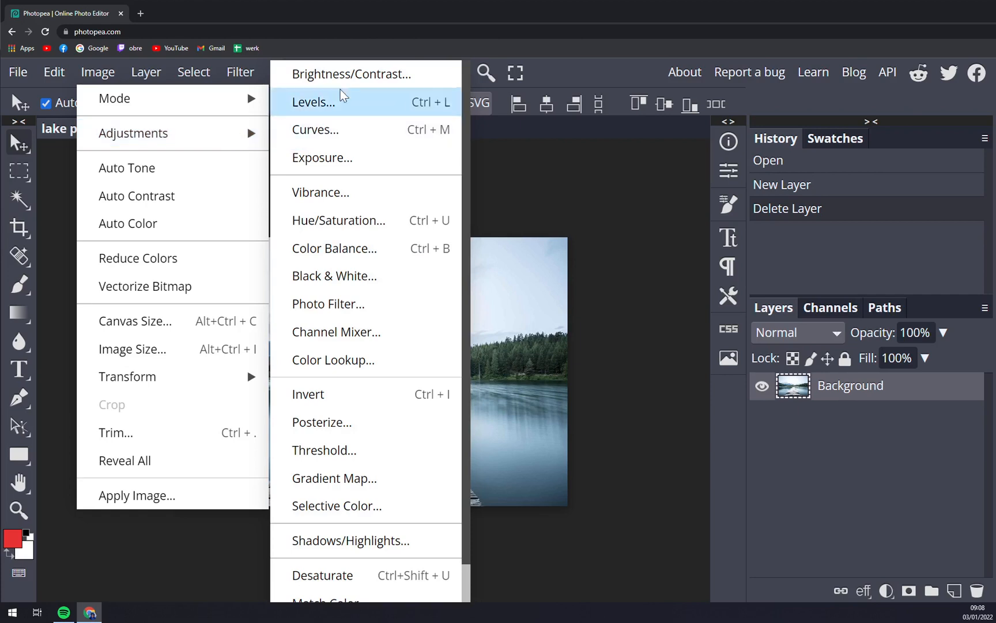
pyautogui.moveTo(337, 86)
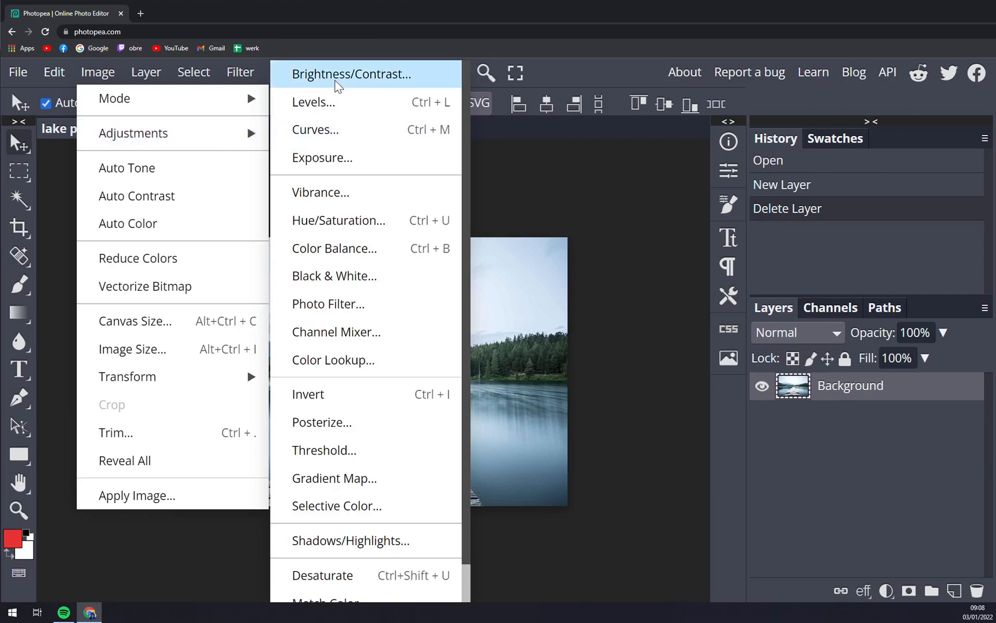
pyautogui.moveTo(346, 234)
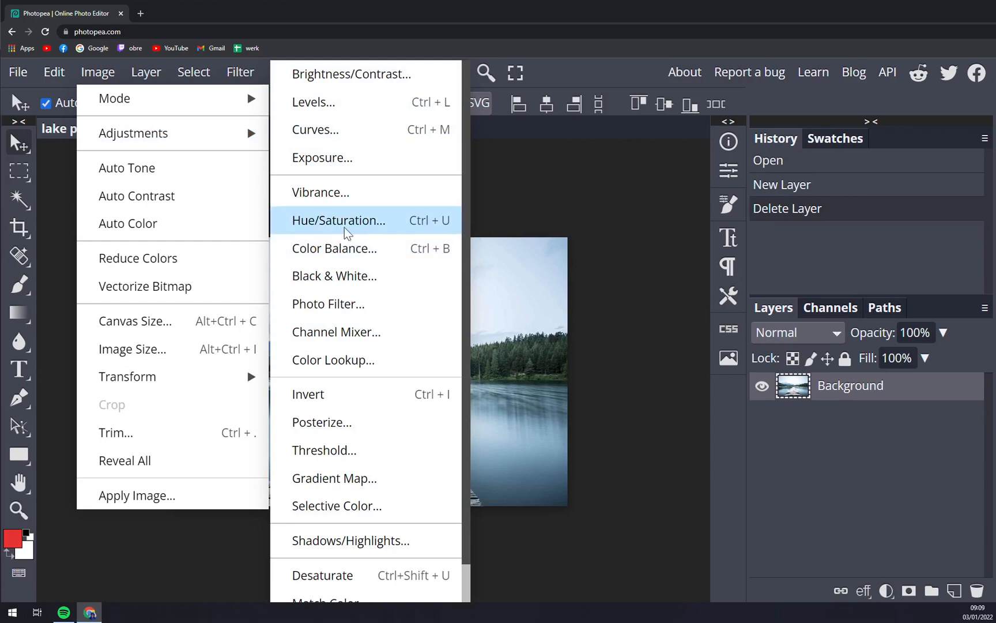
pyautogui.click(339, 220)
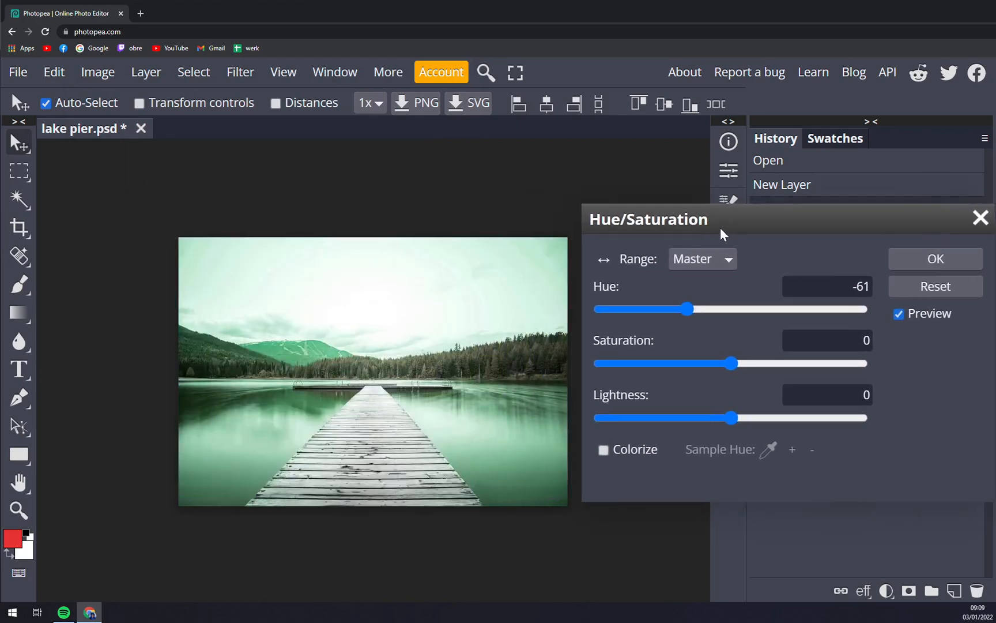
pyautogui.moveTo(690, 309); pyautogui.dragTo(673, 309)
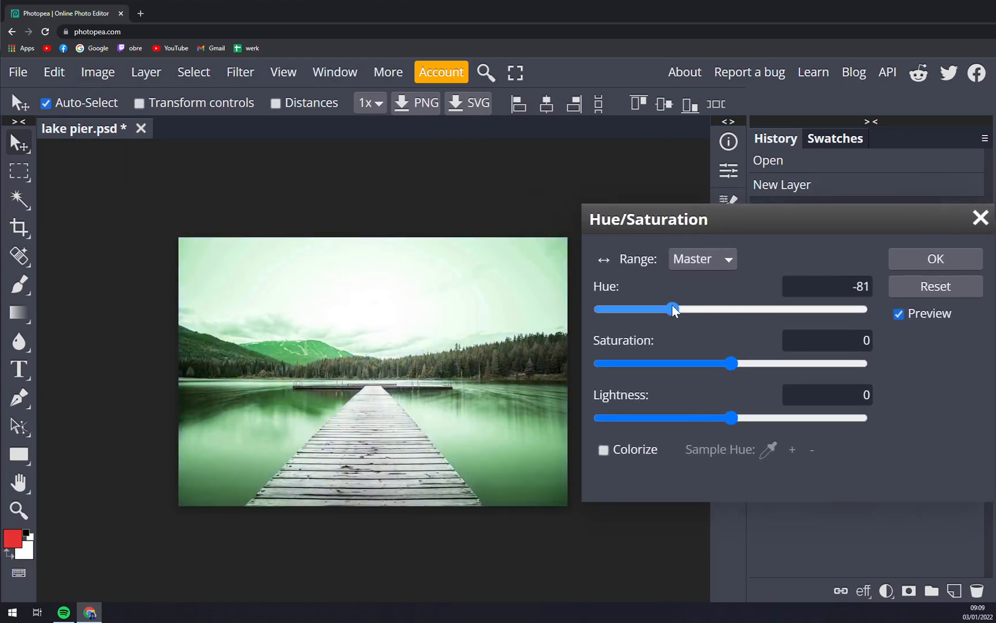
pyautogui.moveTo(675, 309); pyautogui.dragTo(727, 309)
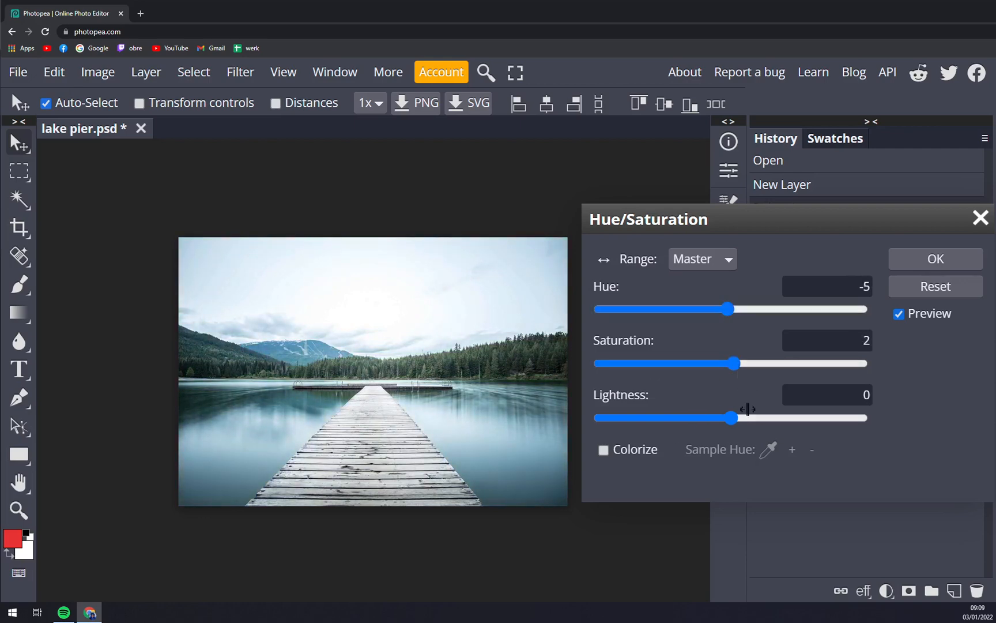
pyautogui.moveTo(733, 417); pyautogui.dragTo(736, 417)
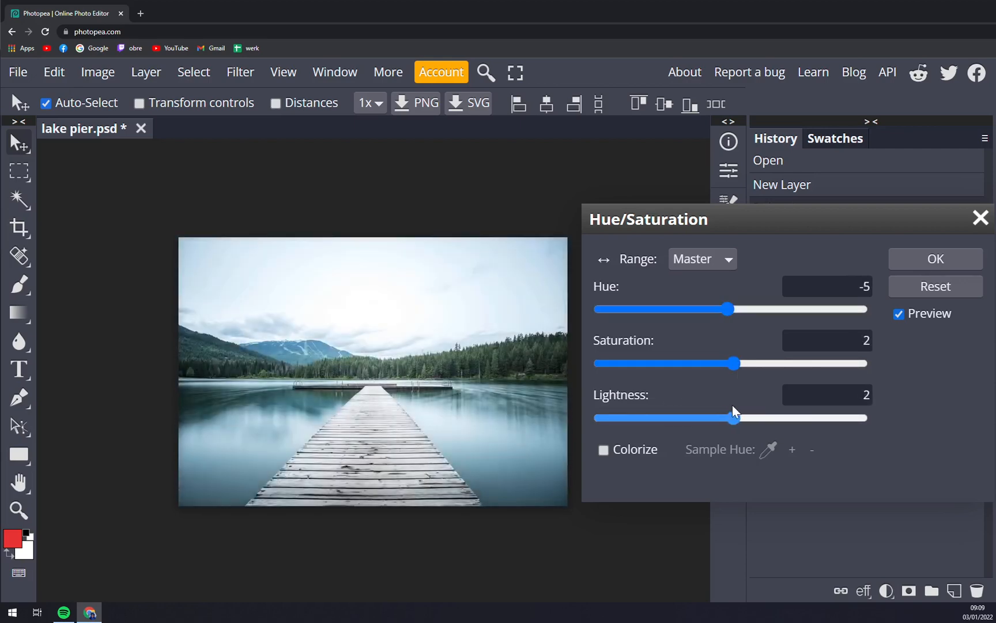
pyautogui.click(935, 259)
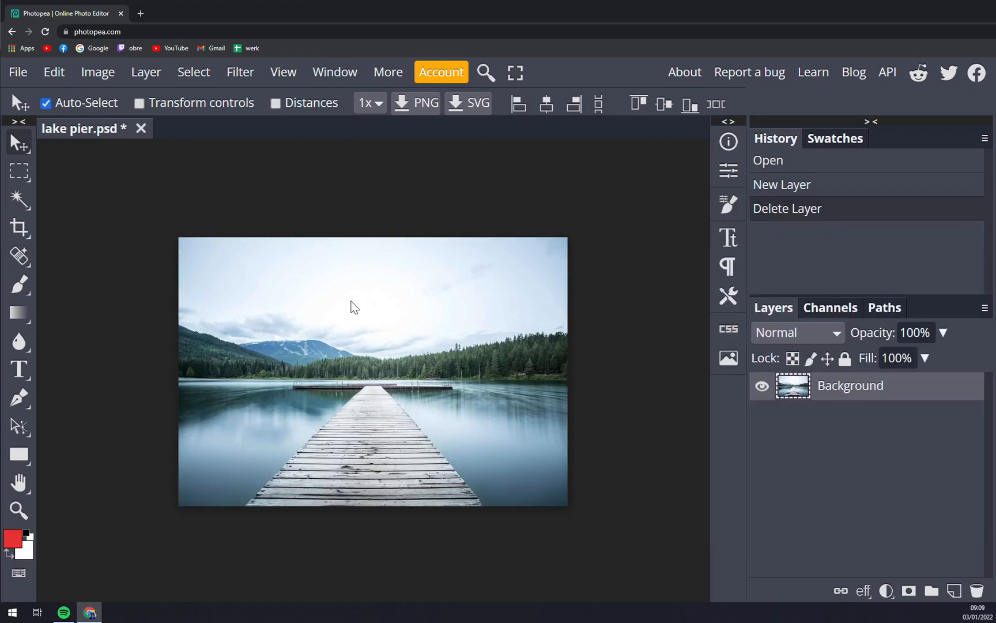
pyautogui.click(98, 72)
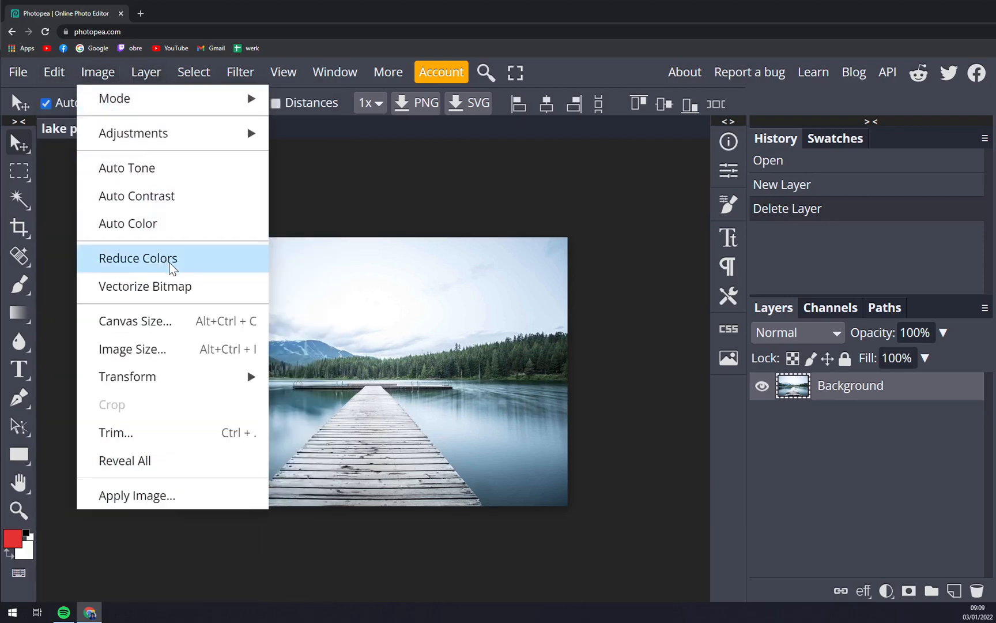
pyautogui.moveTo(143, 332)
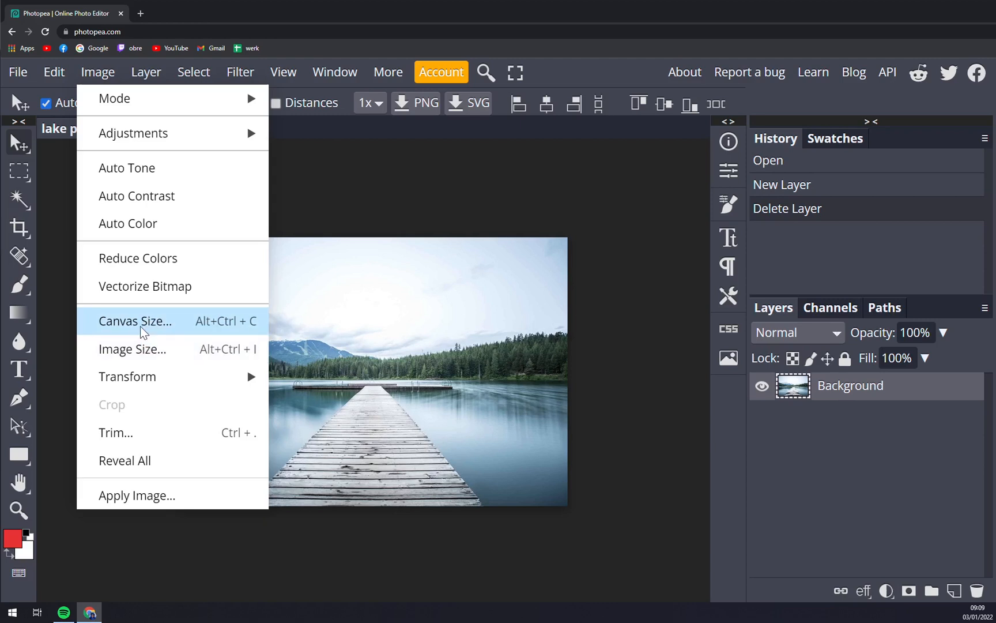
pyautogui.click(147, 72)
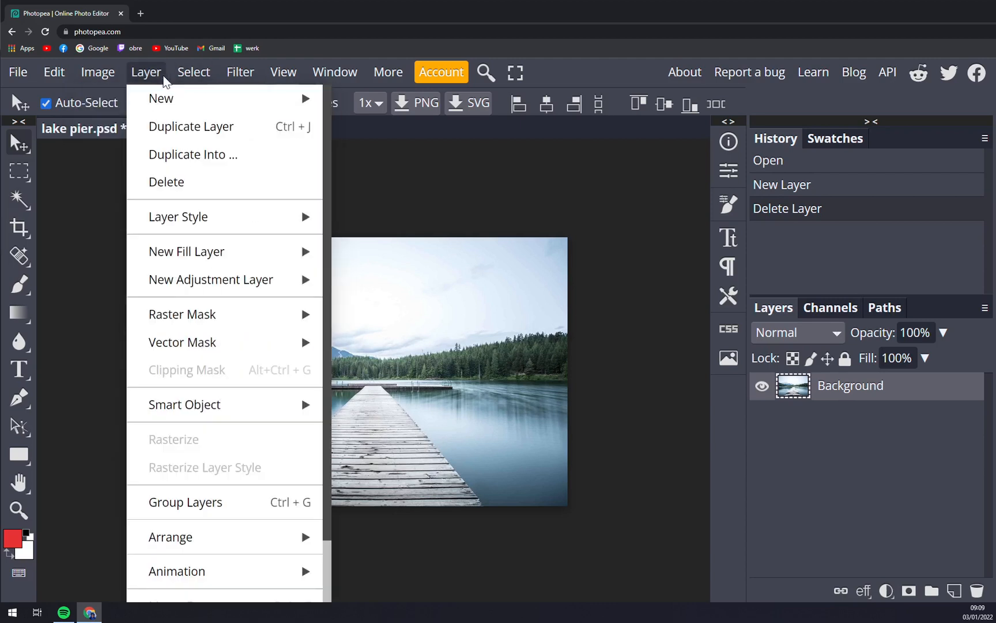
pyautogui.click(194, 71)
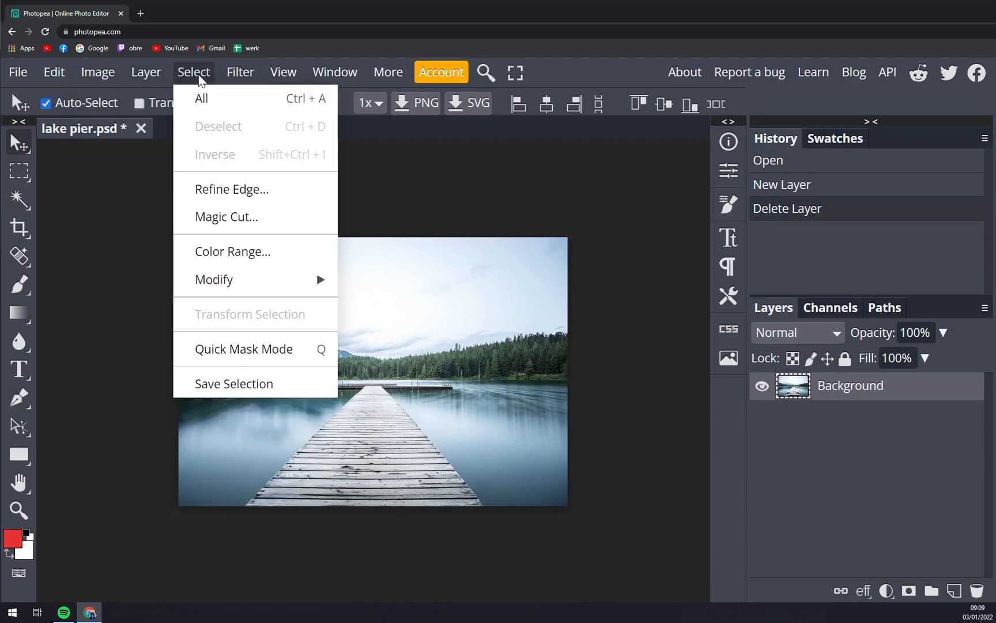
pyautogui.click(283, 71)
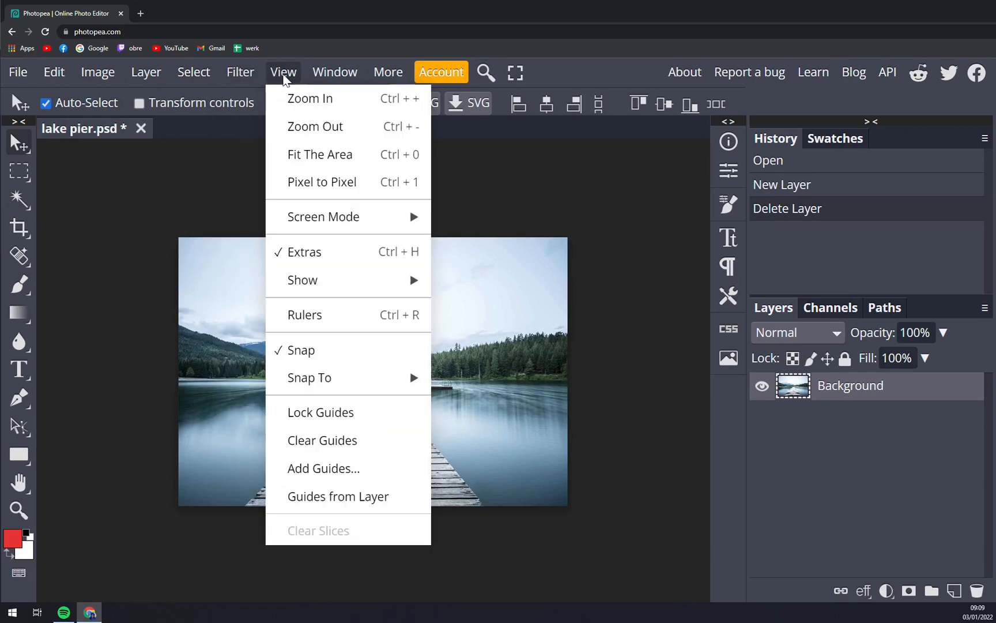
pyautogui.click(335, 72)
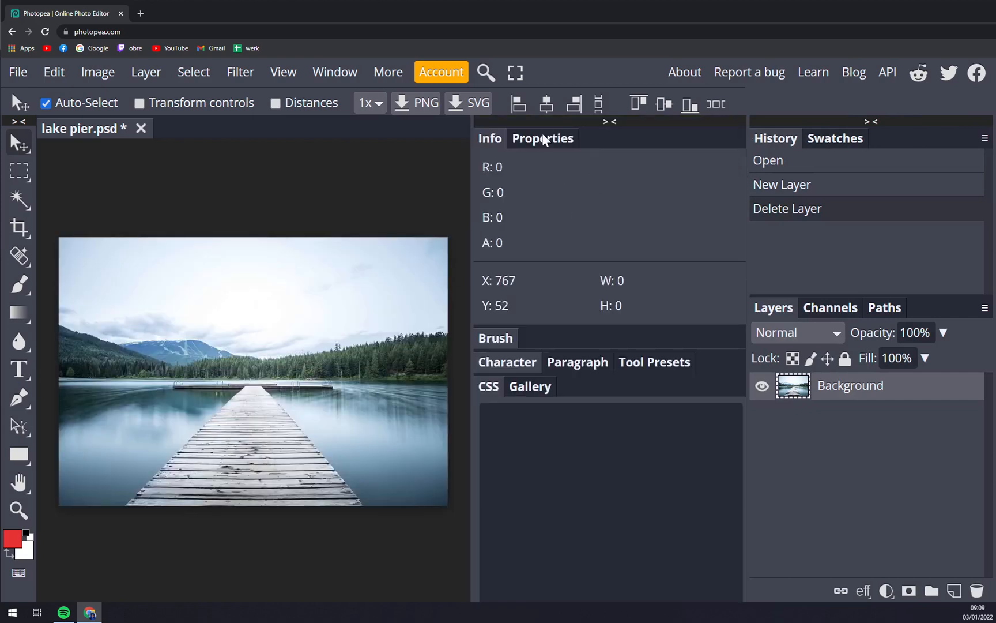
# Collapse the middle panel column to icons and reveal the Character flyout.
pyautogui.click(576, 362)
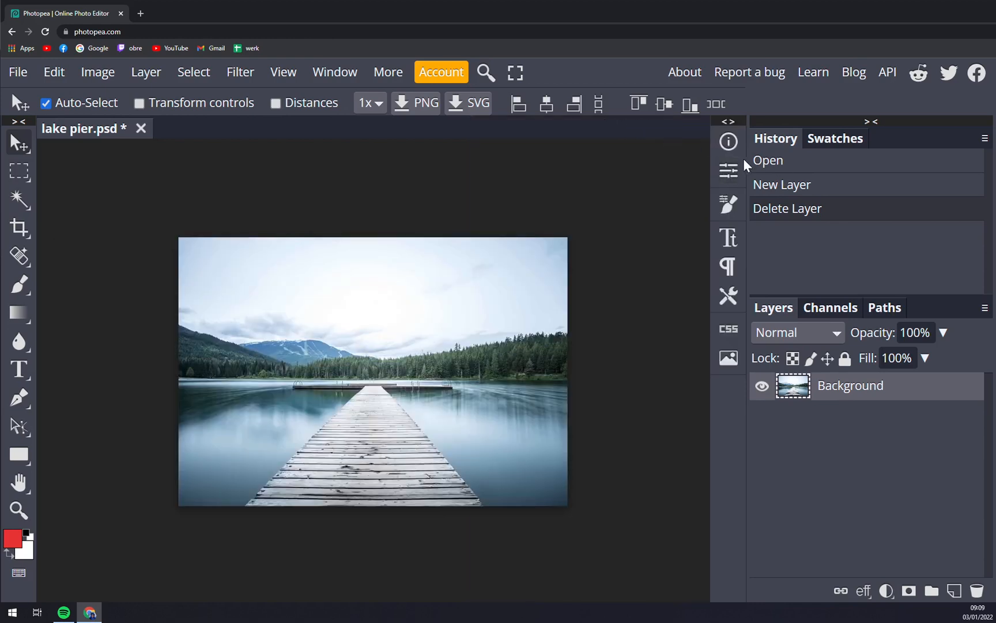
pyautogui.moveTo(729, 171)
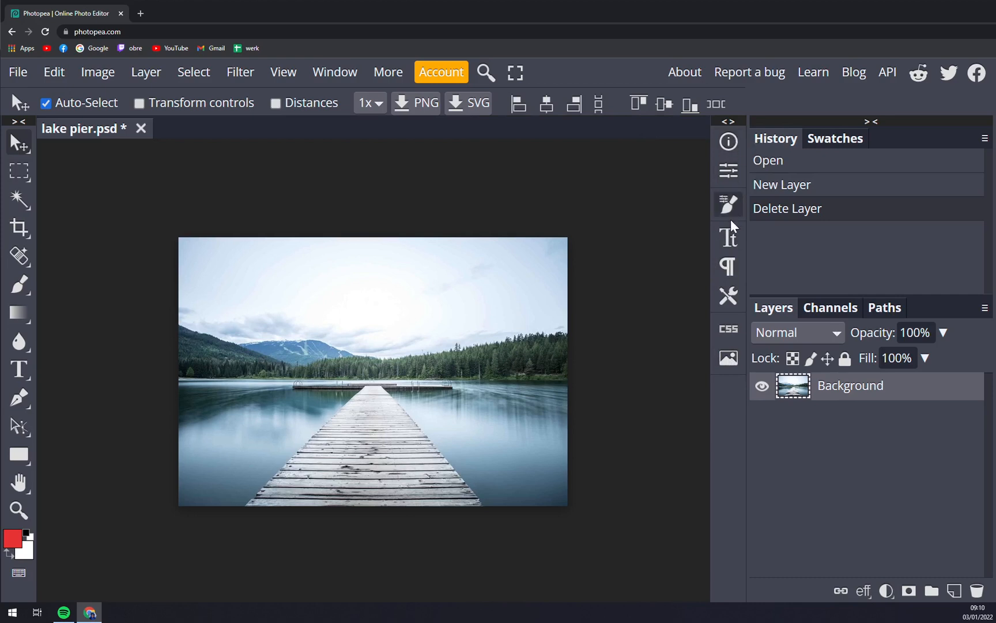
pyautogui.moveTo(711, 191)
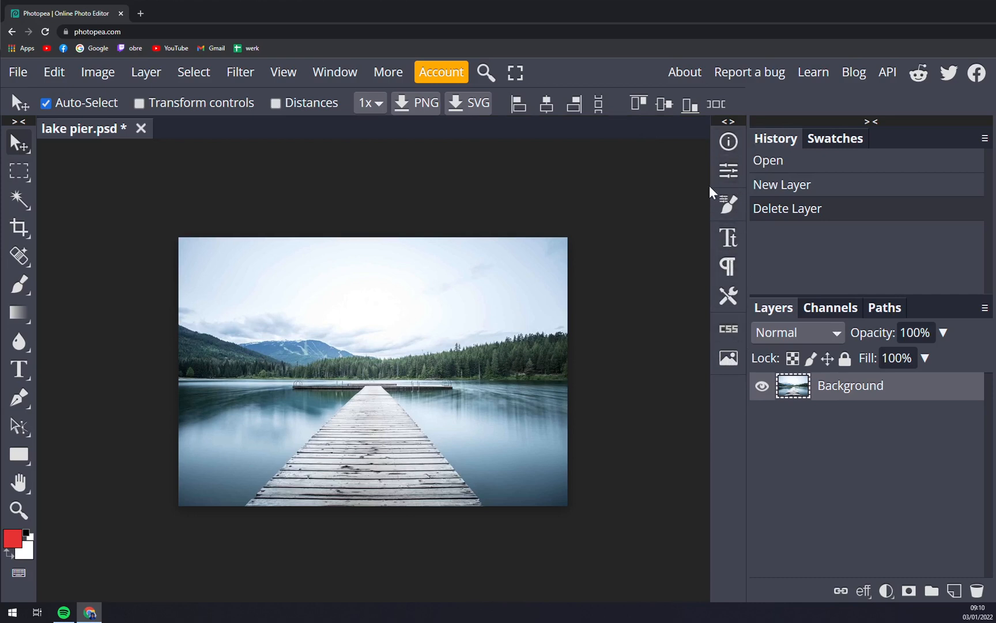
pyautogui.moveTo(729, 237)
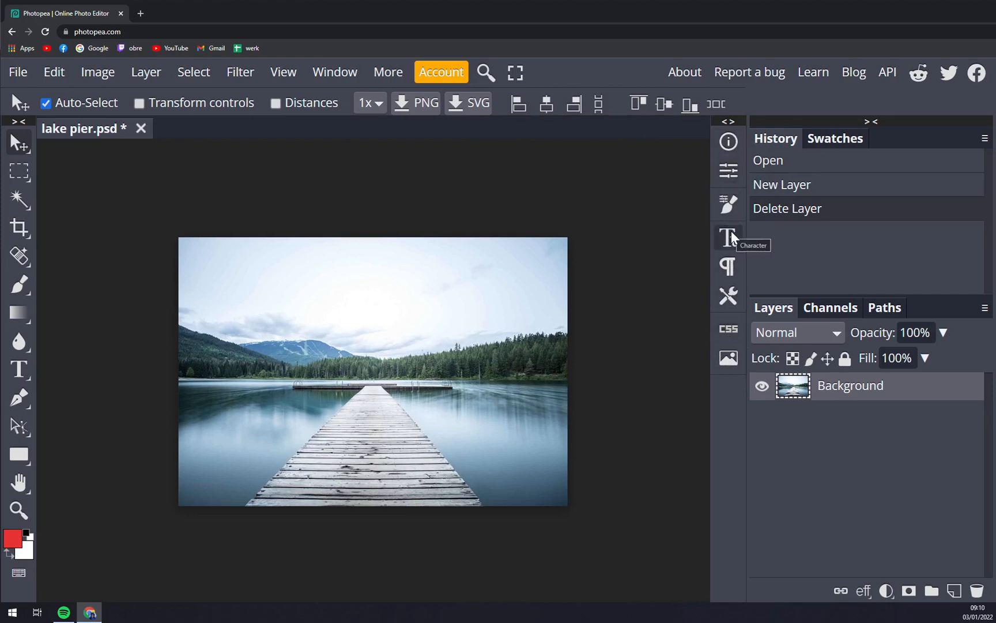
pyautogui.click(727, 238)
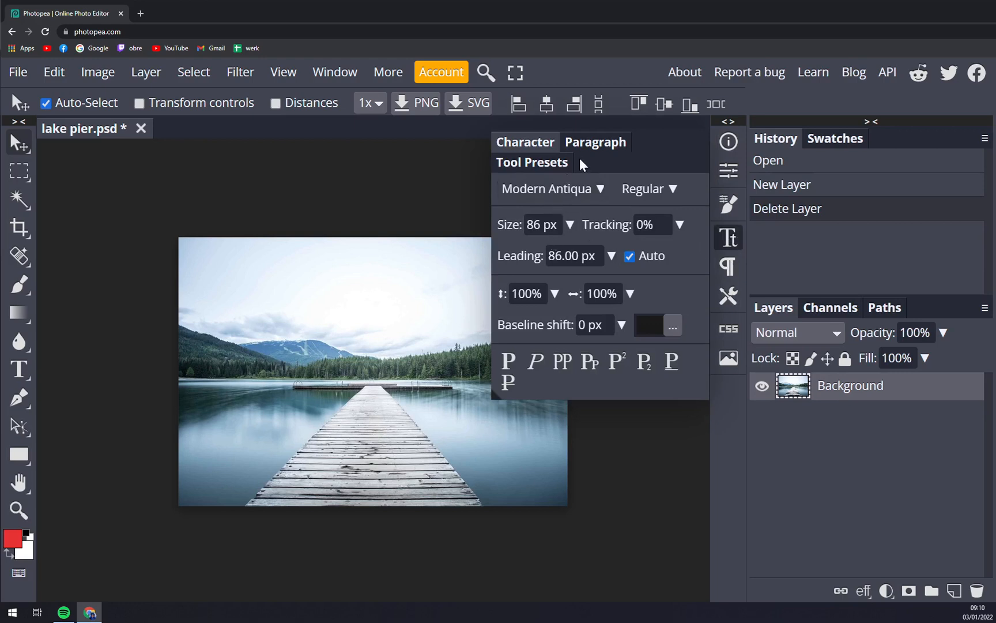
pyautogui.moveTo(570, 184)
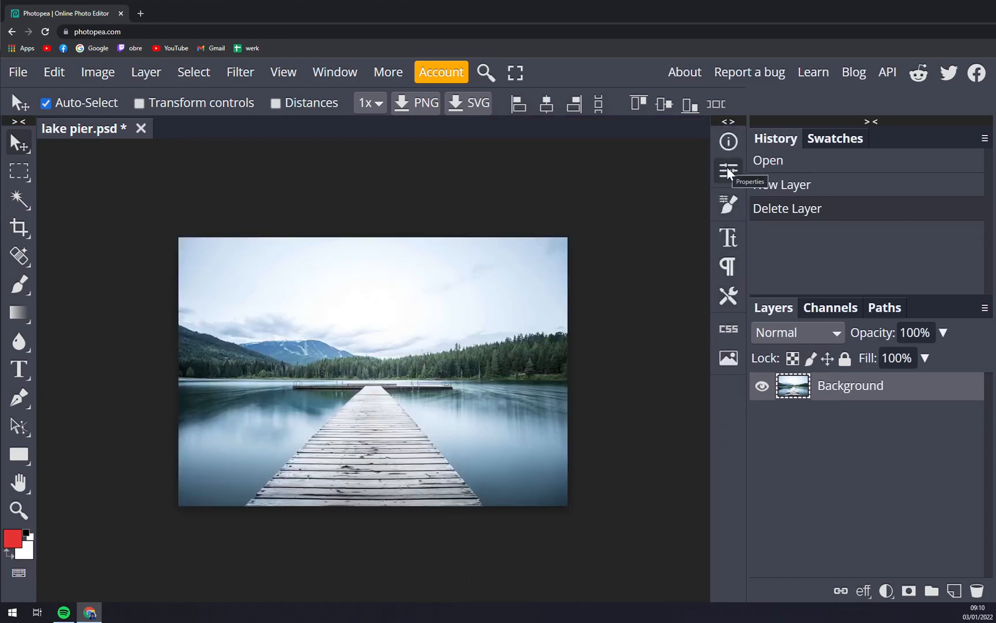
pyautogui.moveTo(731, 211)
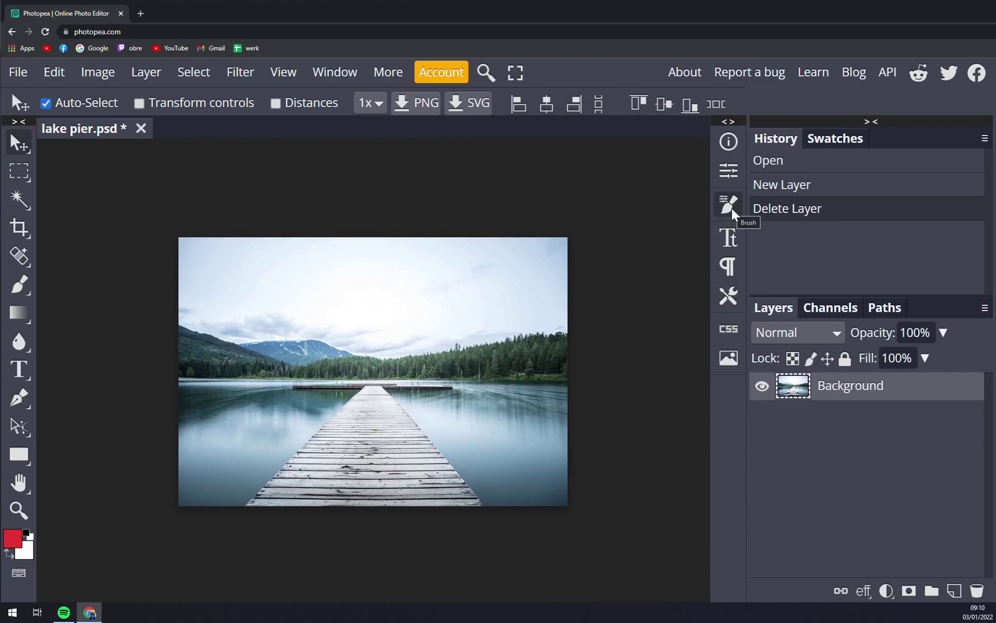
pyautogui.moveTo(742, 270)
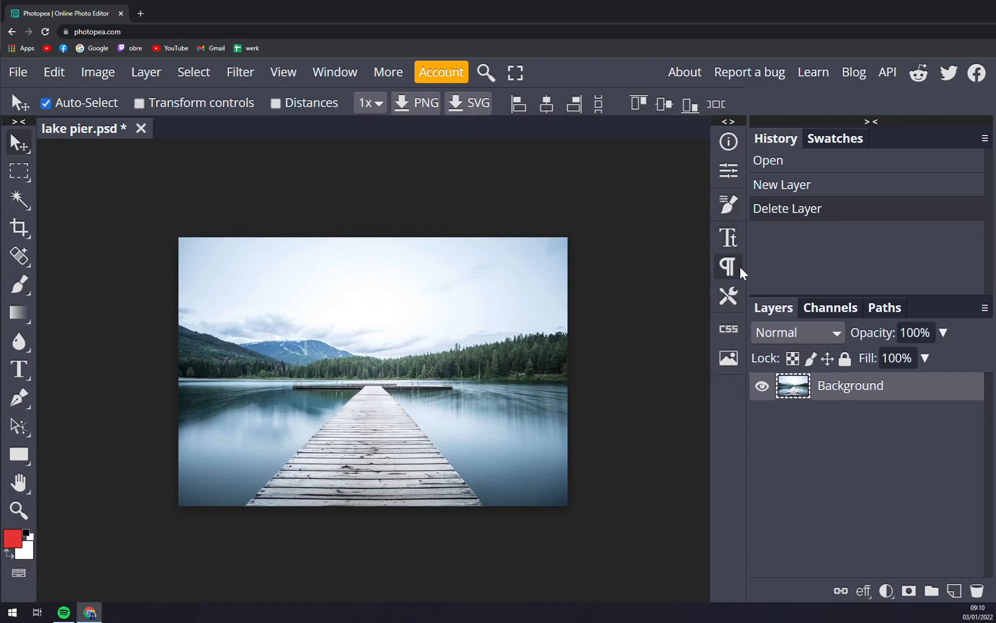
pyautogui.moveTo(729, 297)
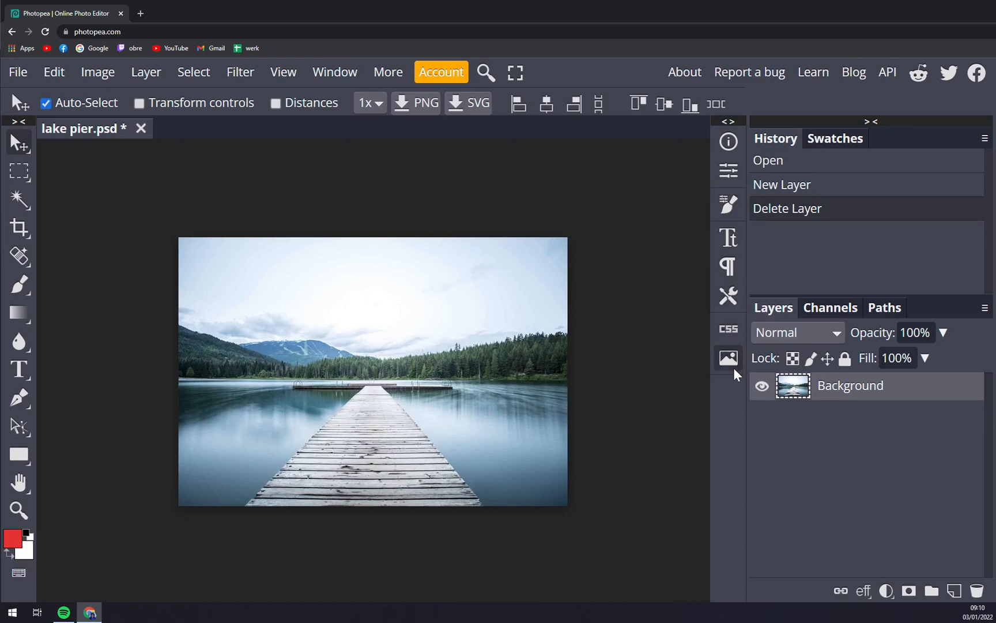
pyautogui.click(729, 357)
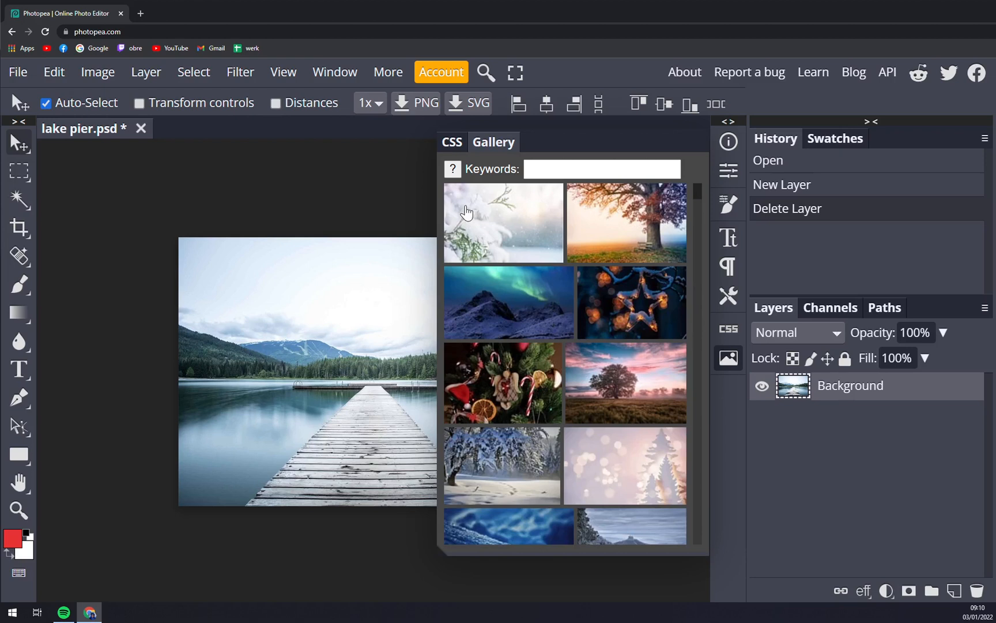
pyautogui.moveTo(498, 222)
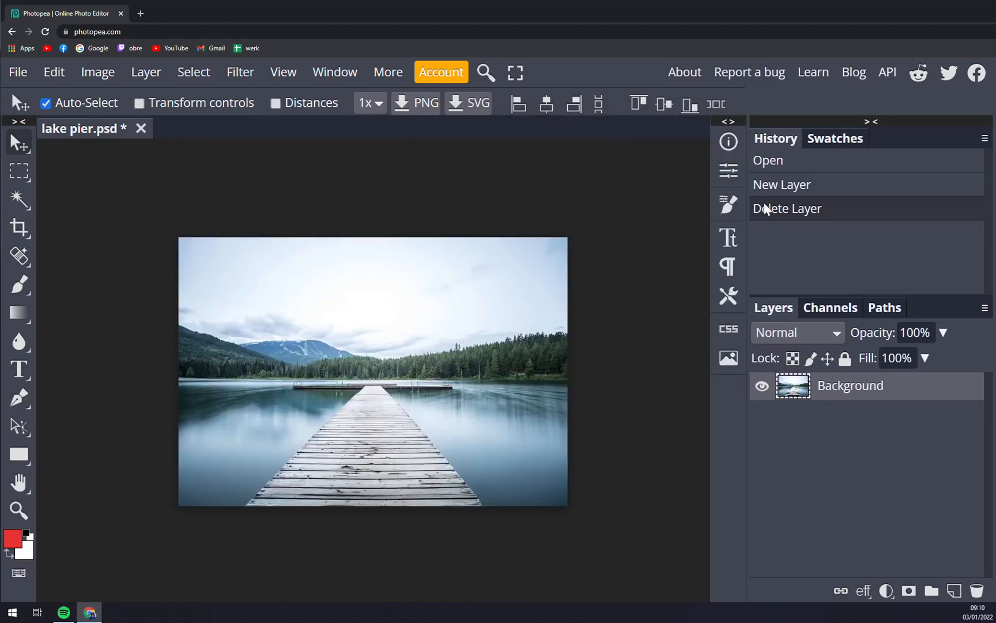
pyautogui.moveTo(704, 237)
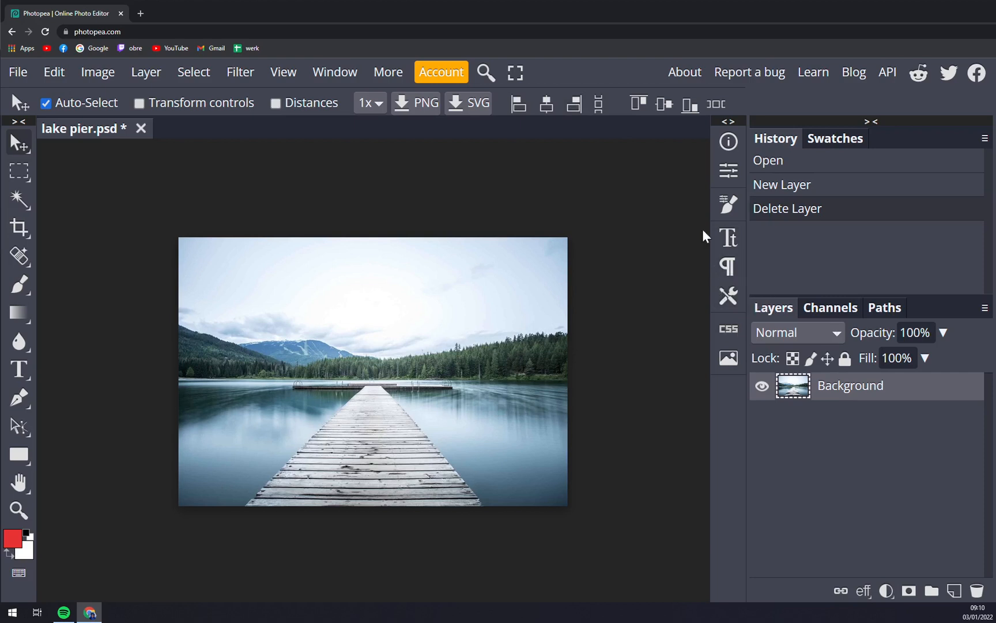
# Show the Window menu's list of panels to reach Character.
pyautogui.click(336, 71)
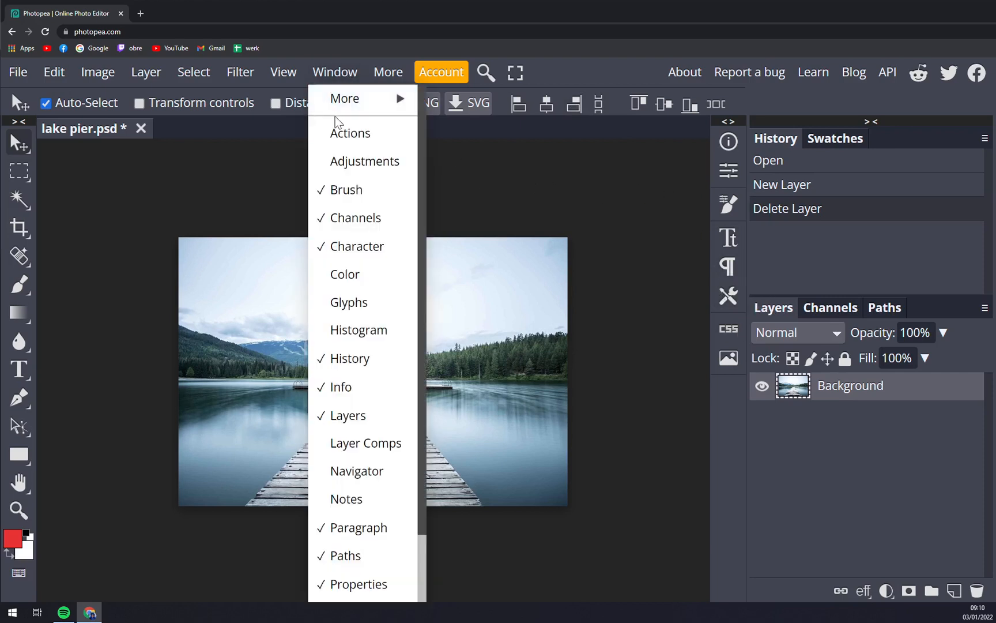
pyautogui.moveTo(356, 188)
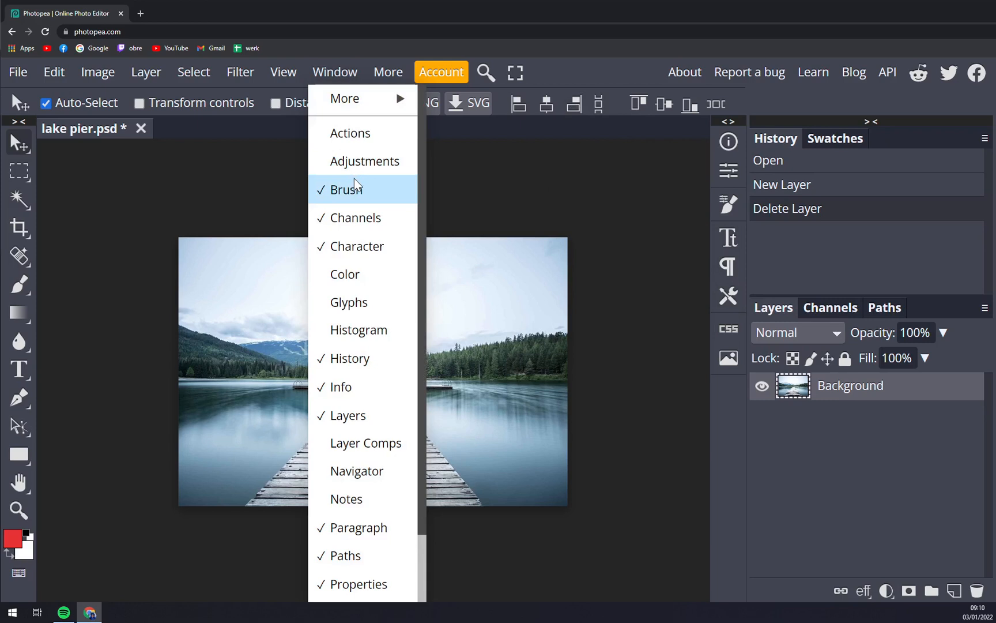
pyautogui.moveTo(341, 191)
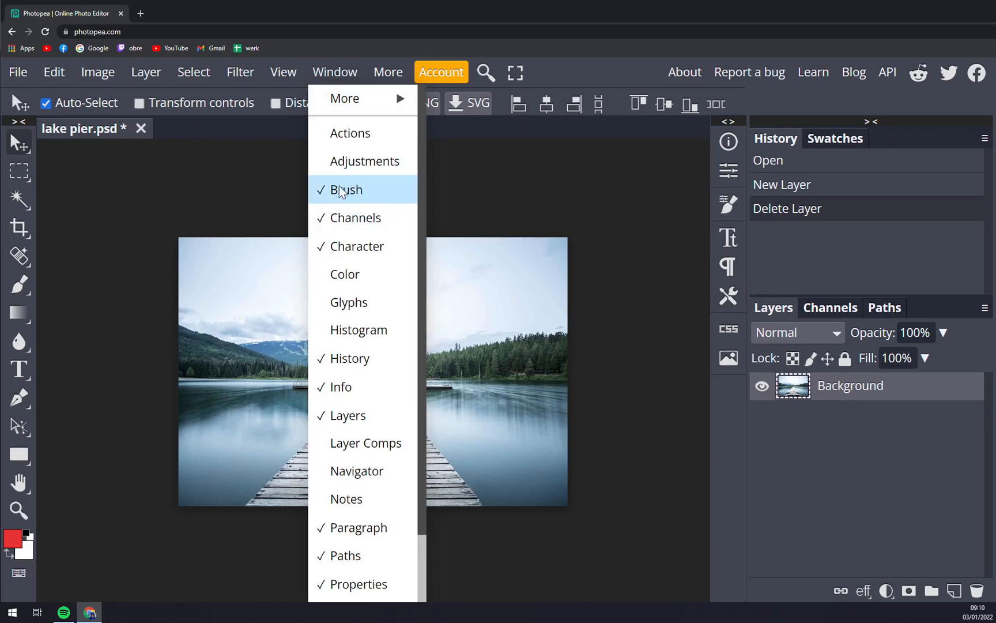
pyautogui.moveTo(336, 199)
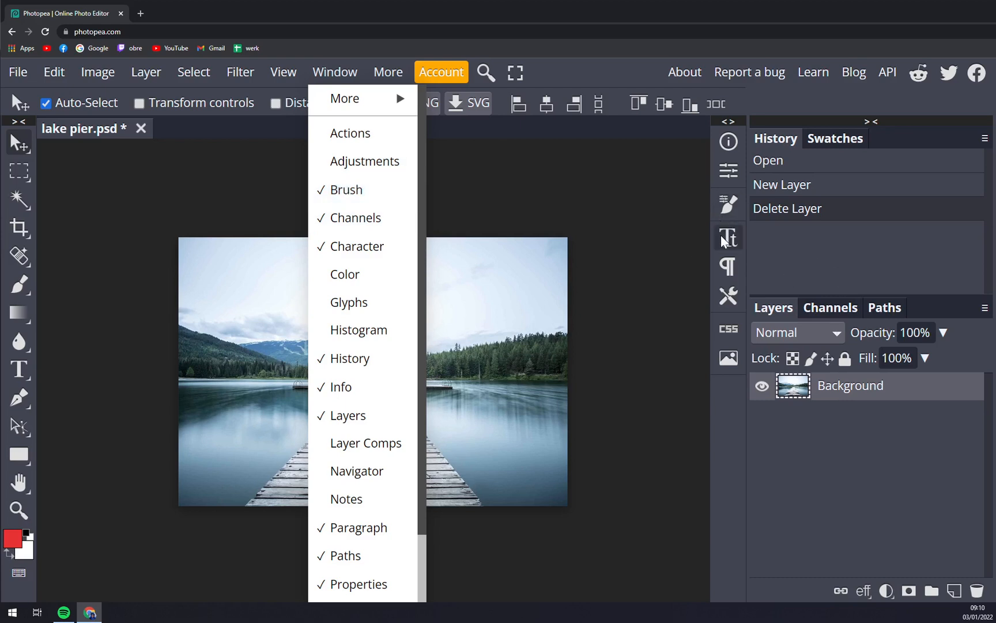
pyautogui.moveTo(355, 262)
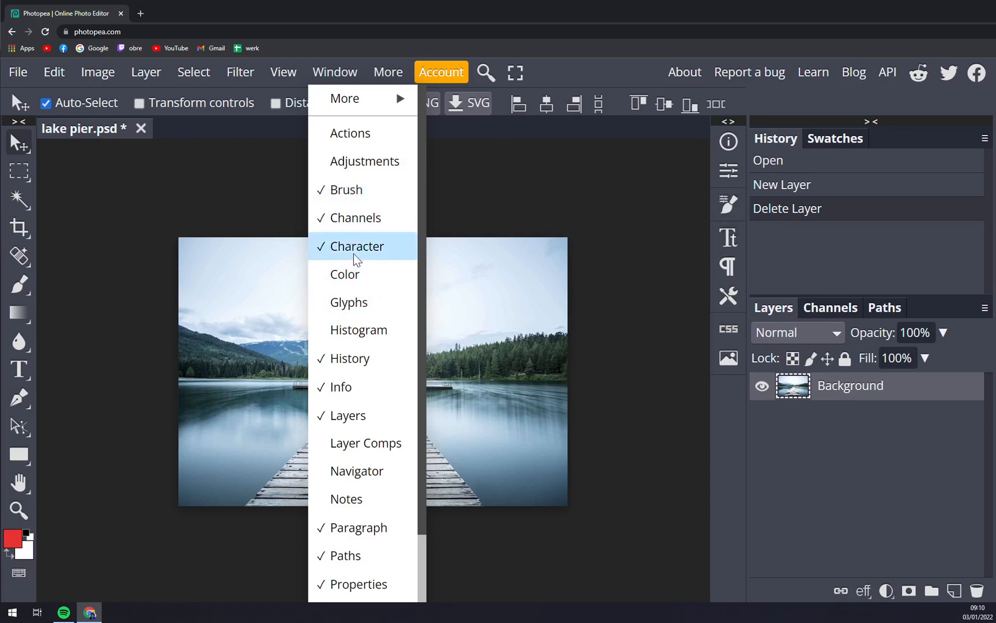
pyautogui.moveTo(728, 238)
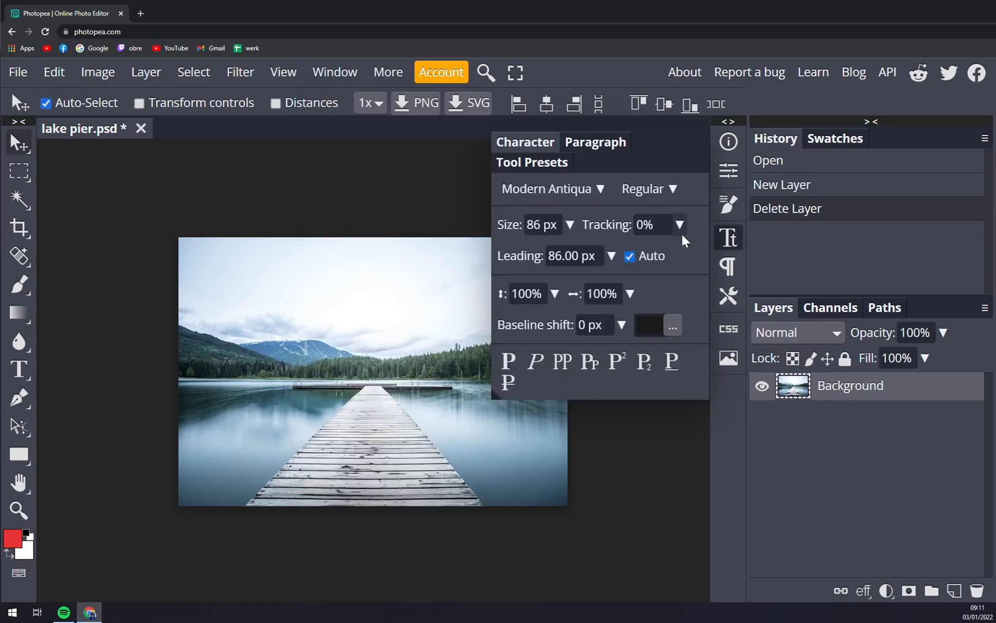
# Hide the Character panel via Window, restore it, then collapse it to its icon.
pyautogui.click(387, 72)
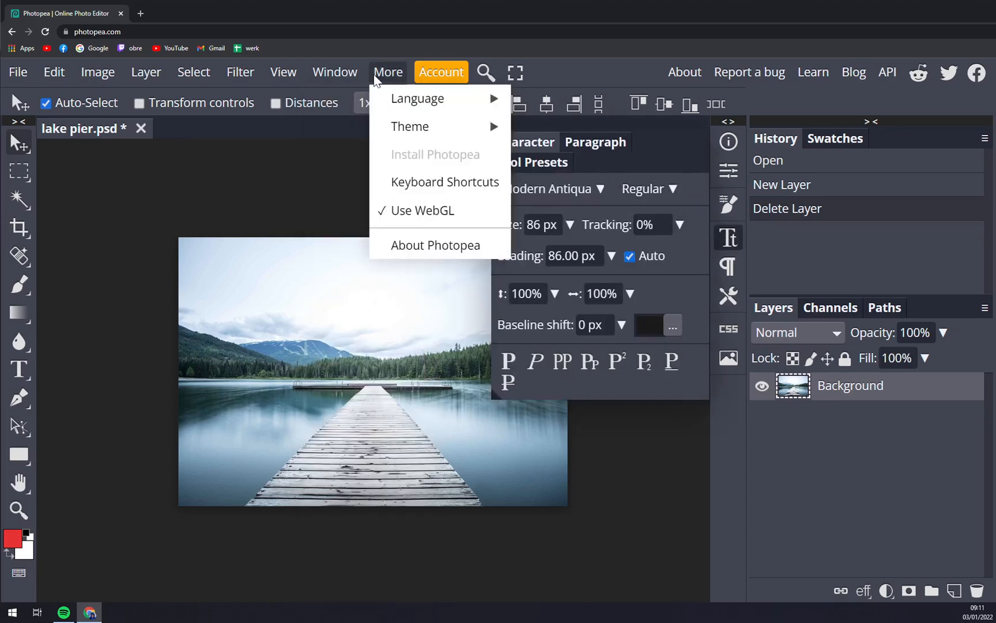
pyautogui.click(341, 250)
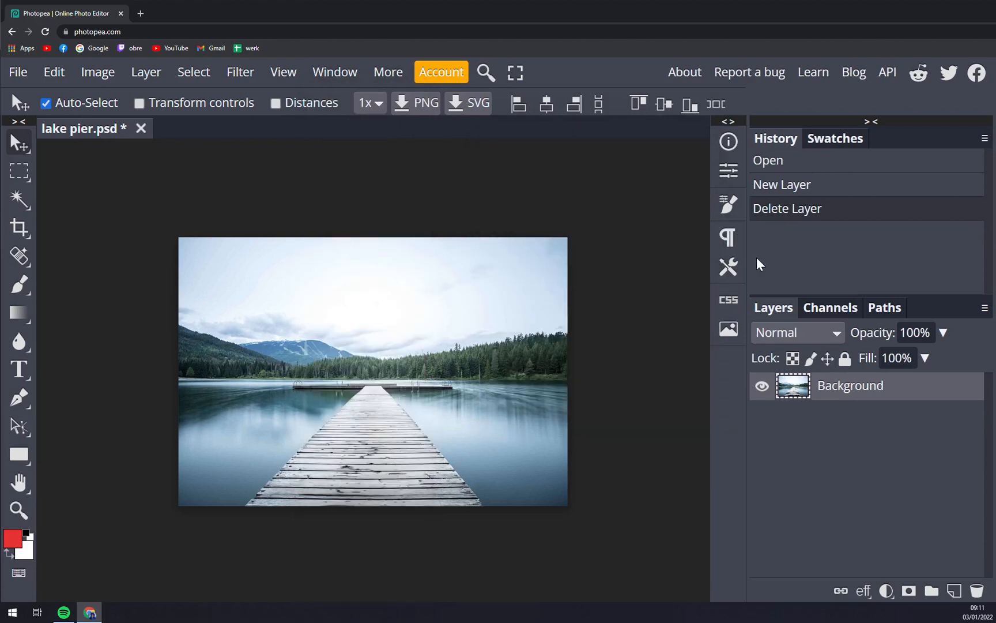
pyautogui.click(335, 71)
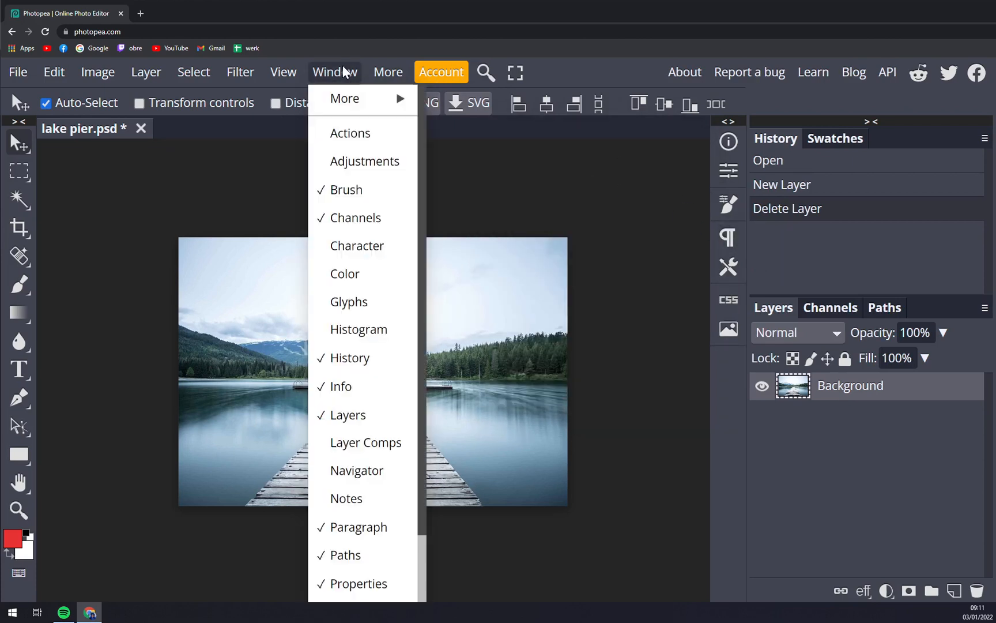
pyautogui.moveTo(350, 257)
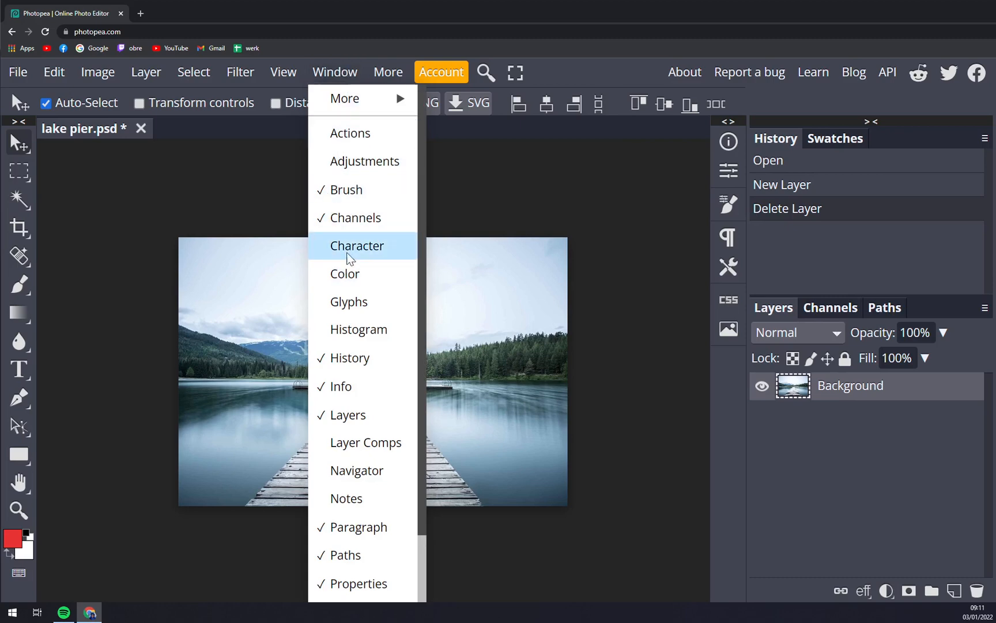
pyautogui.click(357, 246)
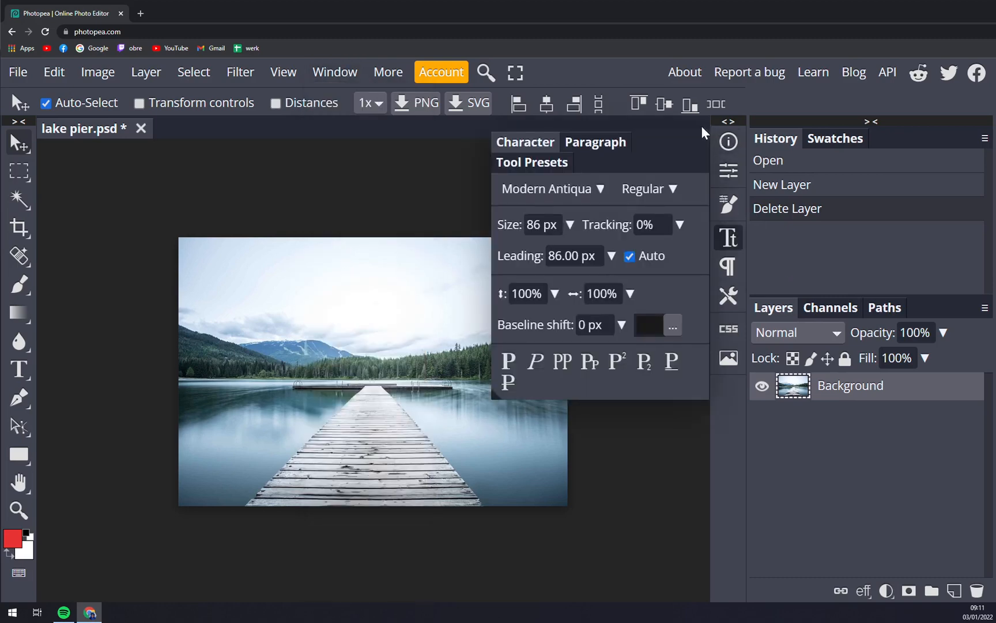
pyautogui.click(729, 268)
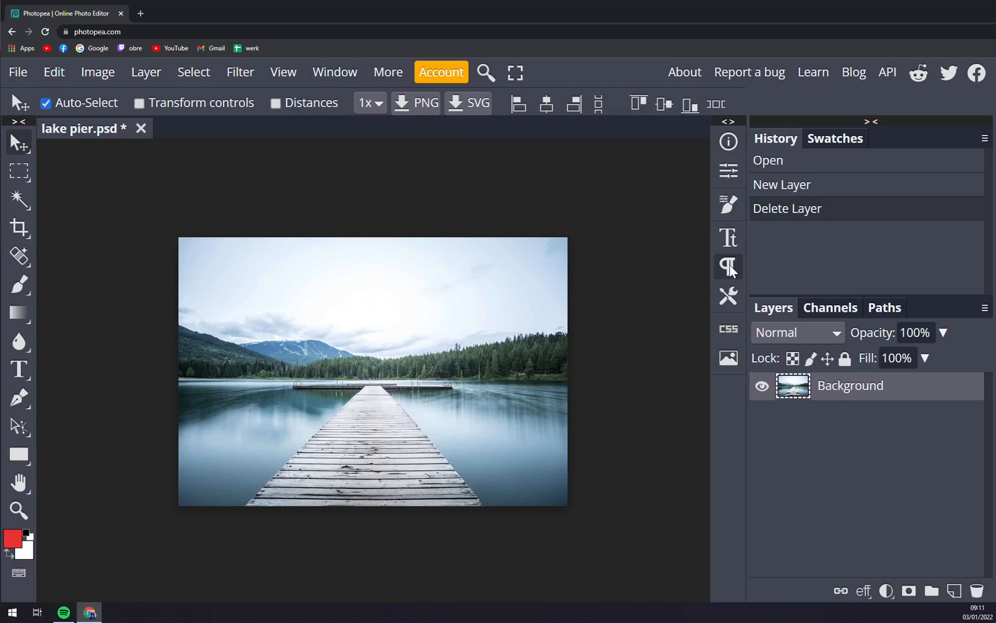
pyautogui.moveTo(718, 245)
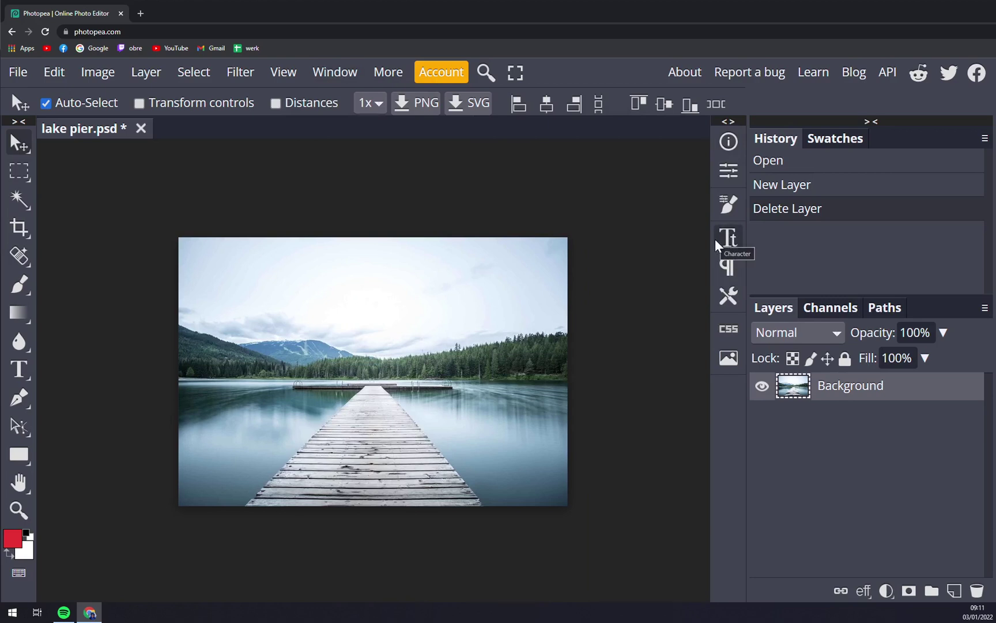
pyautogui.moveTo(703, 229)
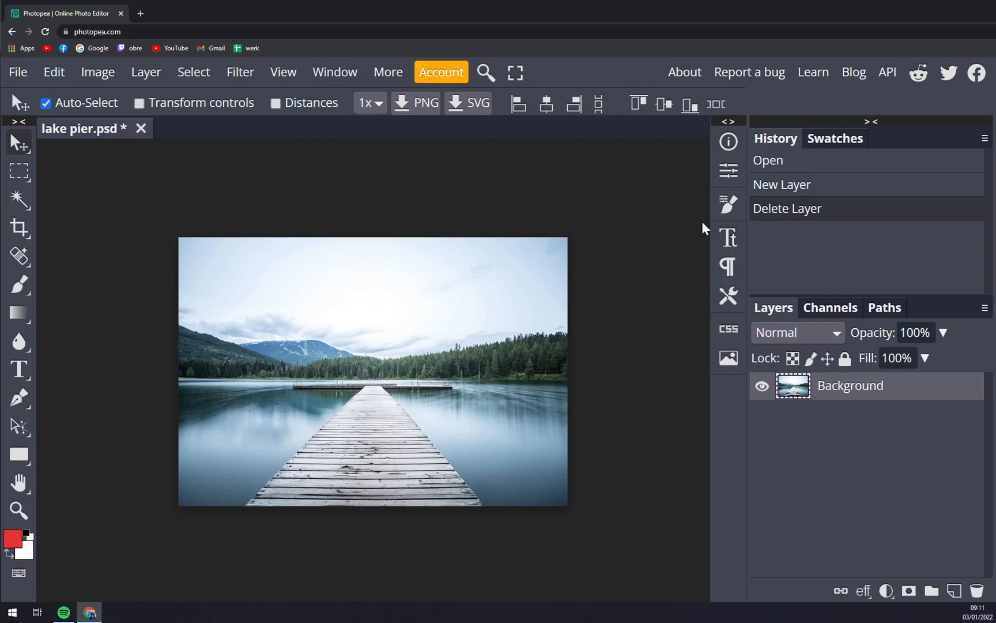
pyautogui.moveTo(894, 283)
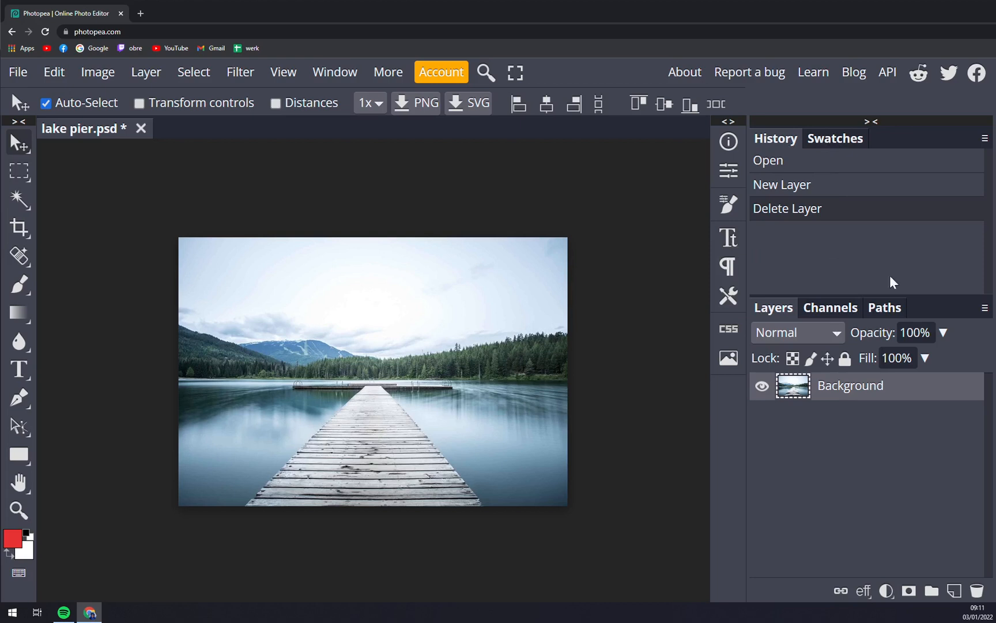
pyautogui.moveTo(789, 212)
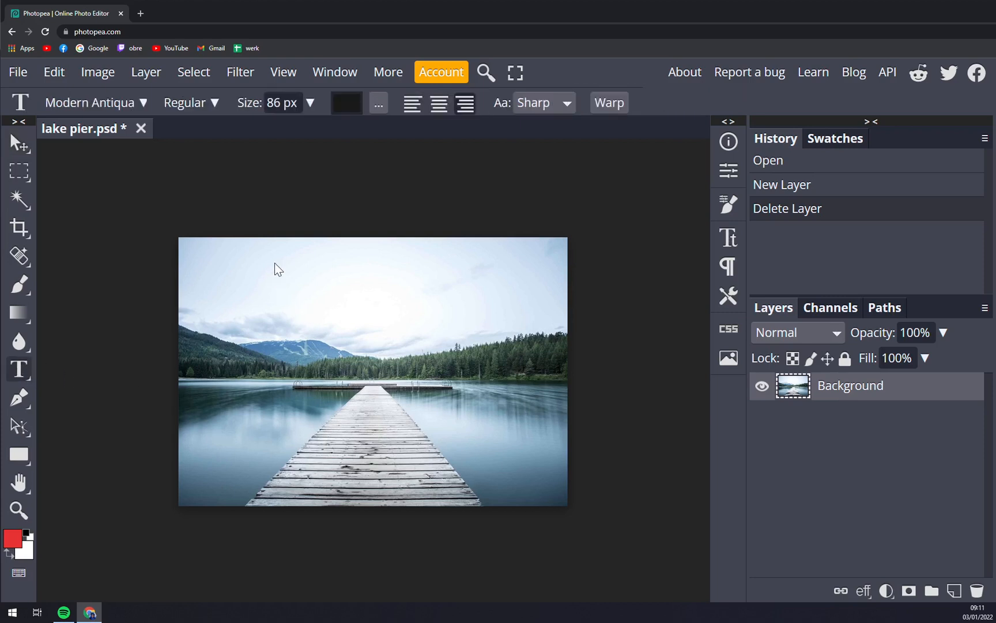
# Drag a text box across the sky and enter 'Hello World' in Modern Antiqua 86 px black.
pyautogui.moveTo(258, 252); pyautogui.dragTo(534, 328)
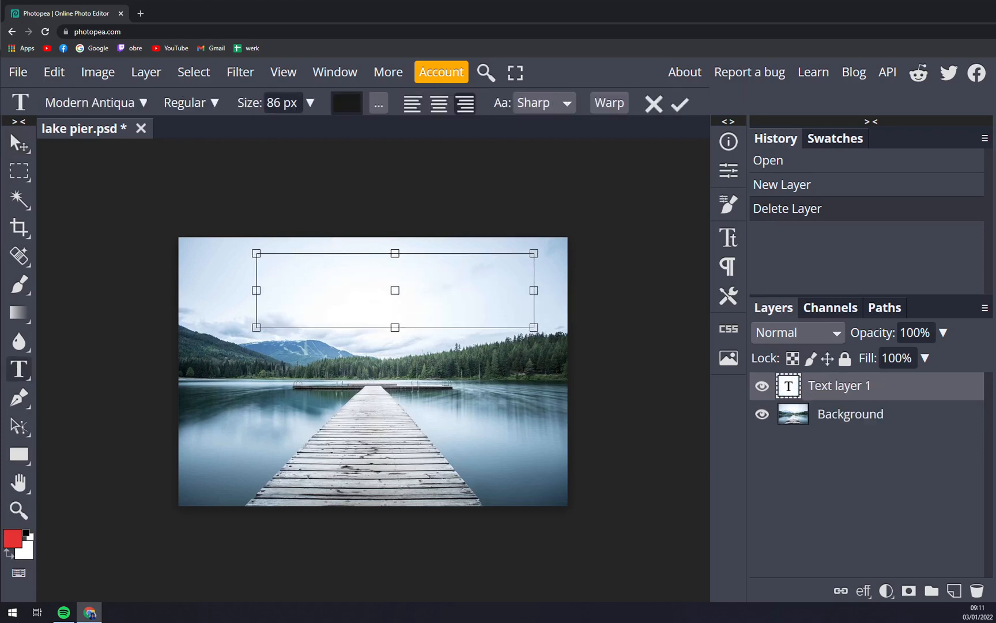
pyautogui.write('Hello')
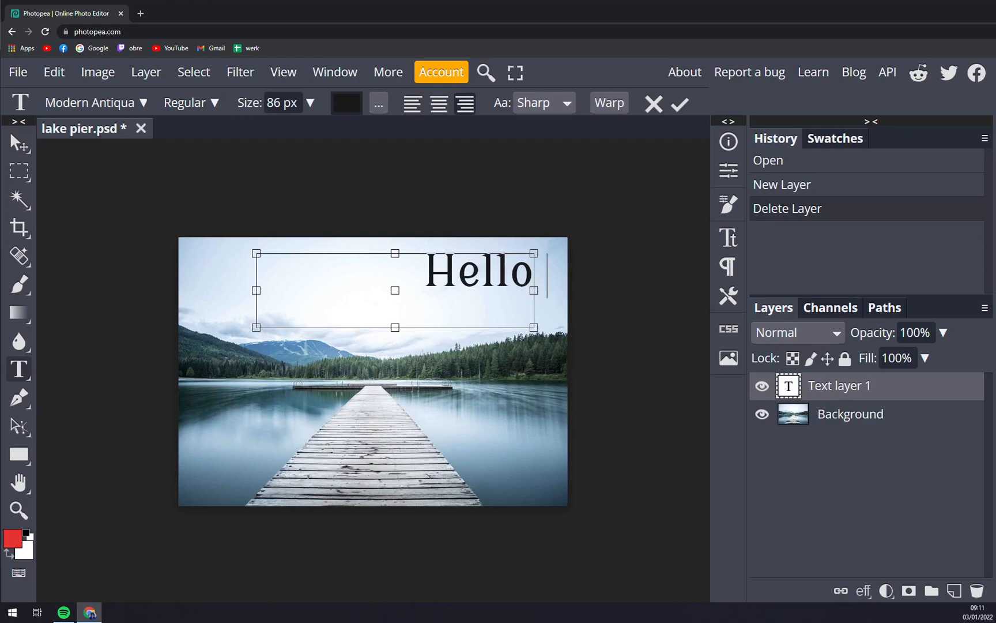
pyautogui.write('World')
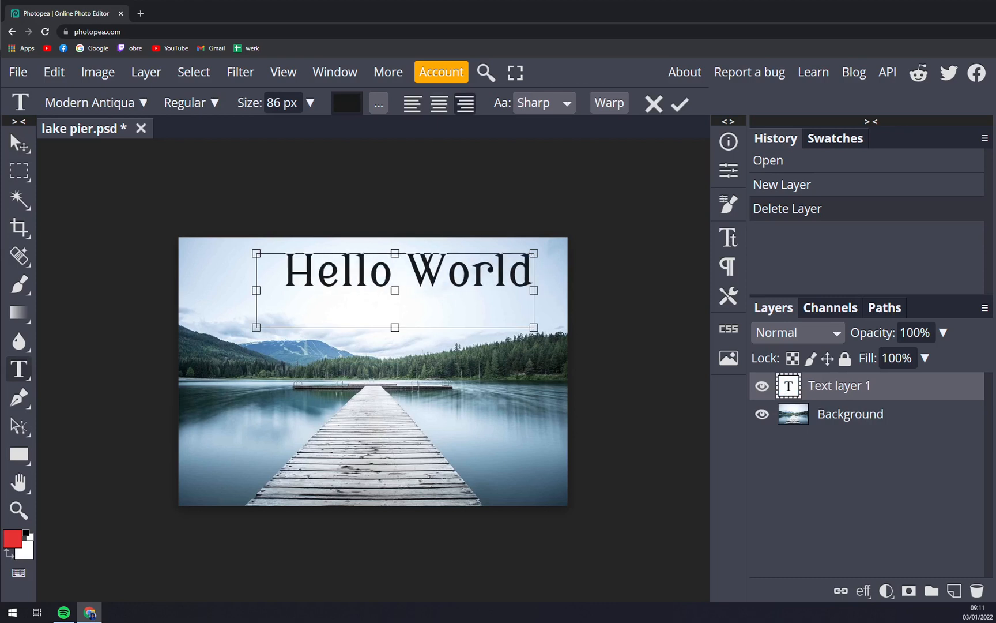
pyautogui.moveTo(471, 406)
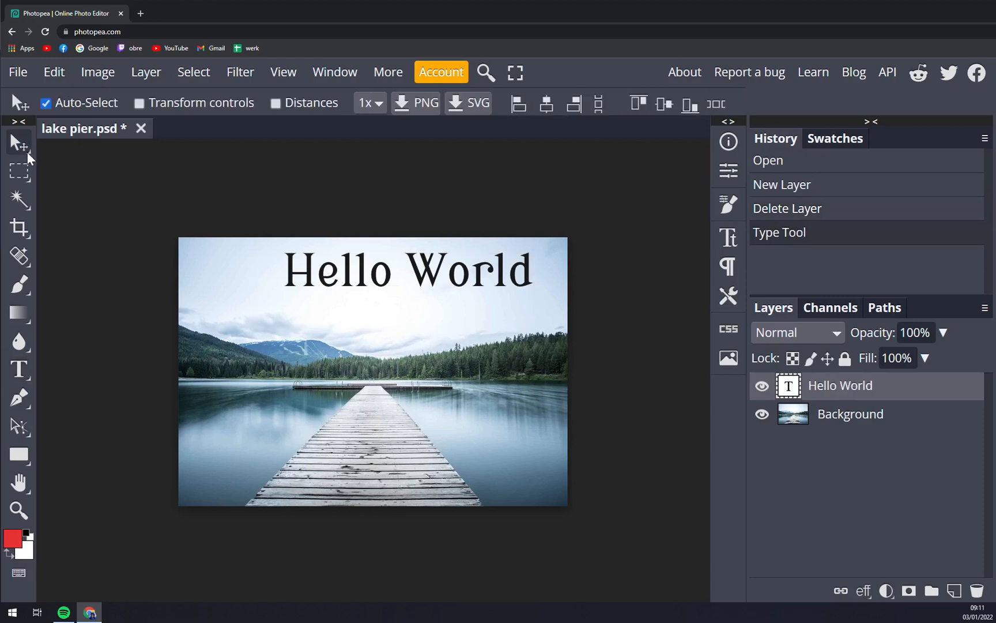
pyautogui.moveTo(450, 275)
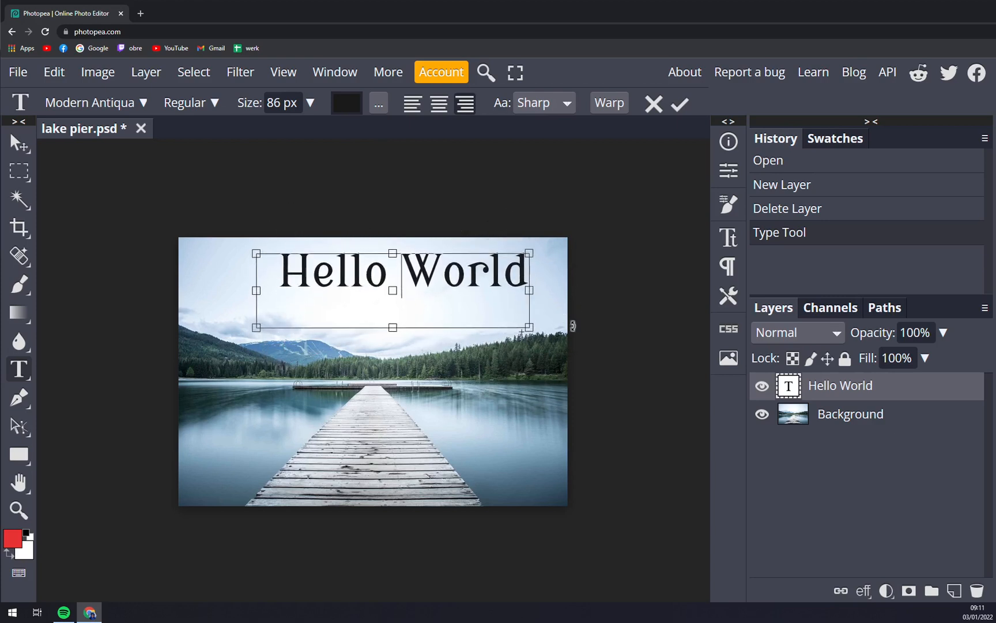
pyautogui.moveTo(818, 408)
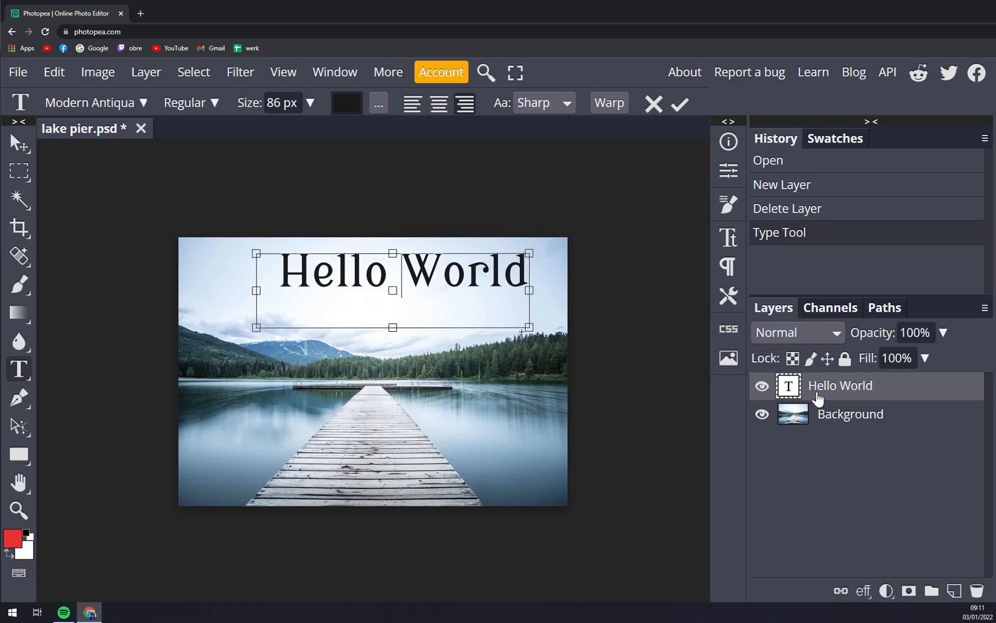
pyautogui.moveTo(827, 257)
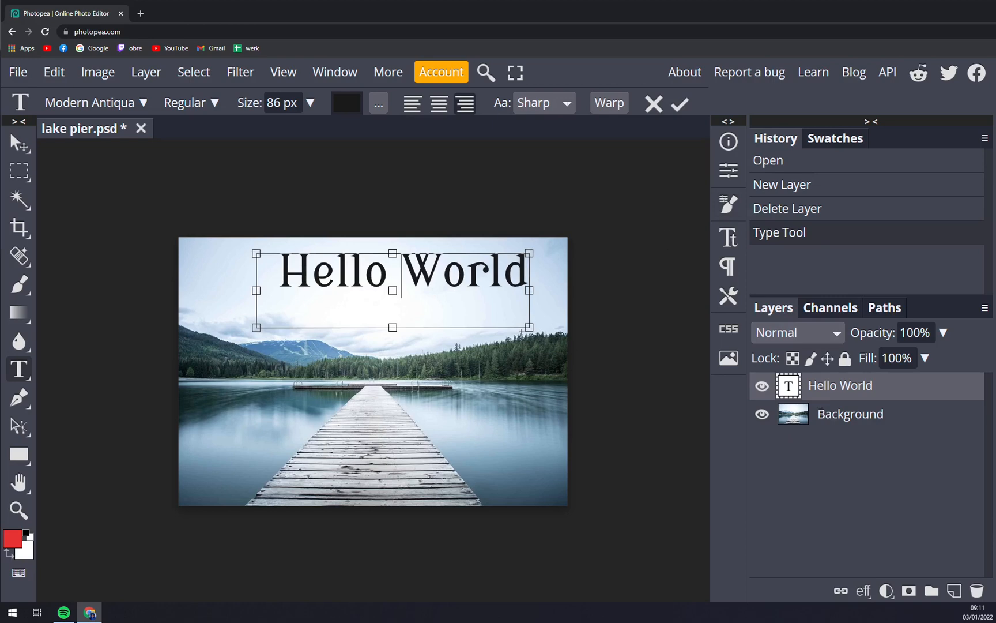
# Show the Edit menu to undo the latest Type Tool change.
pyautogui.click(54, 71)
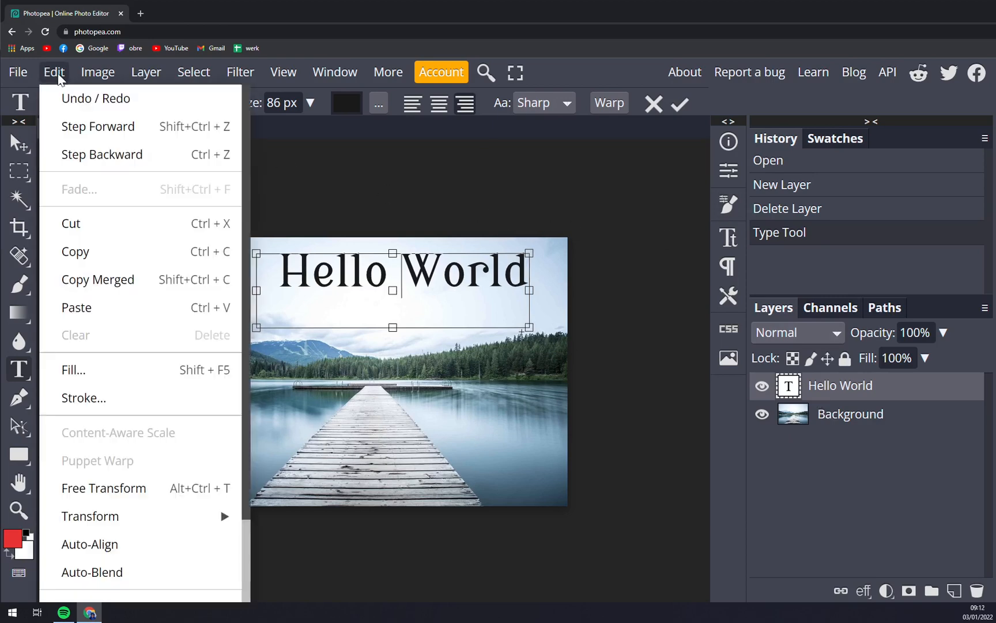
pyautogui.moveTo(96, 136)
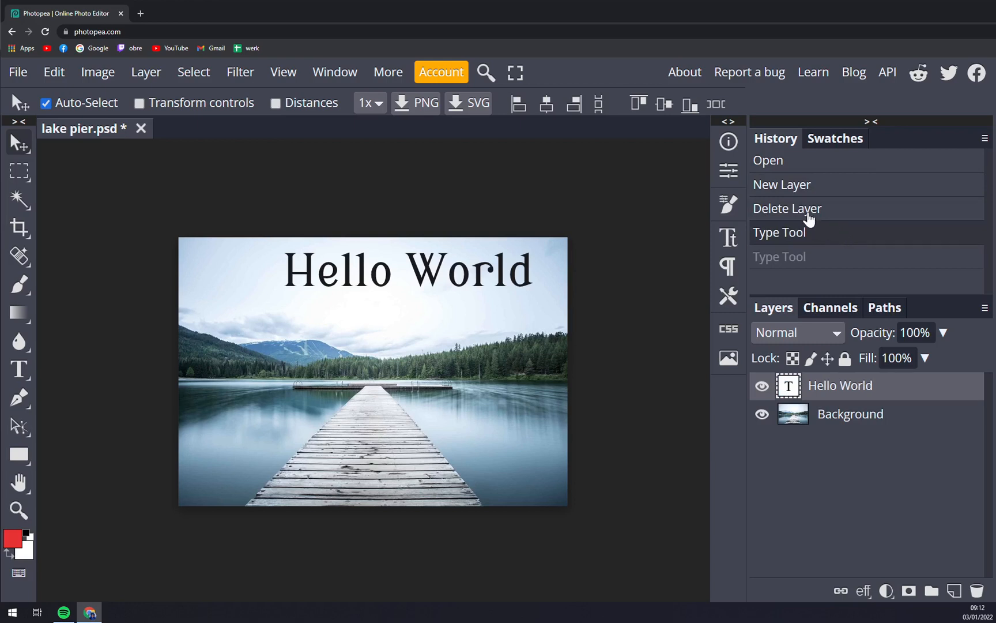
pyautogui.moveTo(786, 237)
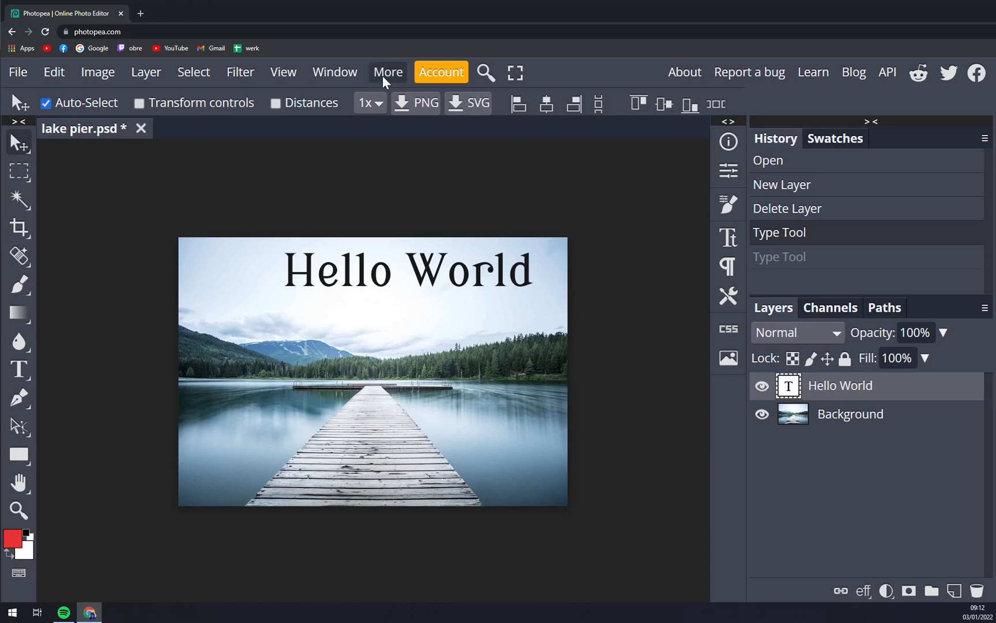
pyautogui.moveTo(503, 103)
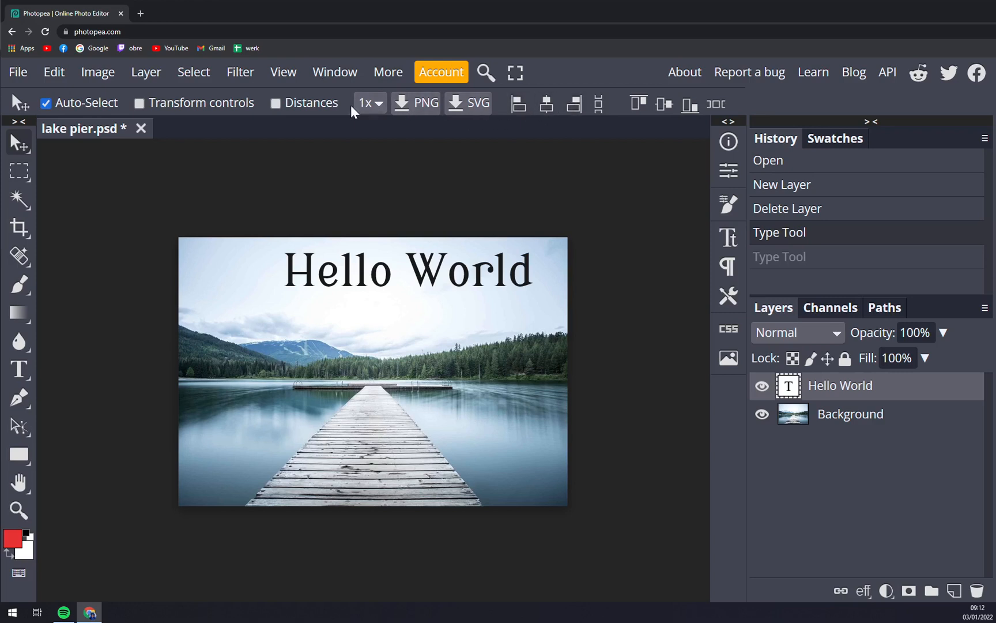
pyautogui.moveTo(452, 114)
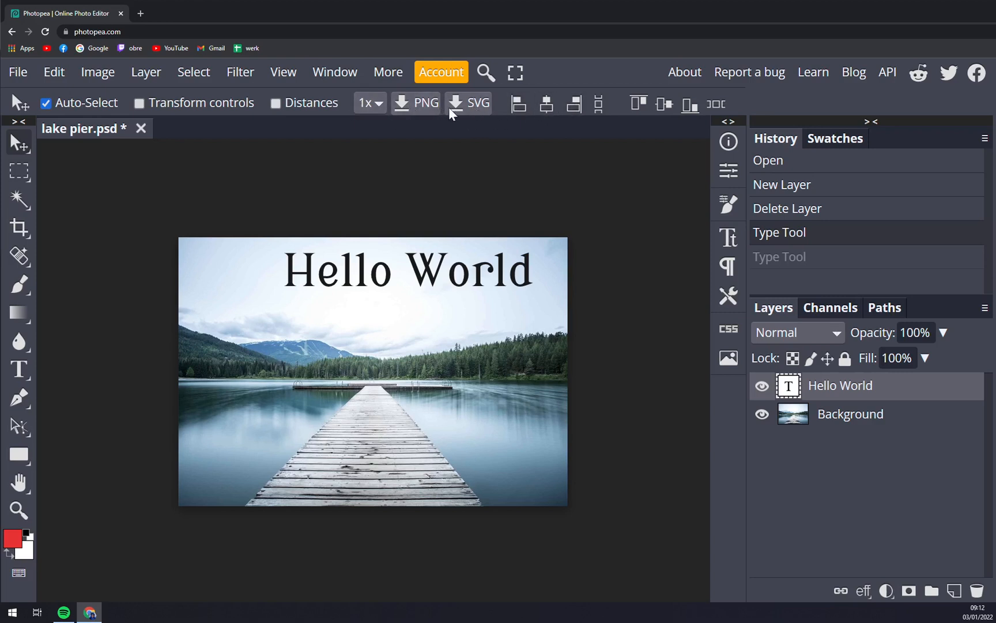
pyautogui.moveTo(681, 75)
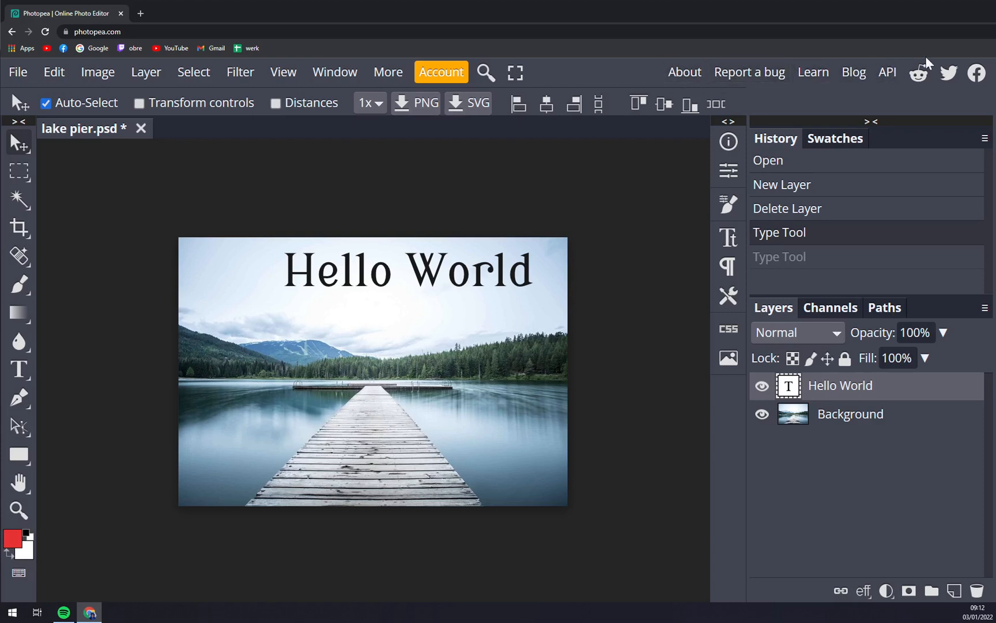
pyautogui.moveTo(739, 76)
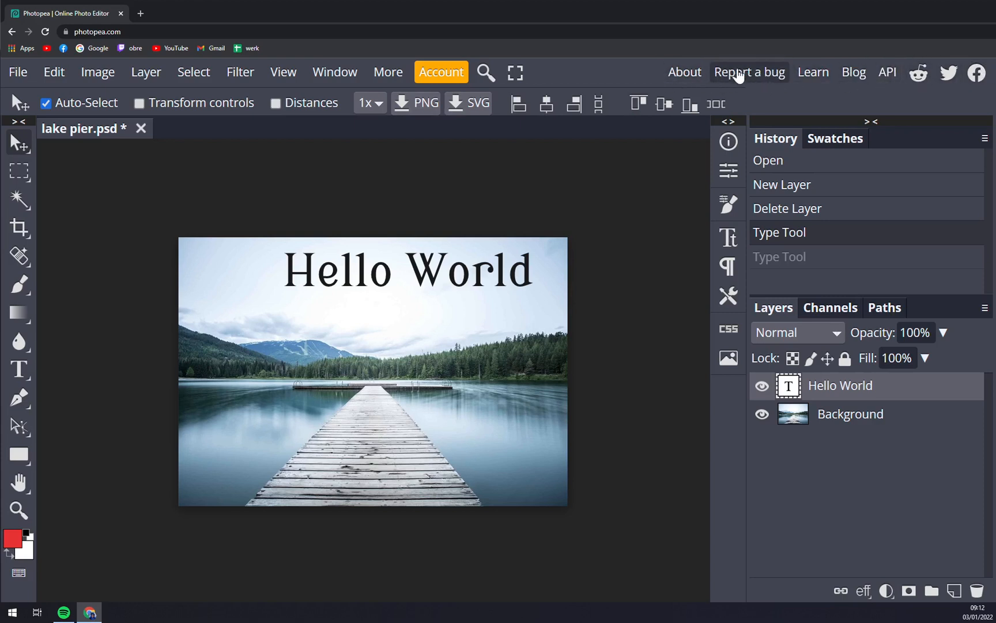
pyautogui.moveTo(918, 74)
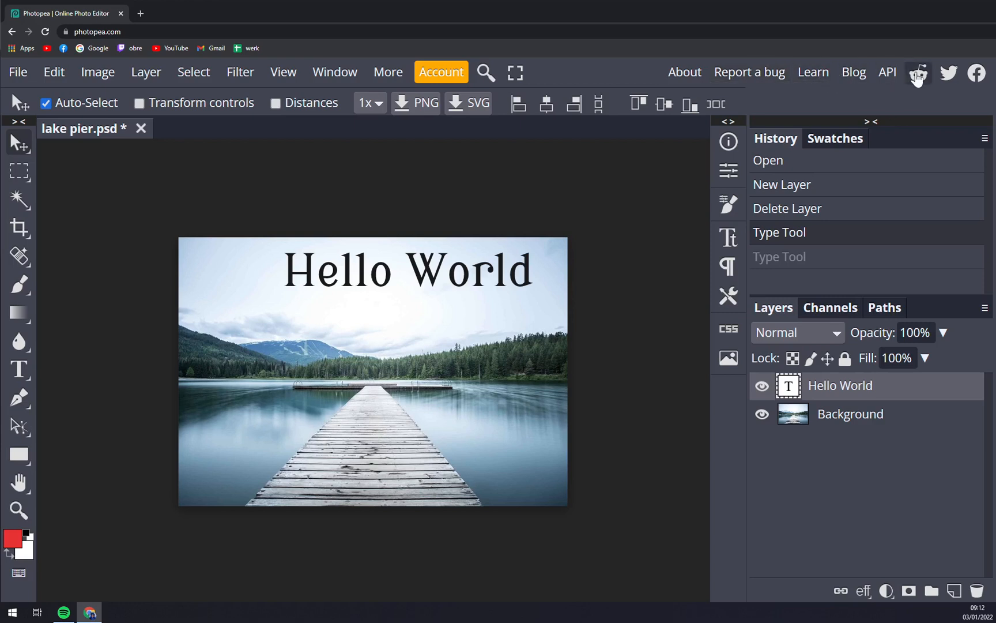
pyautogui.moveTo(580, 137)
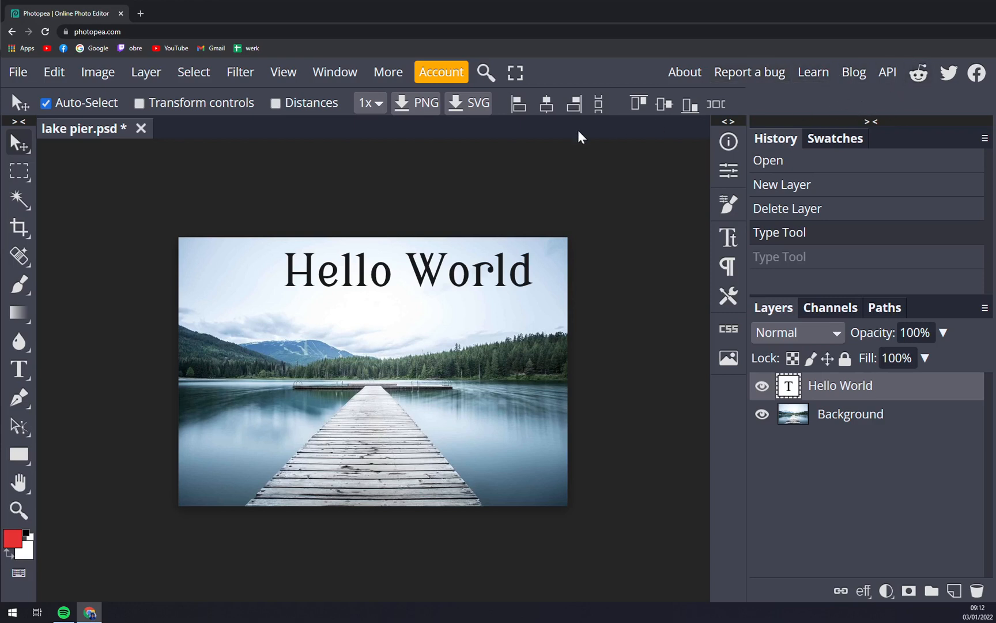
pyautogui.moveTo(115, 152)
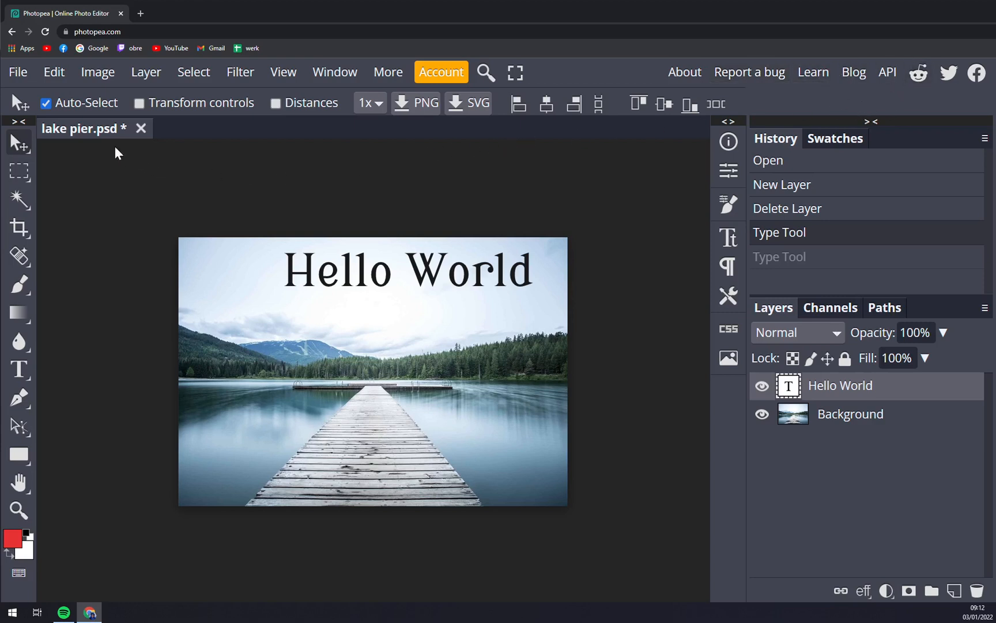
# With transform controls shown, shift Hello World left and slightly down, then toggle Distances on and off.
pyautogui.click(138, 103)
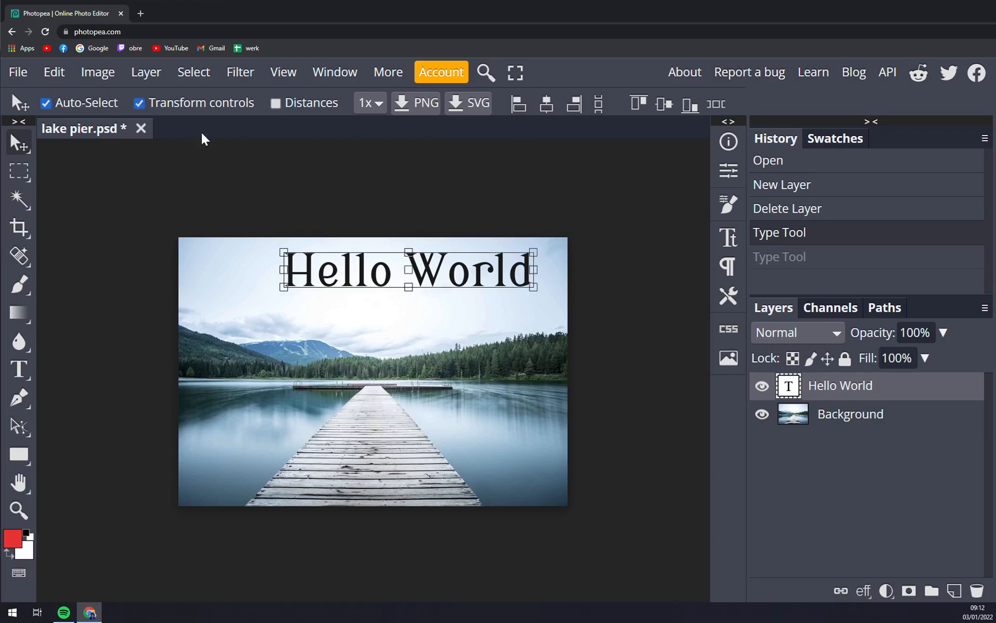
pyautogui.moveTo(408, 270); pyautogui.dragTo(382, 282)
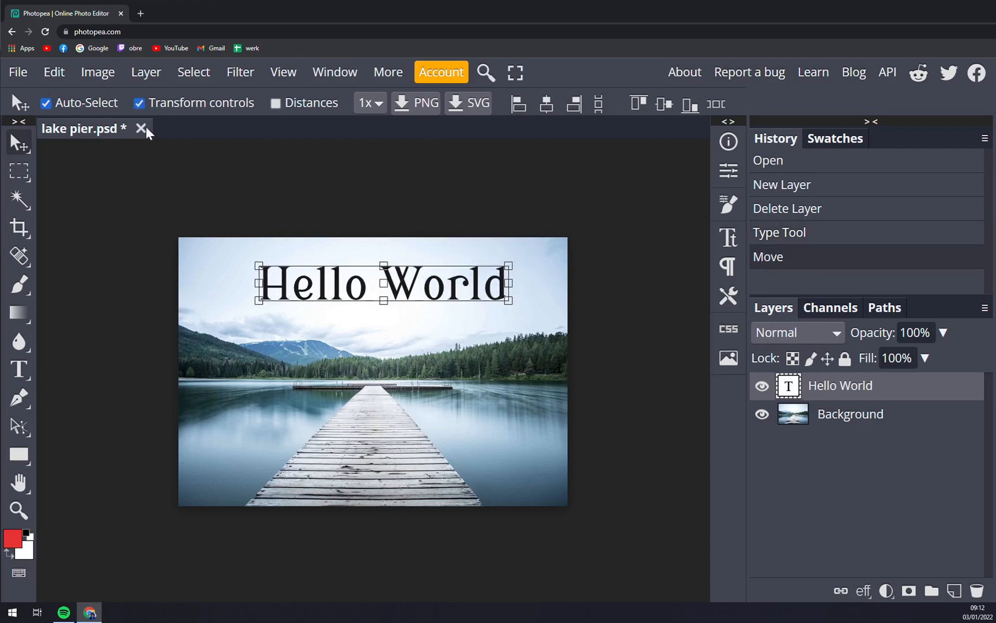
pyautogui.click(139, 103)
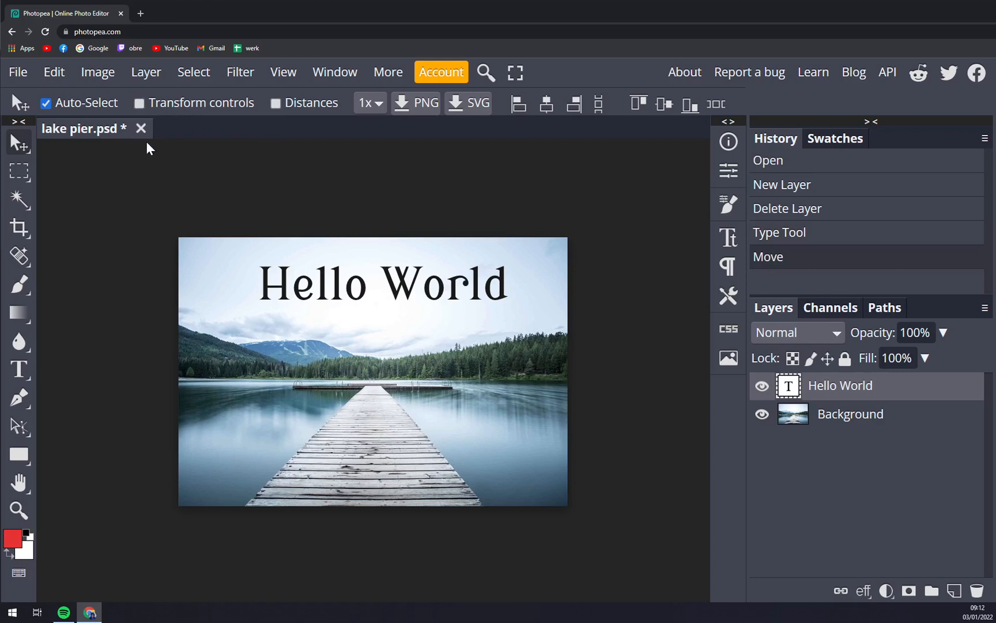
pyautogui.click(275, 103)
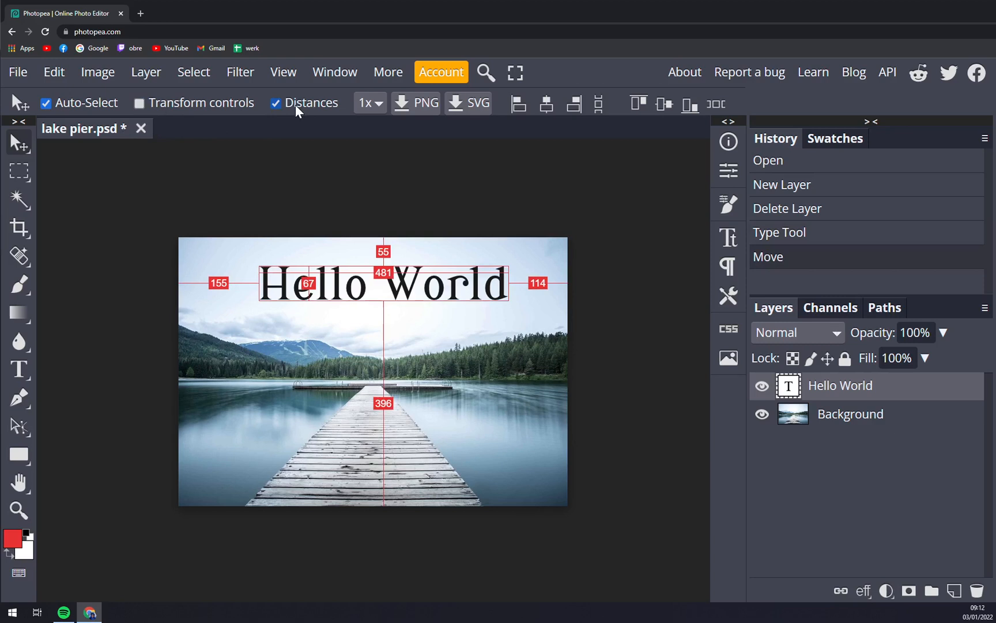
pyautogui.click(276, 102)
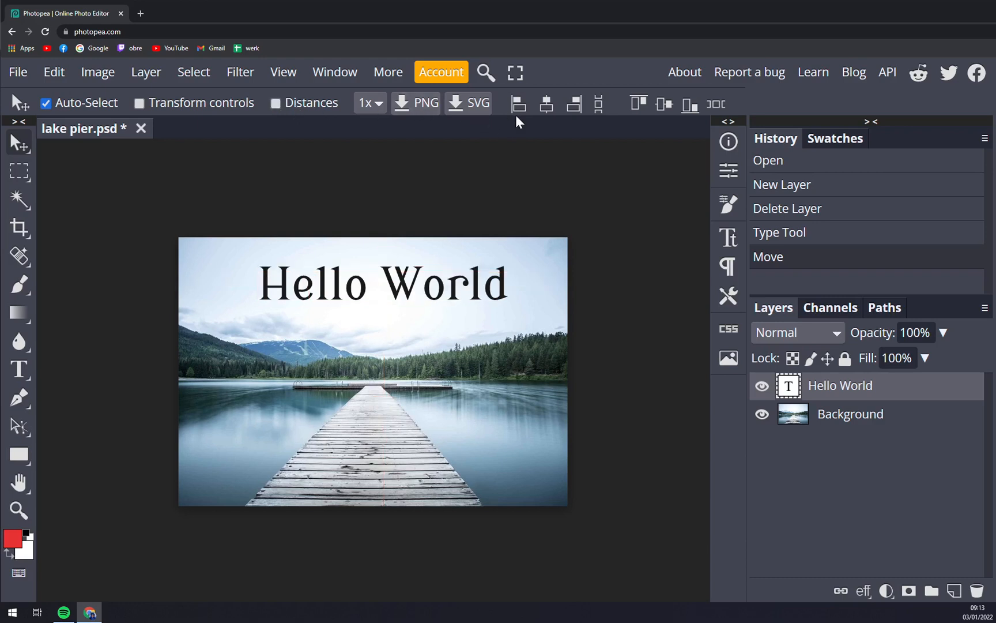
pyautogui.moveTo(556, 111)
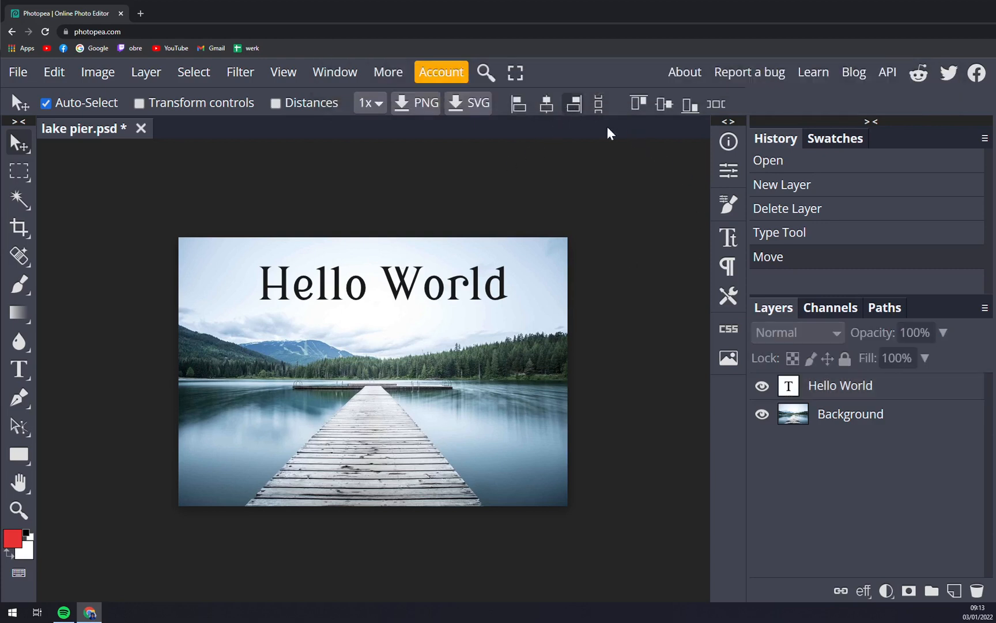
pyautogui.moveTo(292, 186)
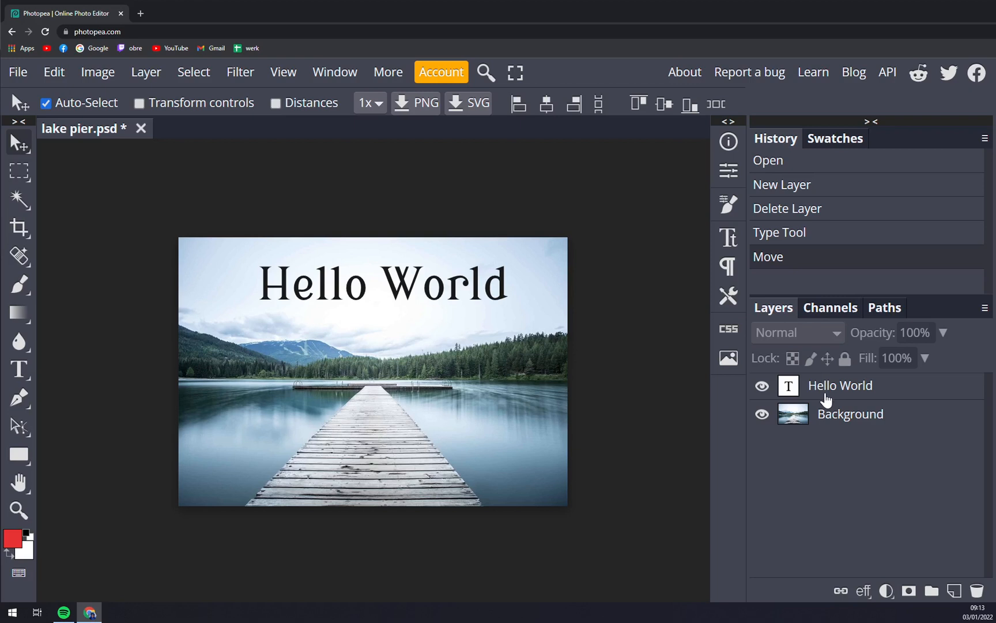
pyautogui.moveTo(837, 401)
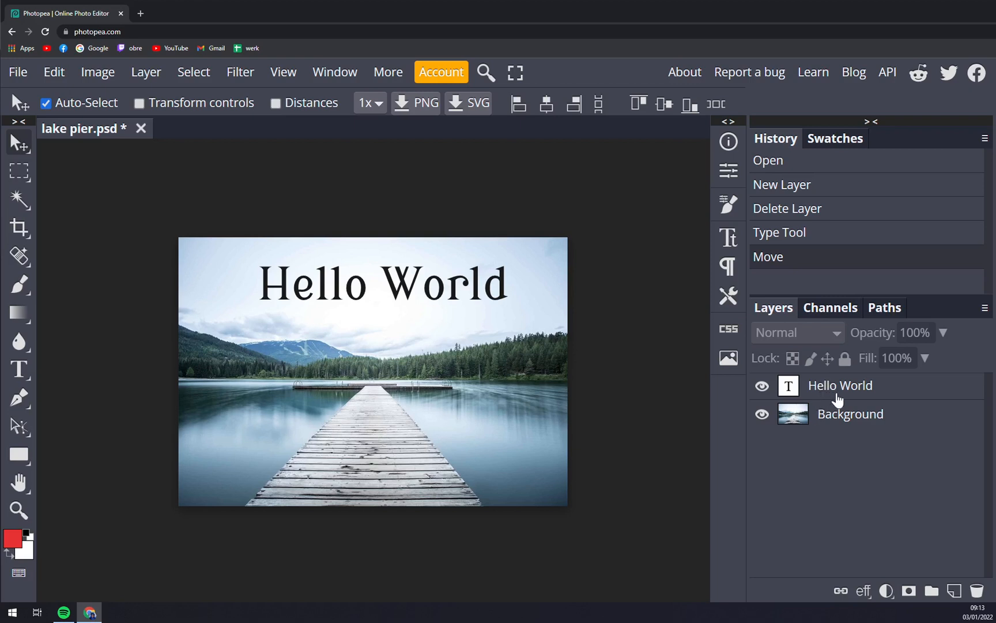
pyautogui.click(839, 385)
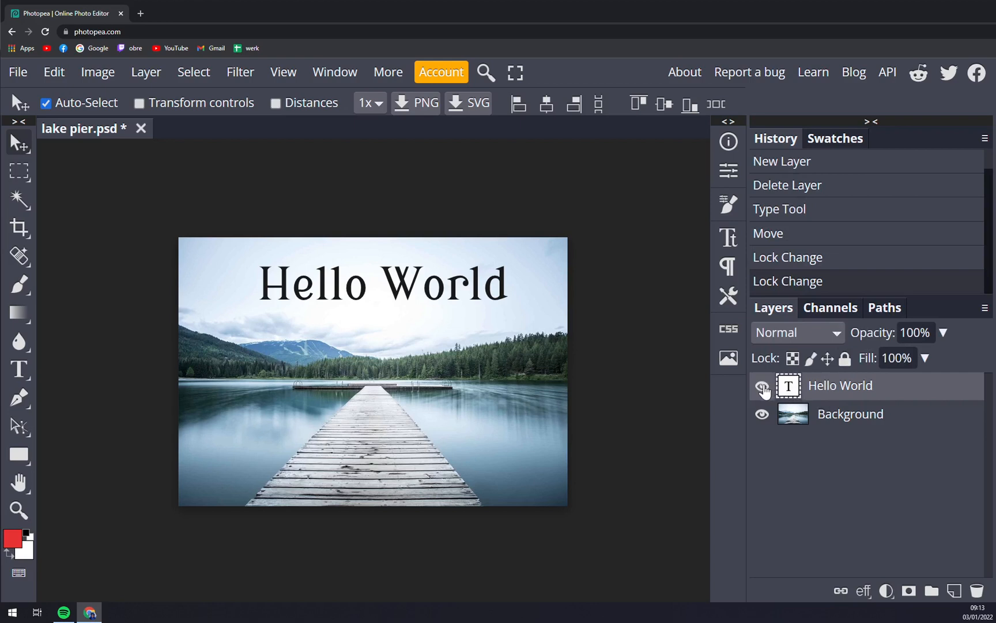
pyautogui.click(761, 387)
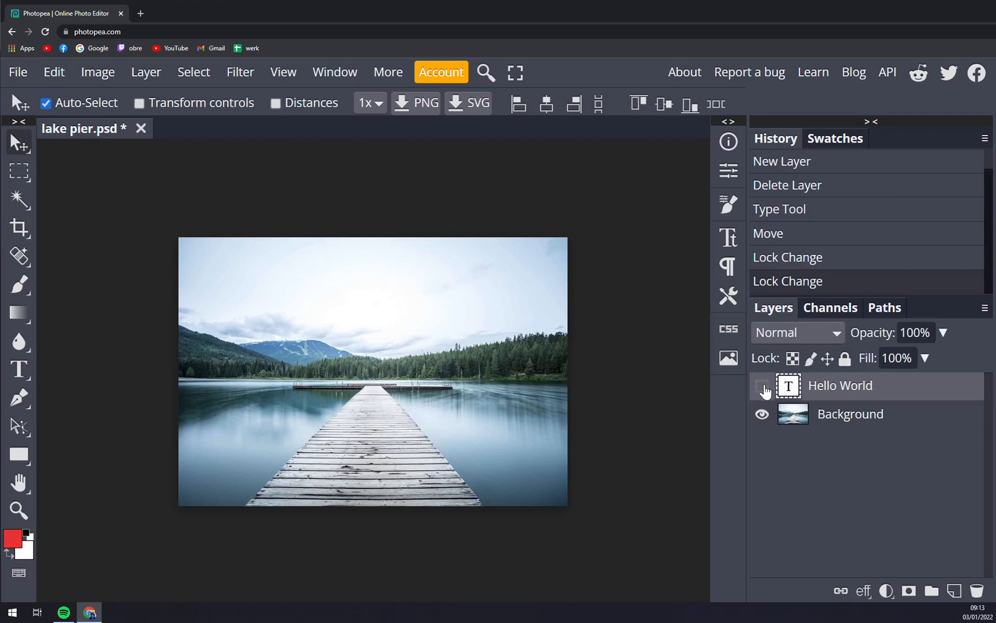
pyautogui.click(761, 386)
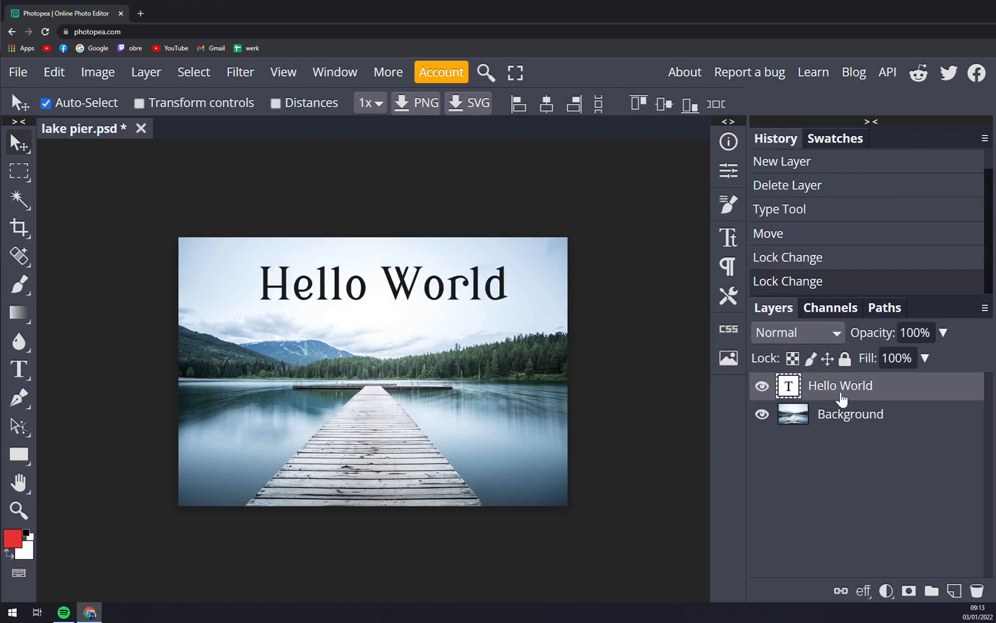
pyautogui.moveTo(867, 392)
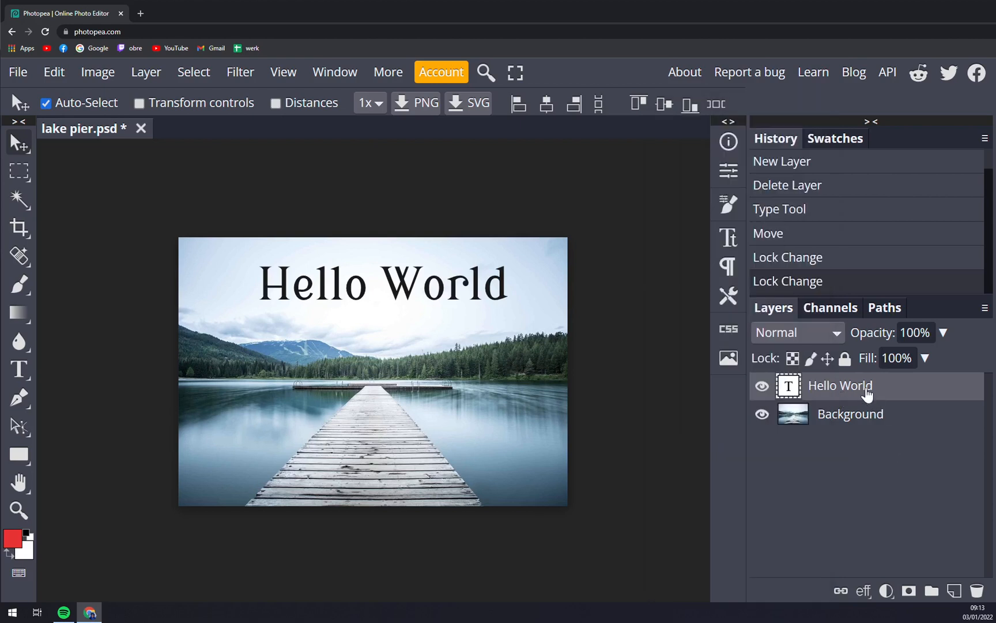
pyautogui.moveTo(863, 392)
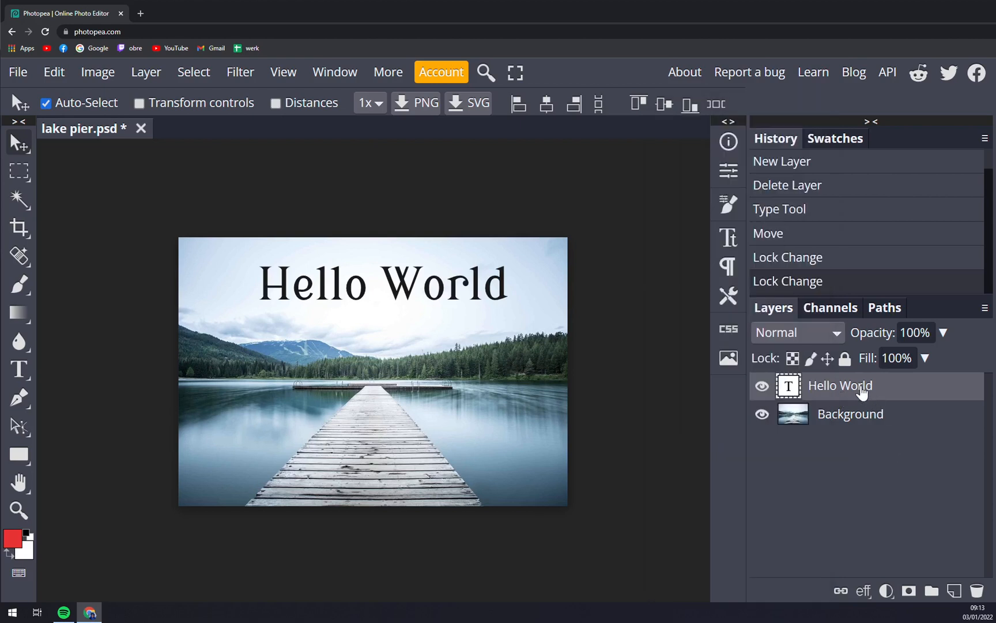
pyautogui.rightClick(839, 385)
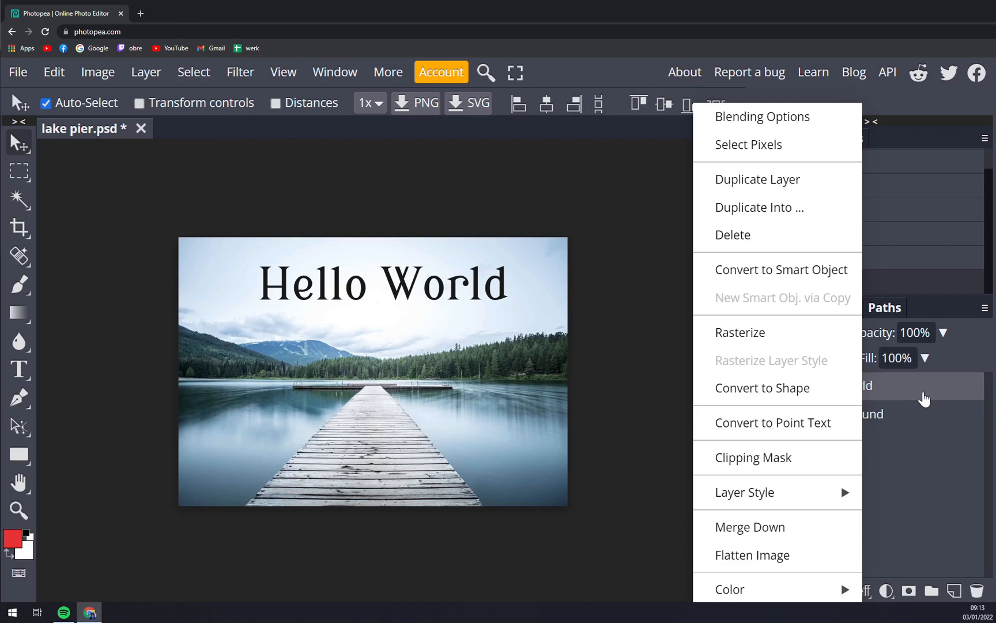
pyautogui.moveTo(764, 175)
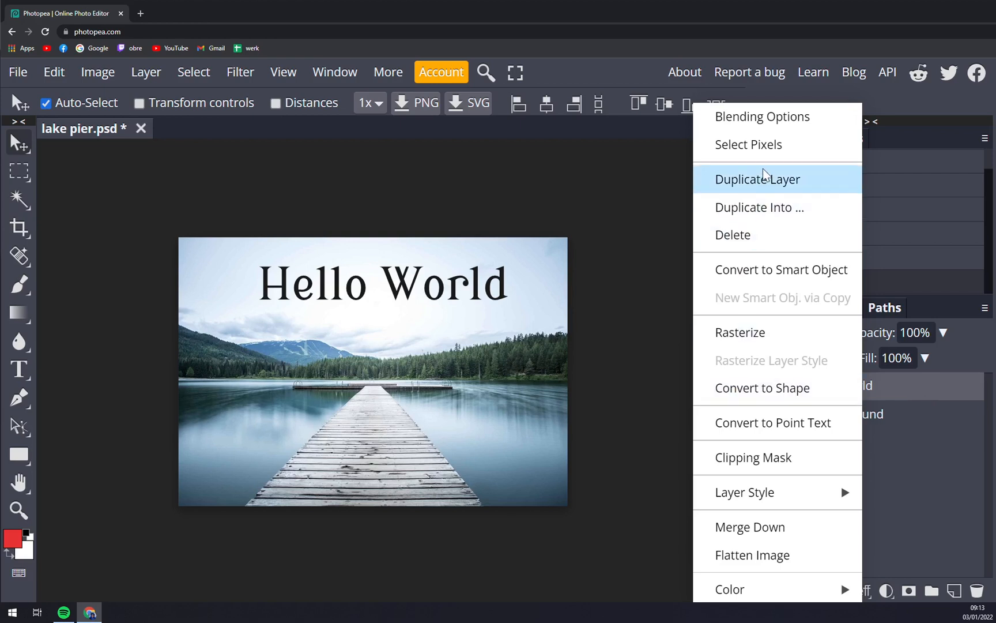
pyautogui.moveTo(741, 134)
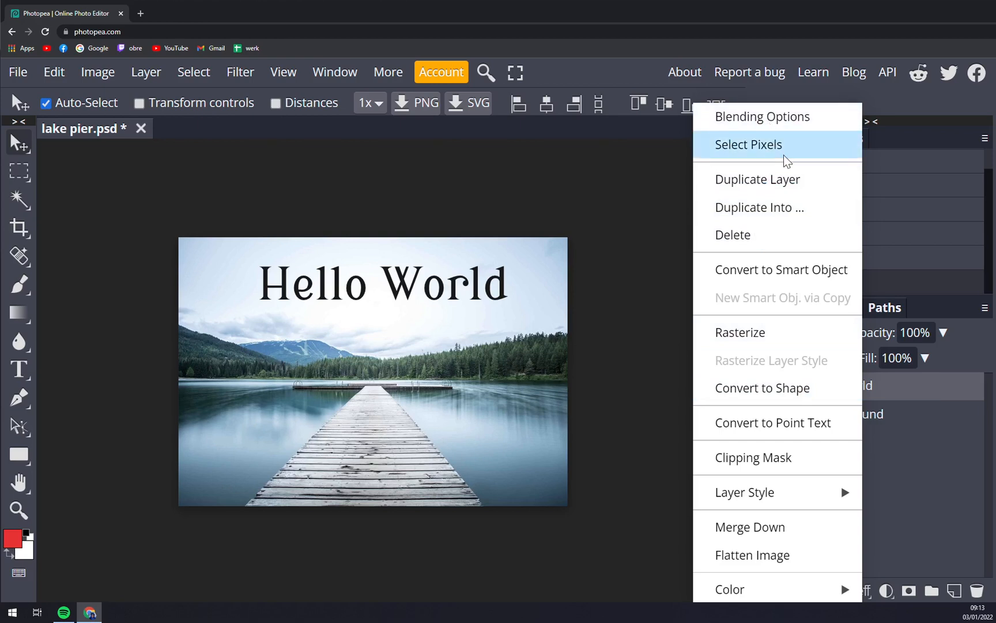
pyautogui.click(757, 180)
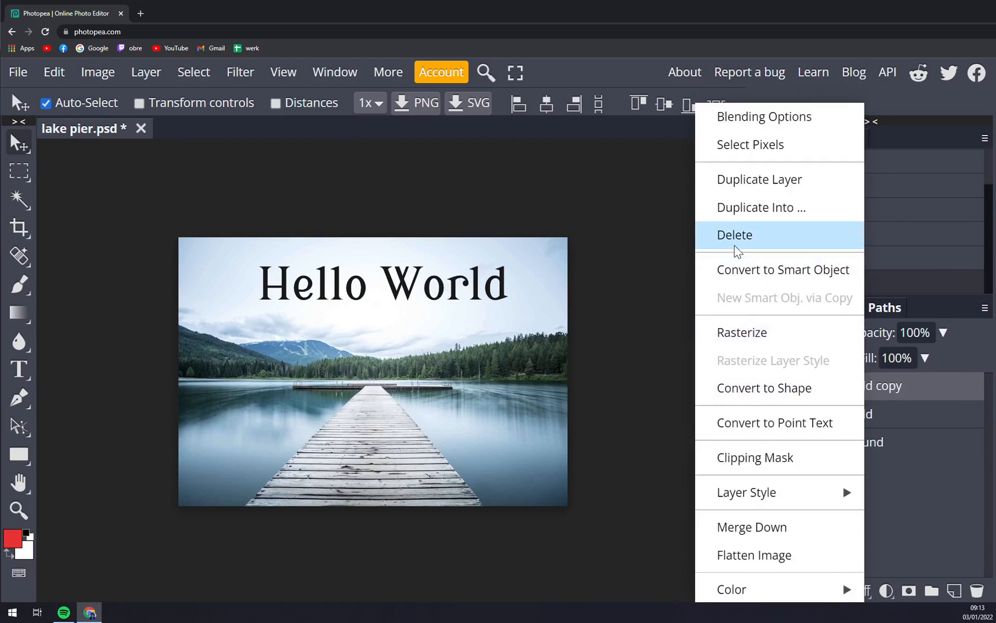
pyautogui.click(734, 235)
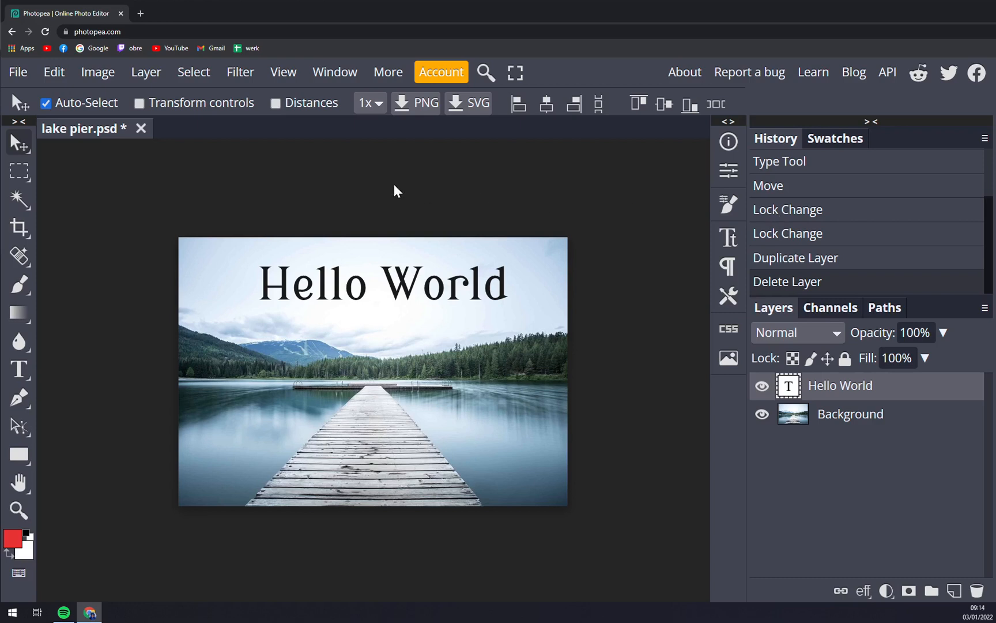
pyautogui.moveTo(187, 191)
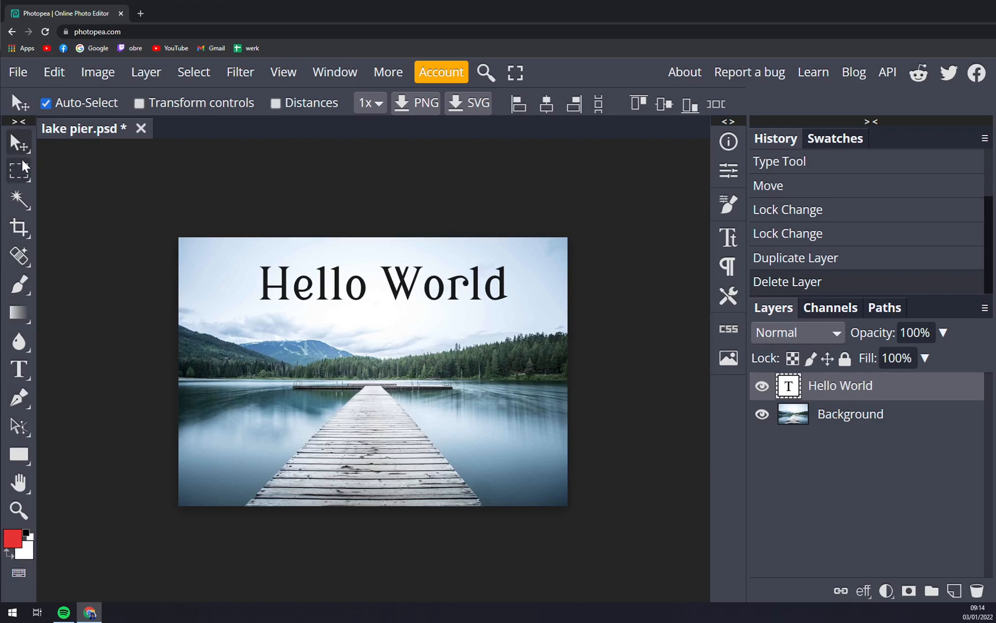
pyautogui.moveTo(18, 148)
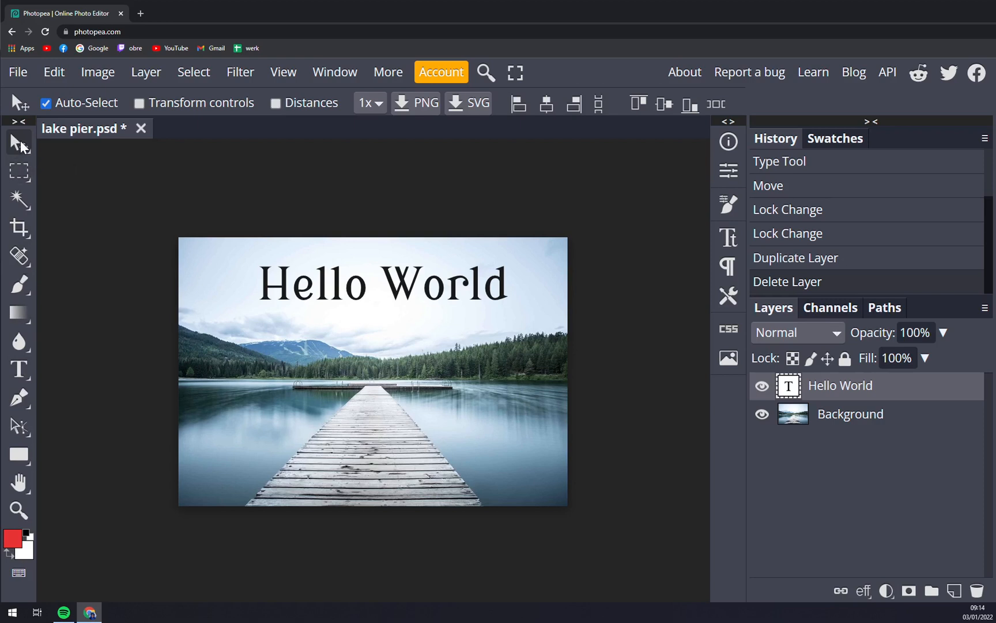
# Switch to the Move tool for the text, then to Rectangle Select.
pyautogui.click(850, 414)
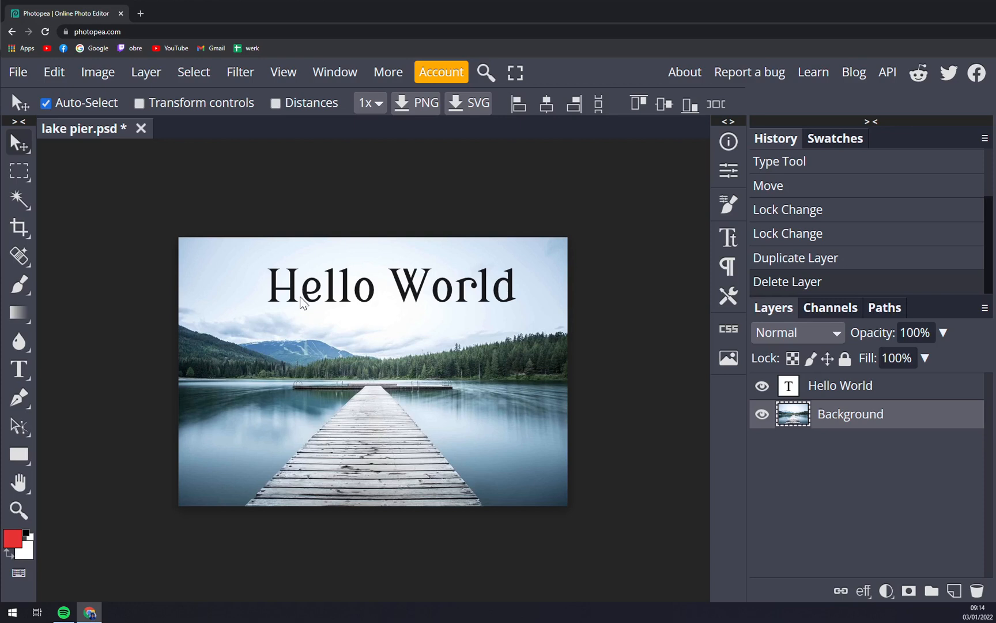
pyautogui.click(18, 173)
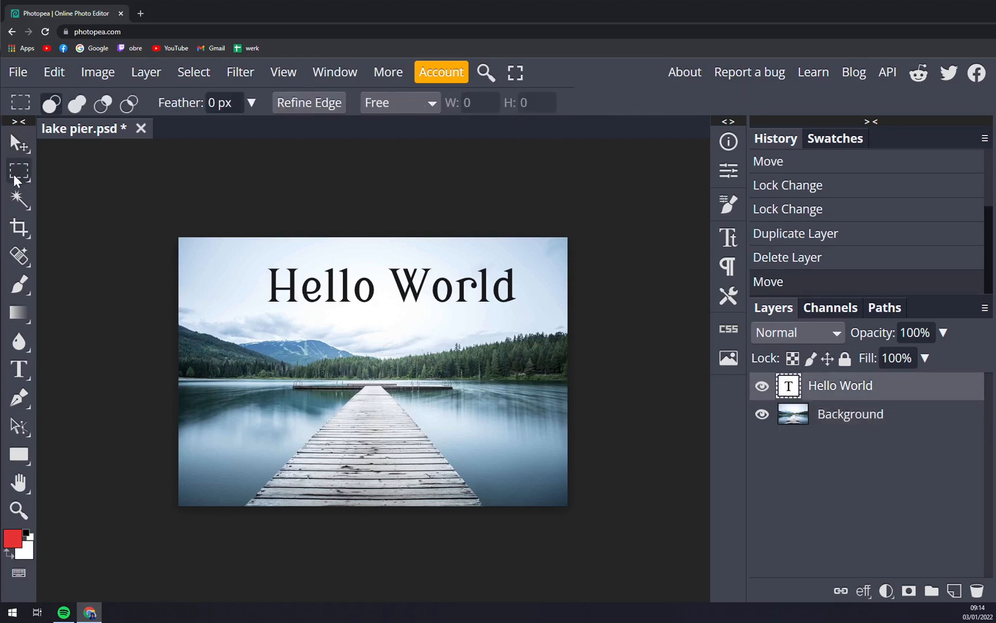
# Select a rectangle over the mountains and shift it onto the snowy peak below the text.
pyautogui.moveTo(287, 332); pyautogui.dragTo(395, 382)
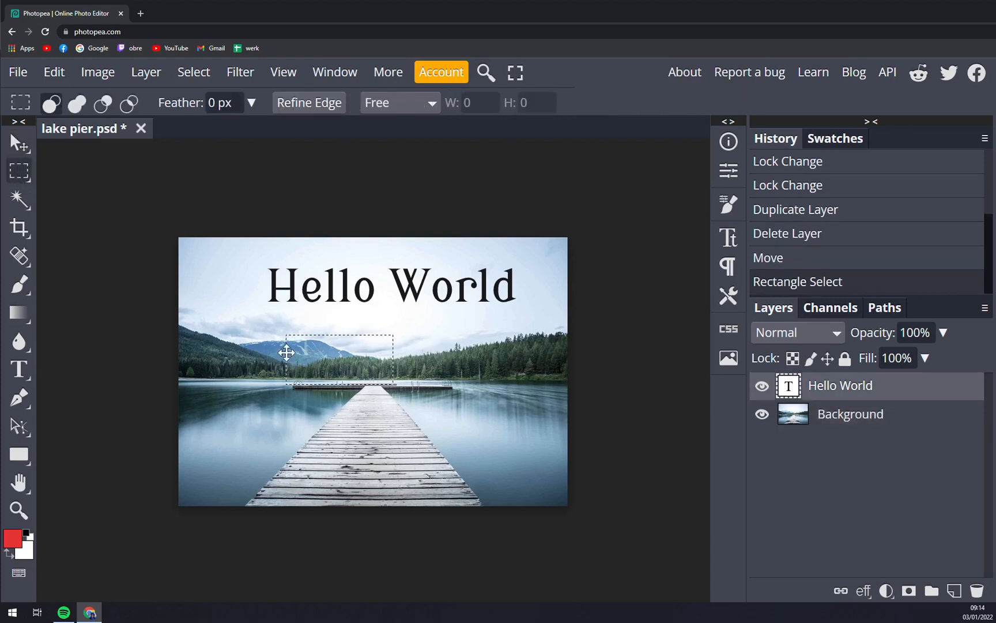
pyautogui.moveTo(285, 353); pyautogui.dragTo(384, 362)
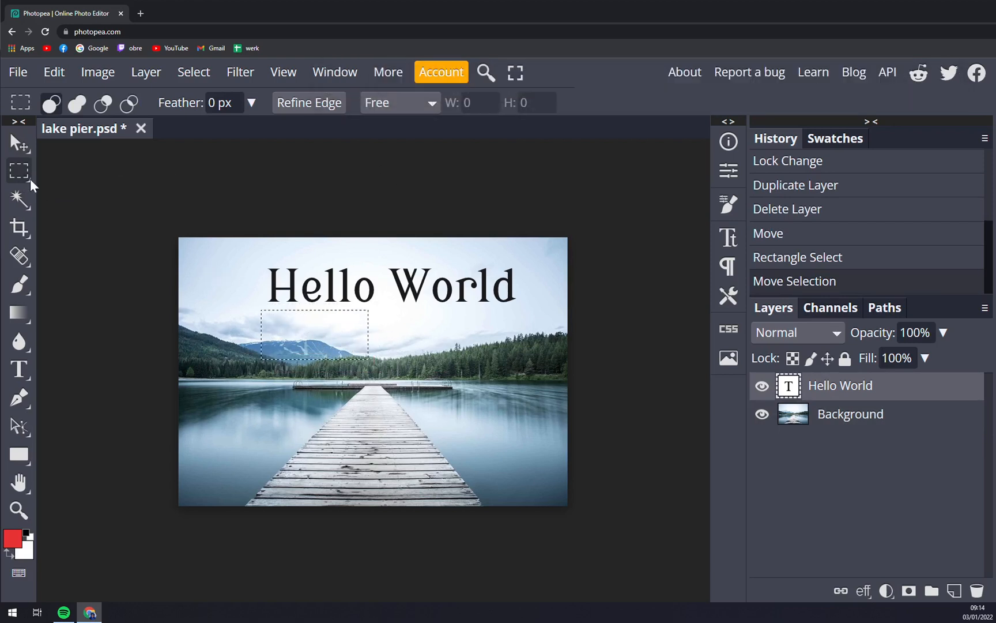
pyautogui.click(18, 198)
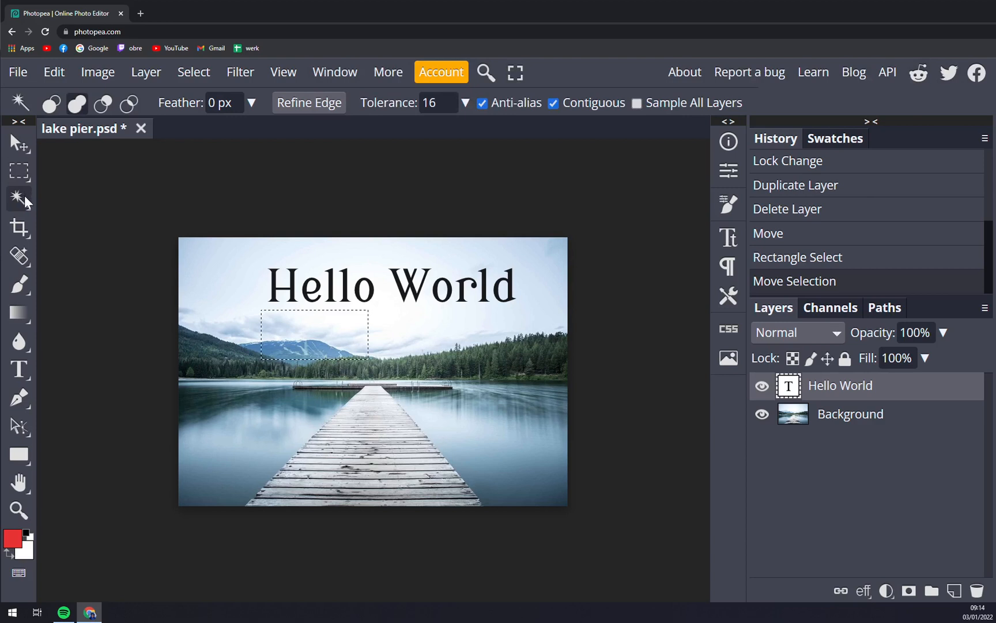
# Show the other selection tool choices and discard the rectangular selection over the mountains.
pyautogui.click(19, 200)
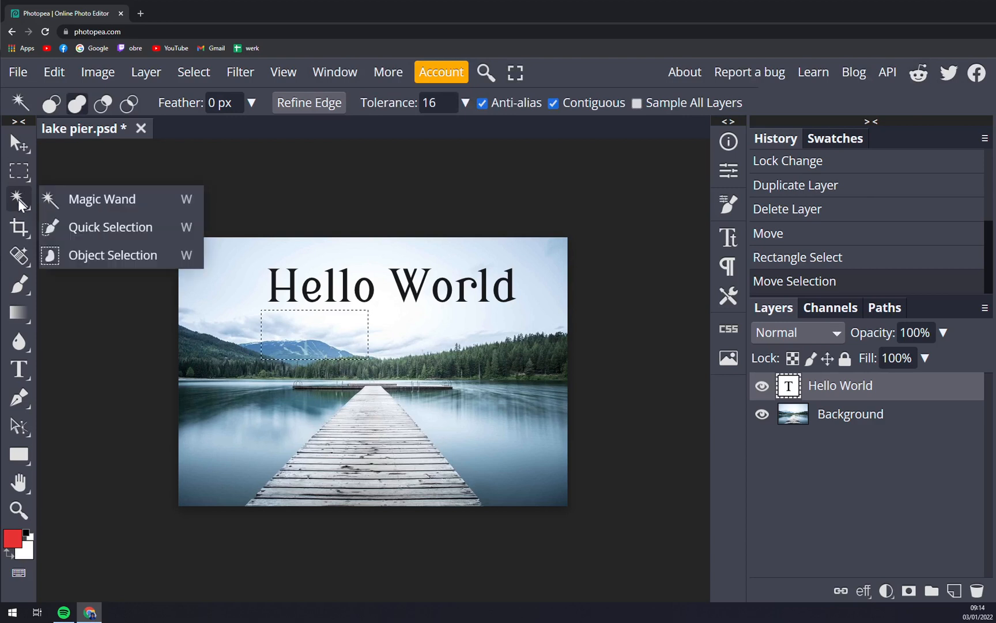
pyautogui.moveTo(96, 211)
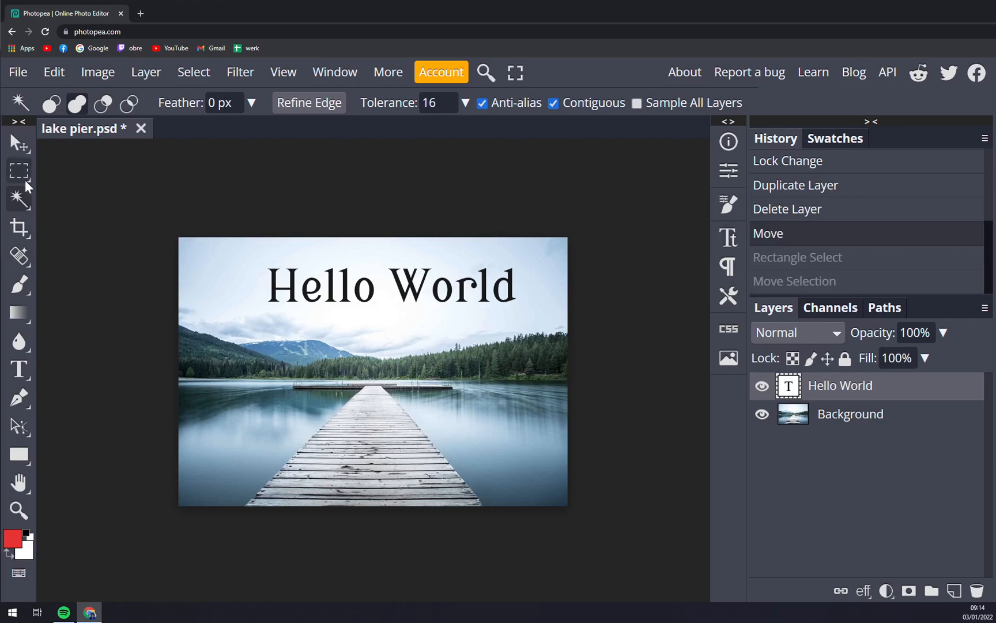
pyautogui.click(18, 198)
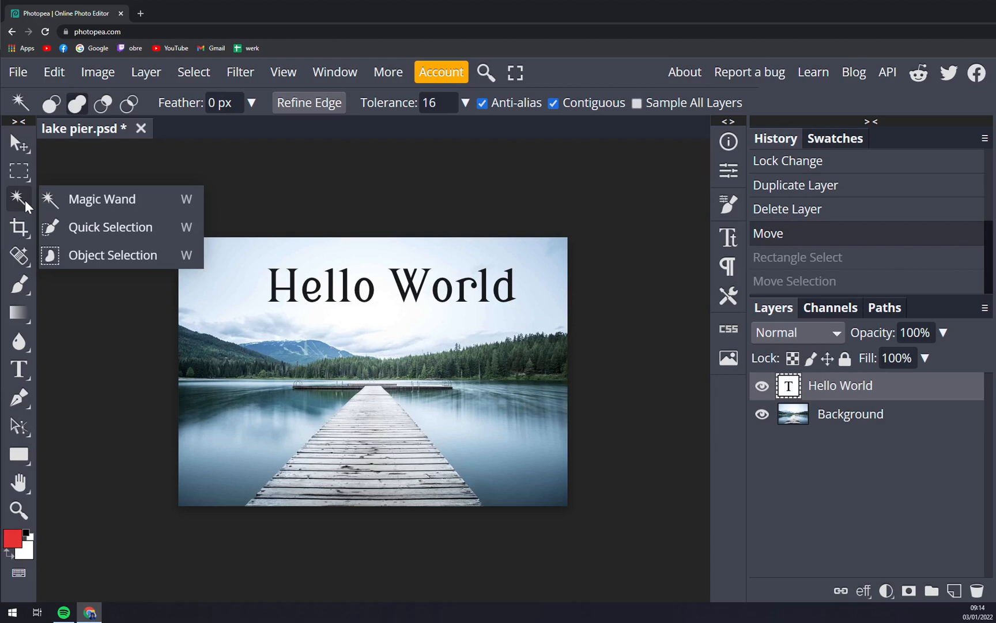
pyautogui.moveTo(28, 238)
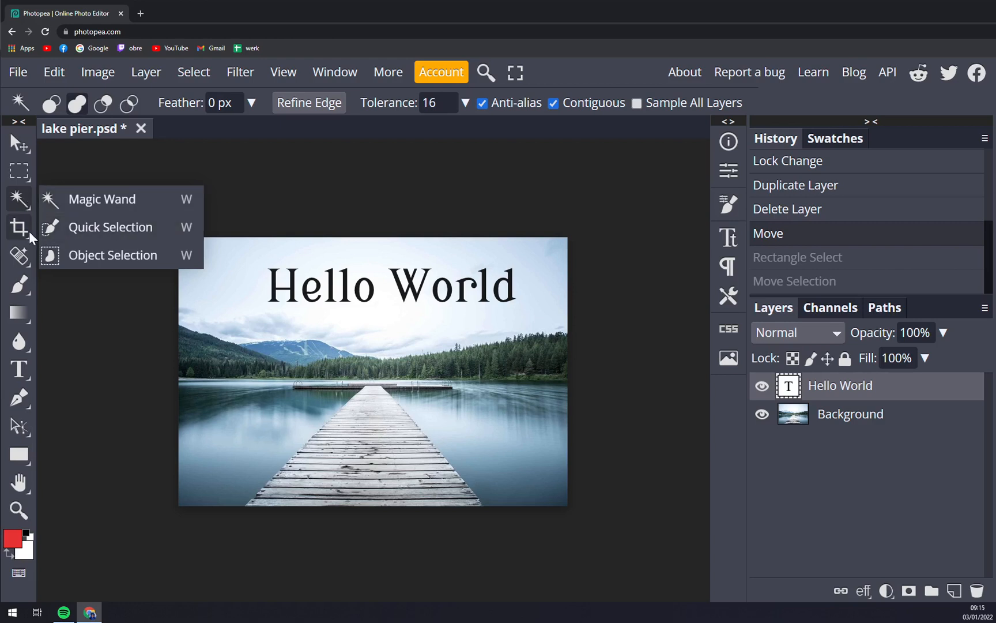
# Enter crop mode so a crop frame surrounds the whole lake pier photo, without applying it.
pyautogui.click(18, 228)
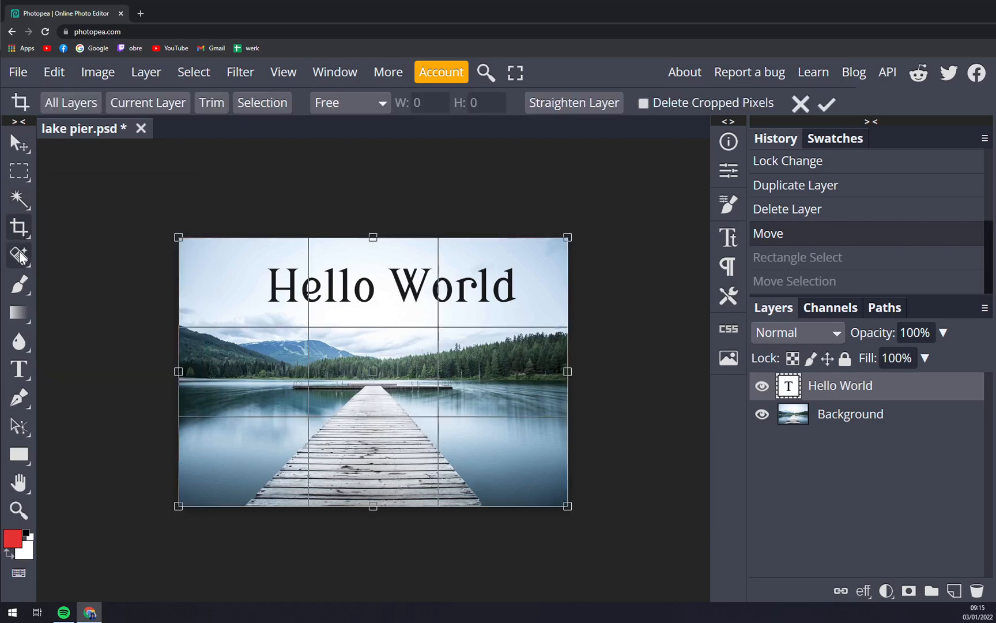
pyautogui.moveTo(18, 257)
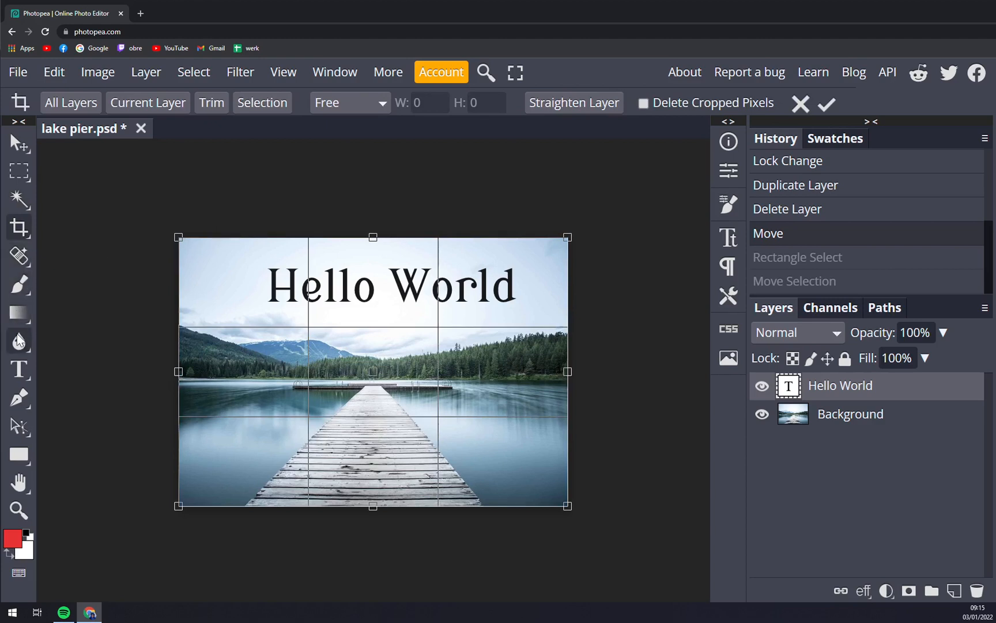
pyautogui.moveTo(17, 370)
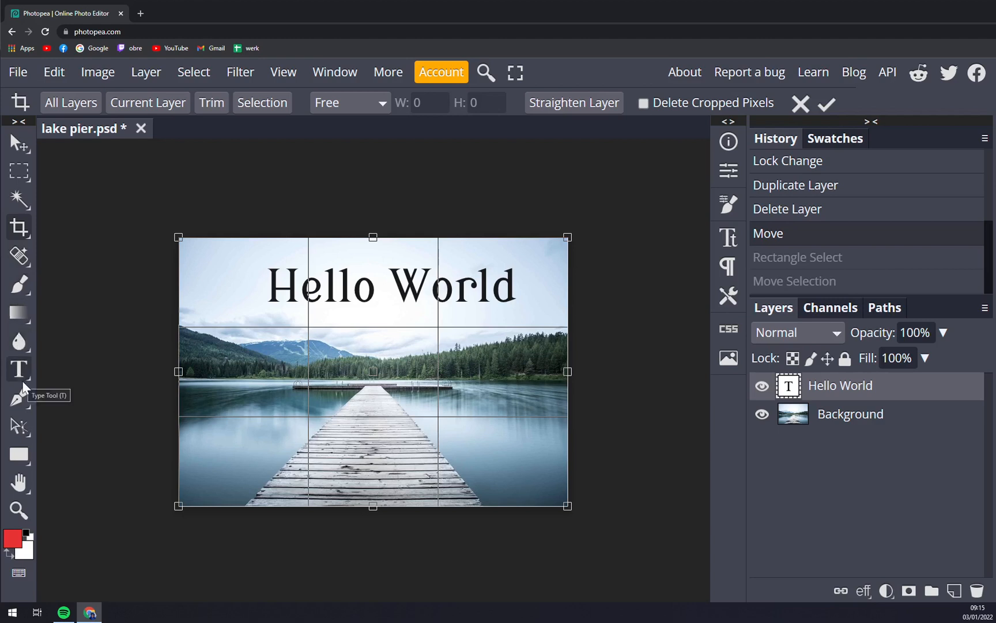
pyautogui.moveTo(30, 401)
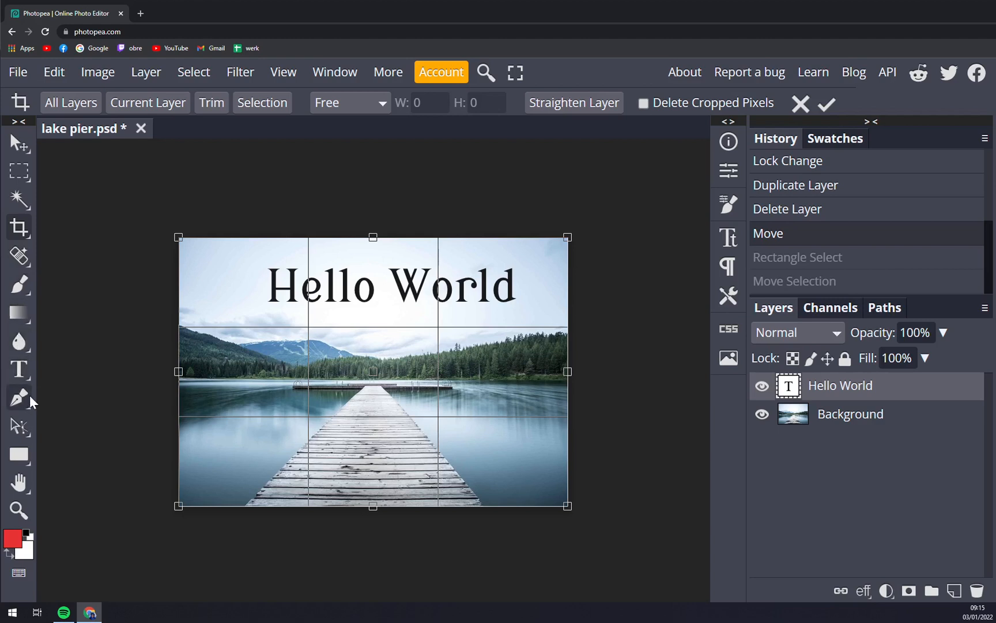
pyautogui.moveTo(18, 427)
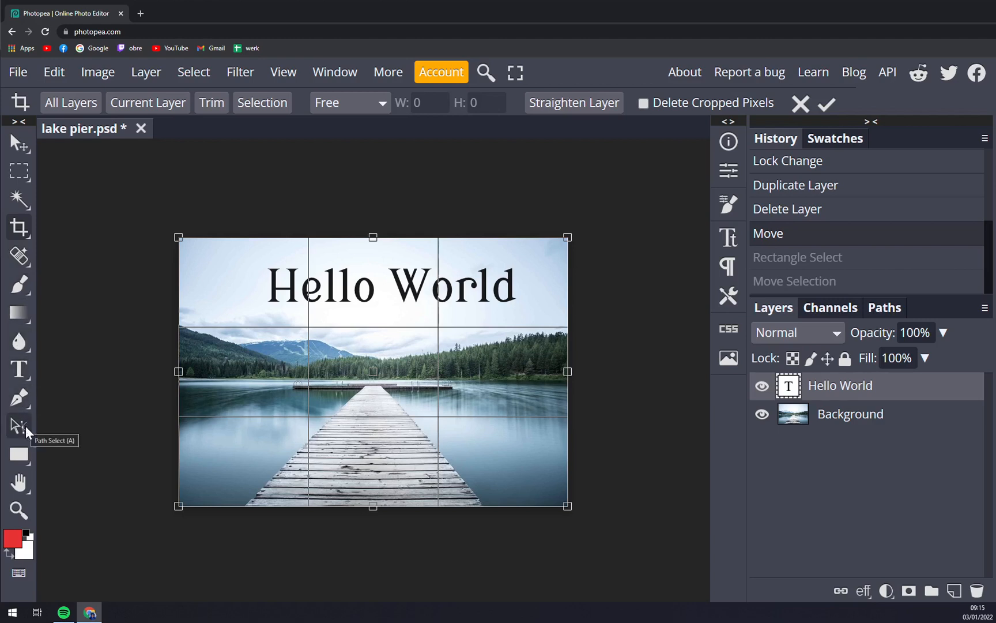
pyautogui.moveTo(17, 457)
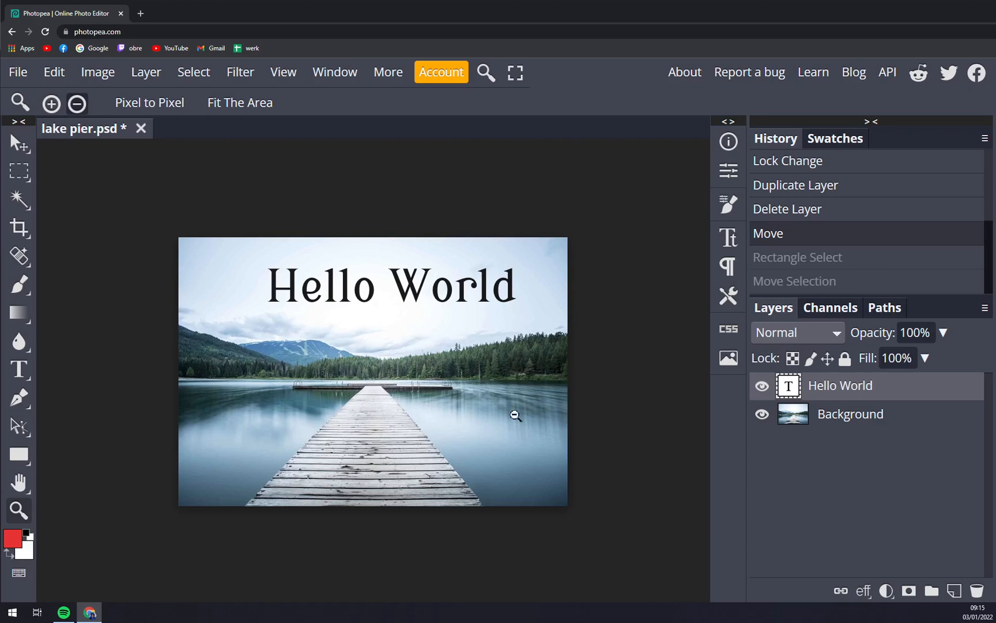
pyautogui.moveTo(216, 144)
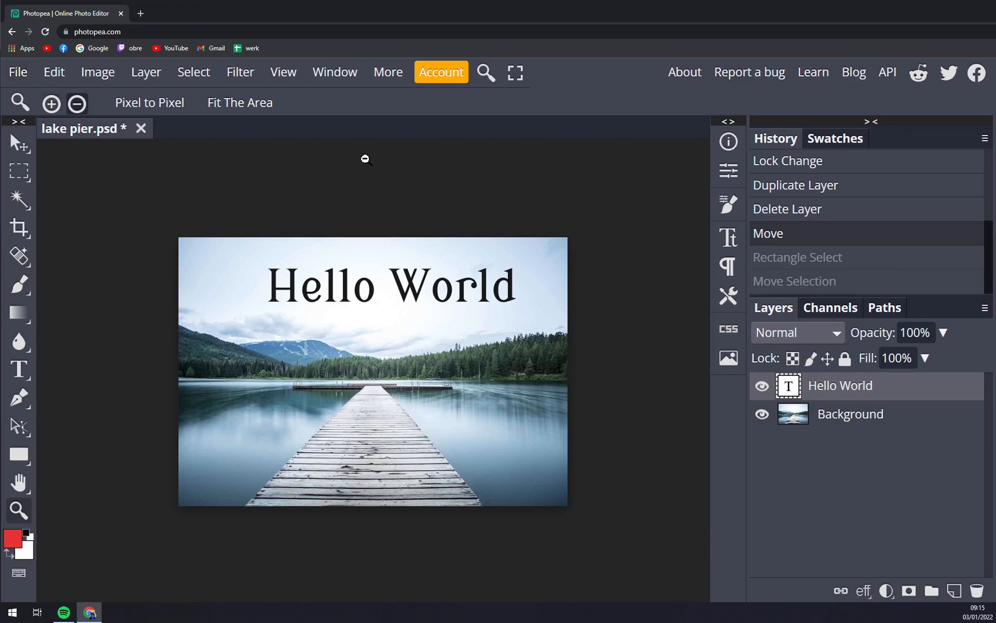
# Bring up the File menu to reach the Export as list of image formats.
pyautogui.click(17, 73)
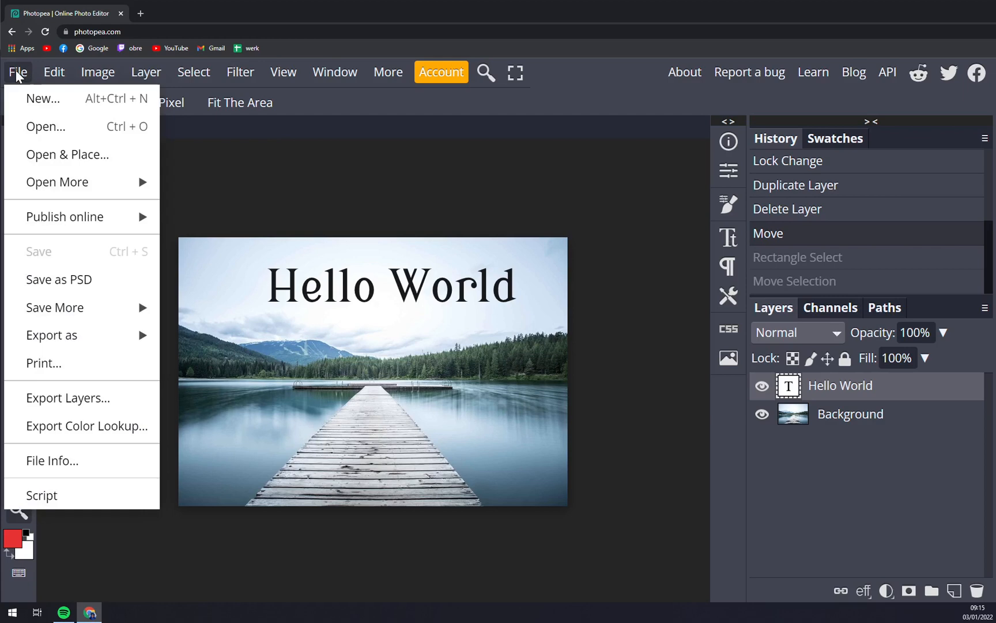
pyautogui.click(98, 71)
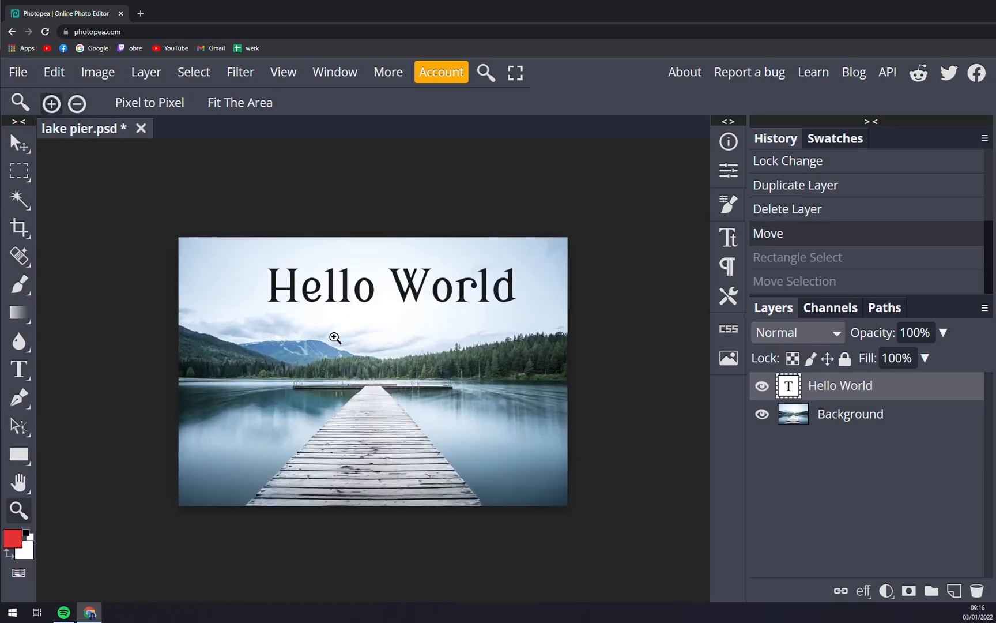
pyautogui.moveTo(369, 333)
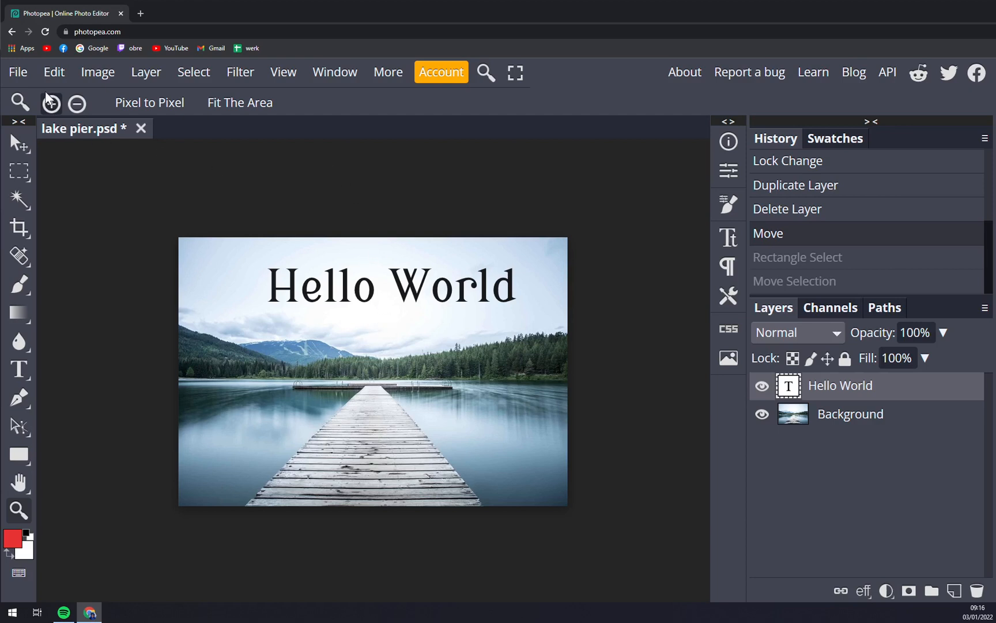
pyautogui.click(18, 71)
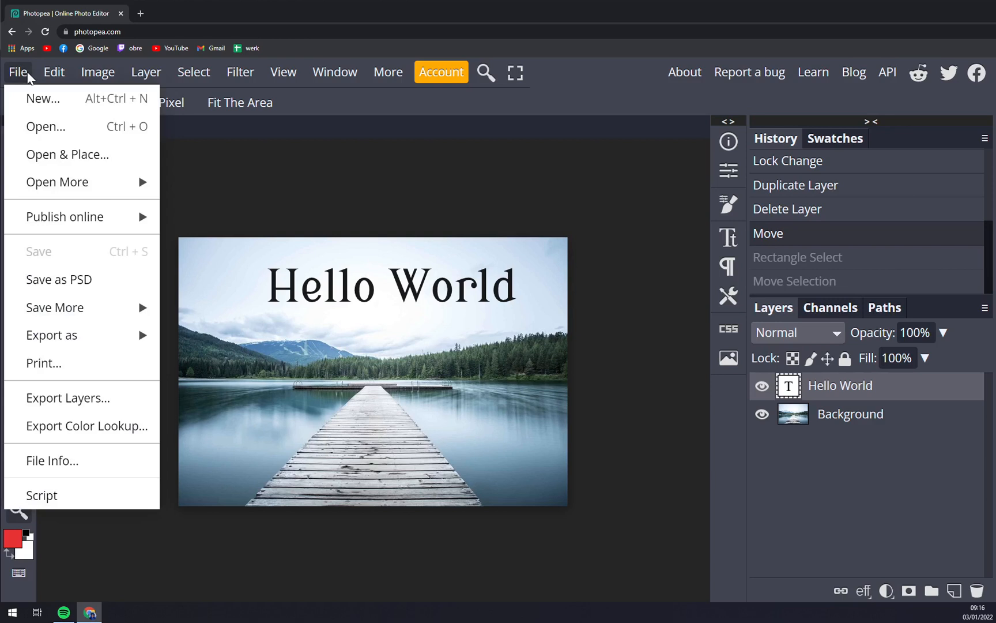
pyautogui.moveTo(81, 267)
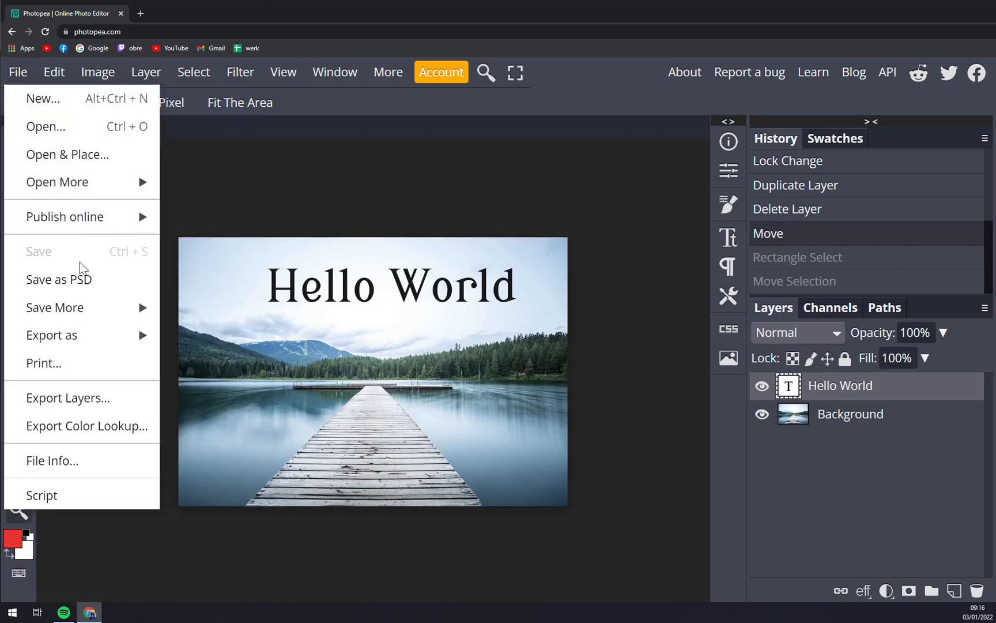
pyautogui.moveTo(86, 285)
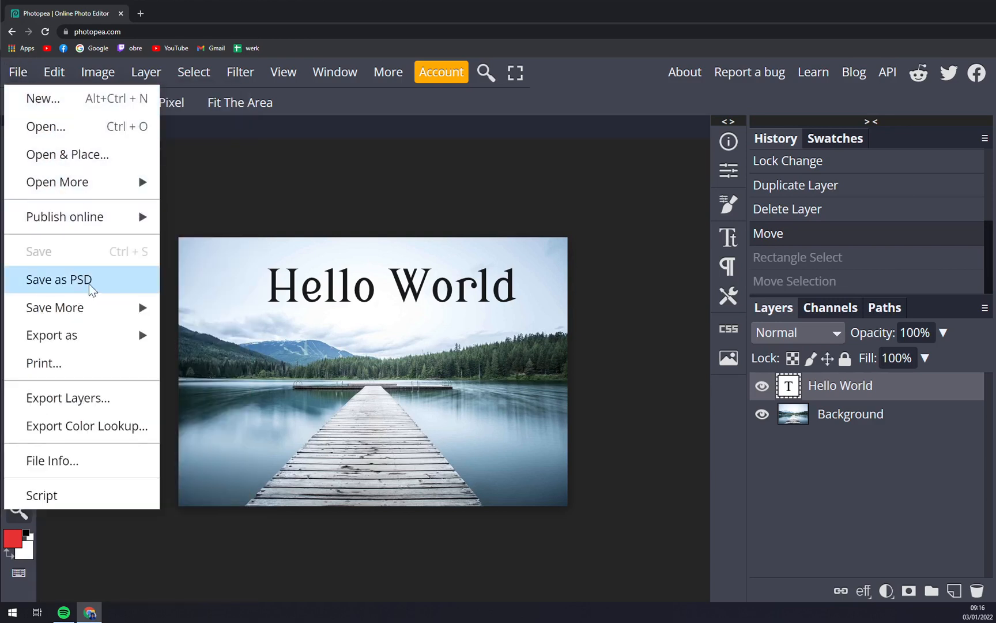
pyautogui.moveTo(52, 336)
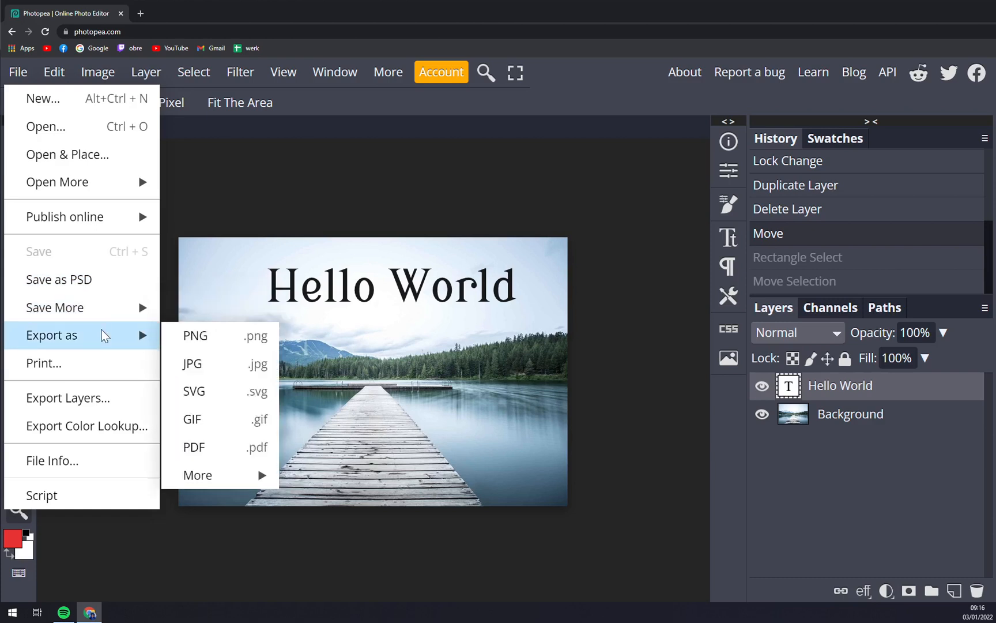
pyautogui.moveTo(224, 351)
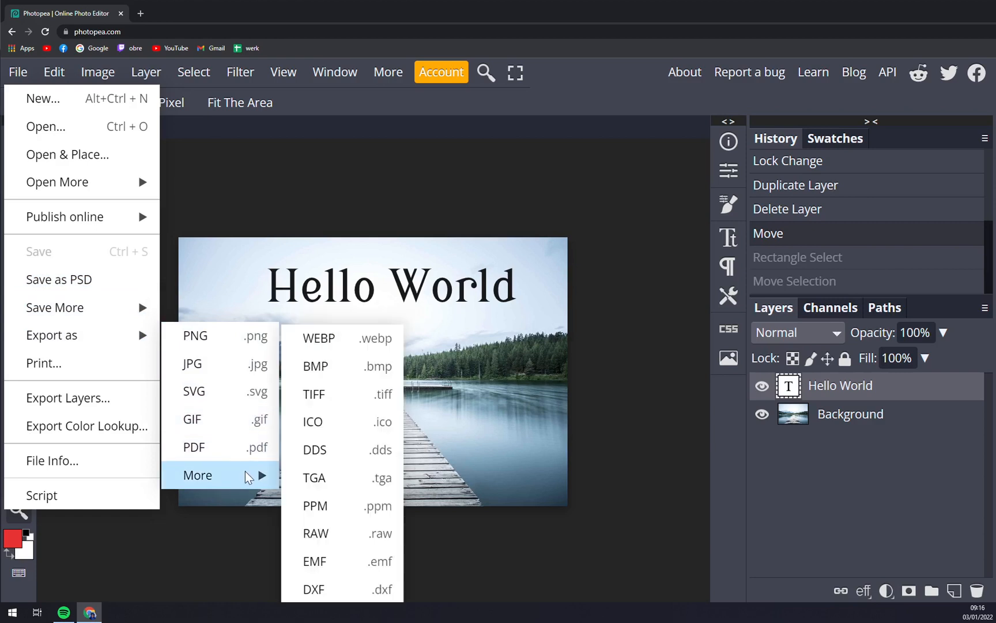
pyautogui.moveTo(68, 397)
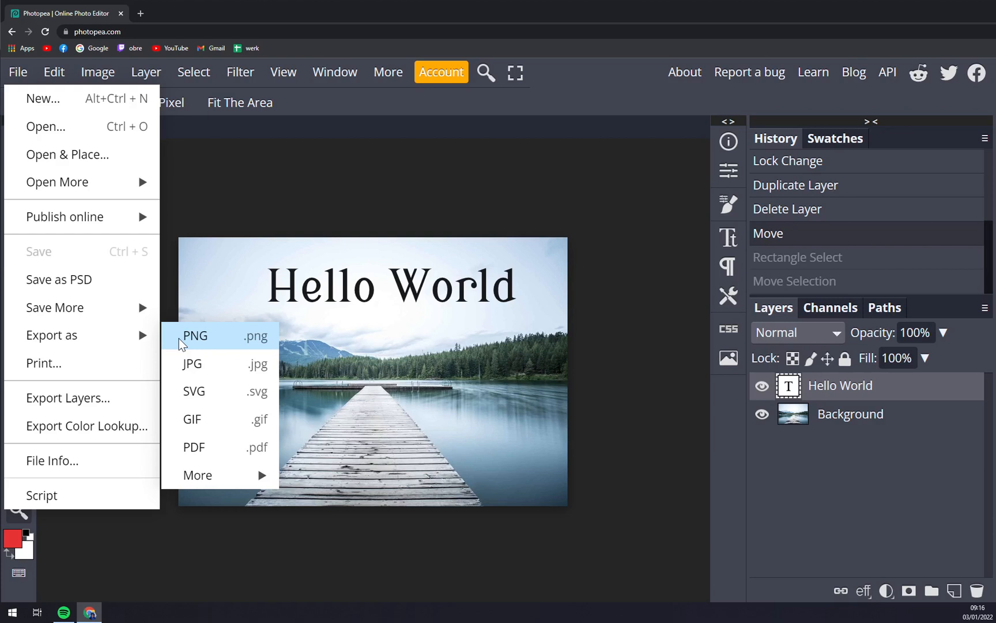
# Export the image as PNG named lake pier at 100% quality and save it to downloads.
pyautogui.click(195, 336)
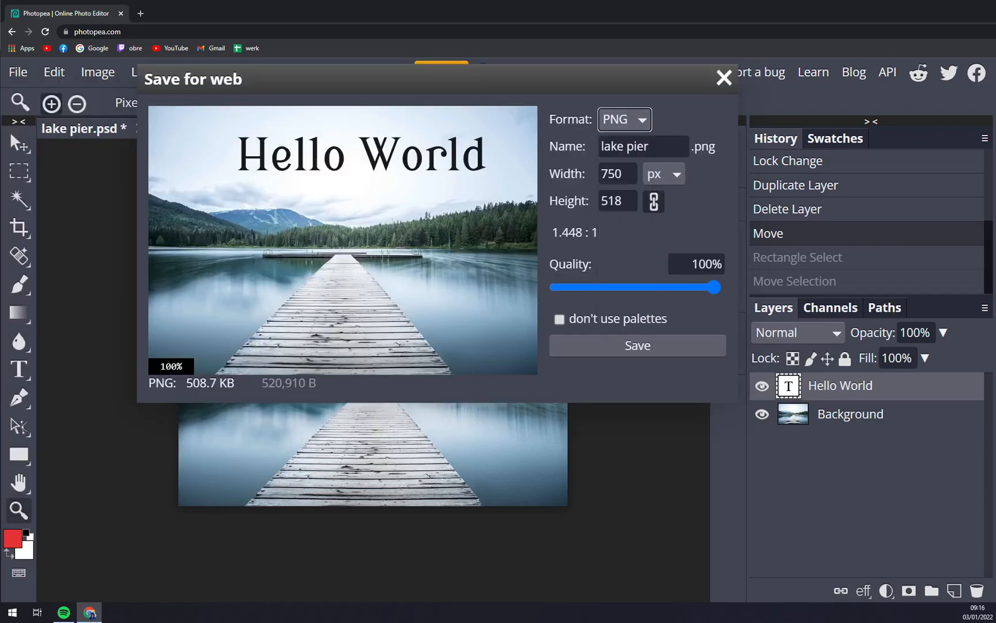
pyautogui.doubleClick(639, 146)
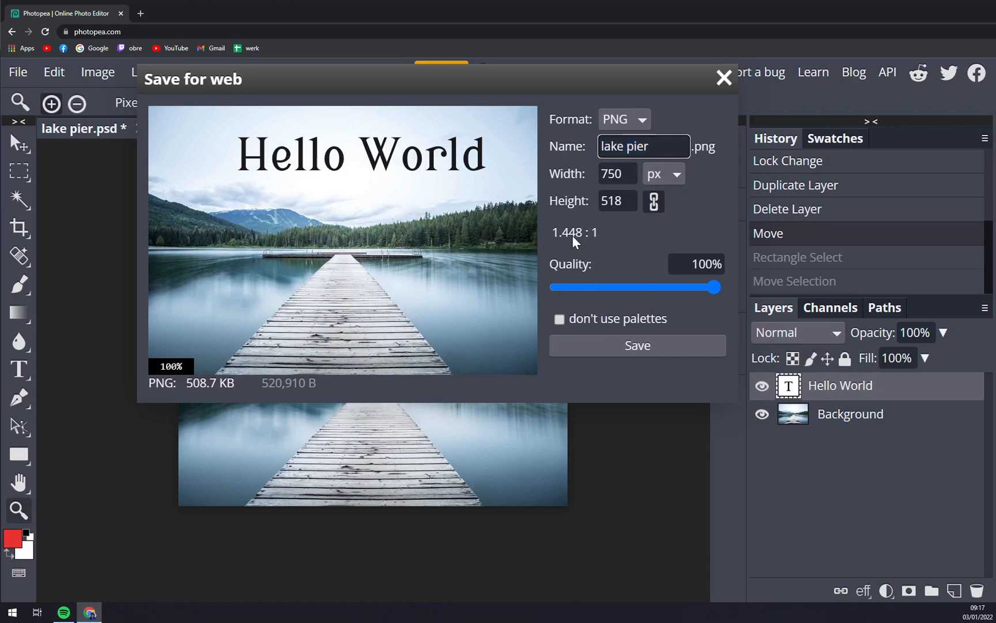
pyautogui.moveTo(771, 313)
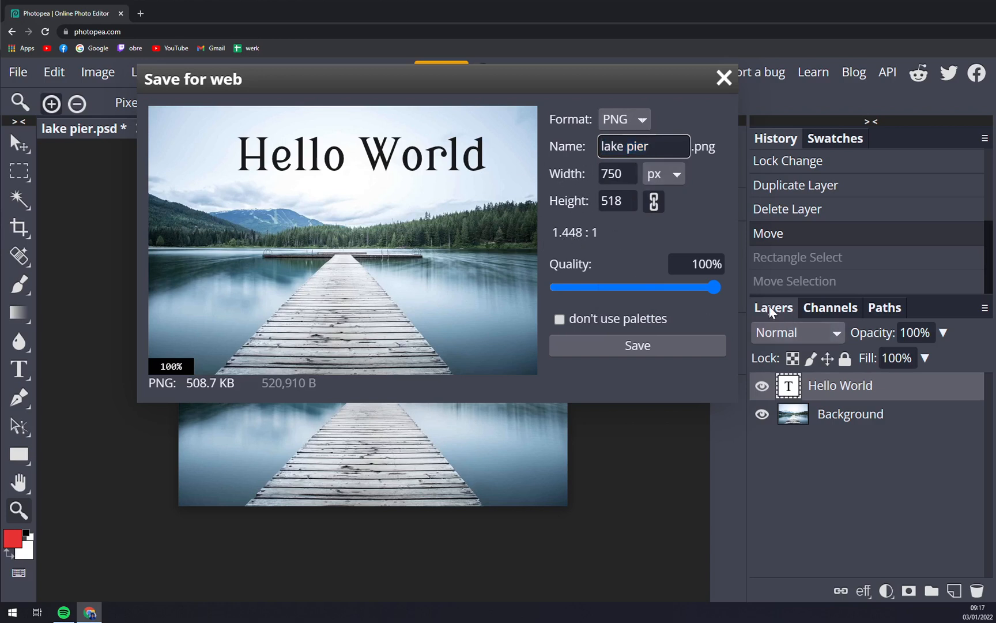
pyautogui.moveTo(718, 287); pyautogui.dragTo(554, 287)
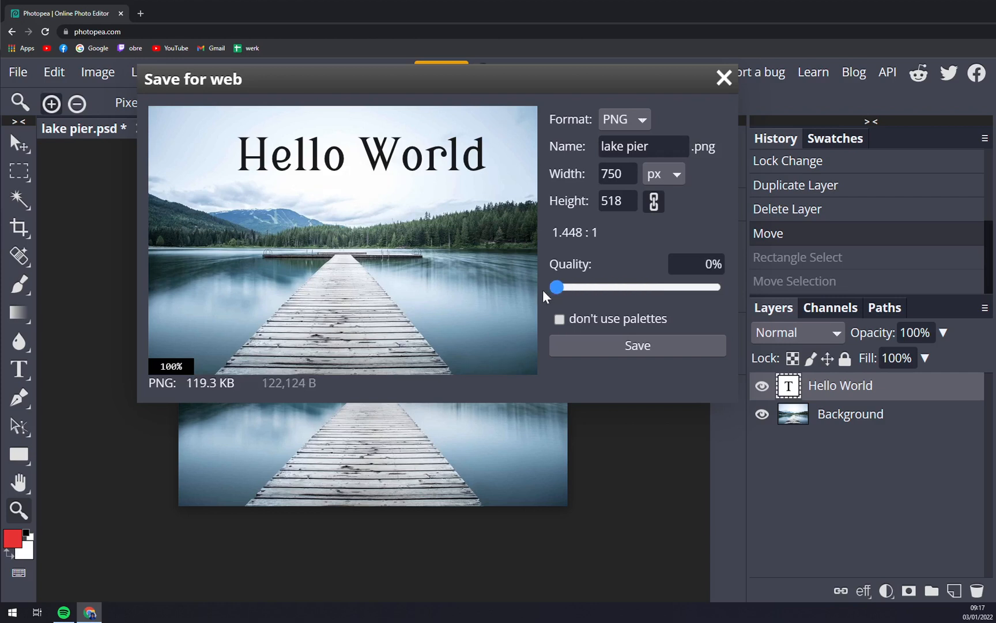
pyautogui.moveTo(556, 287); pyautogui.dragTo(585, 287)
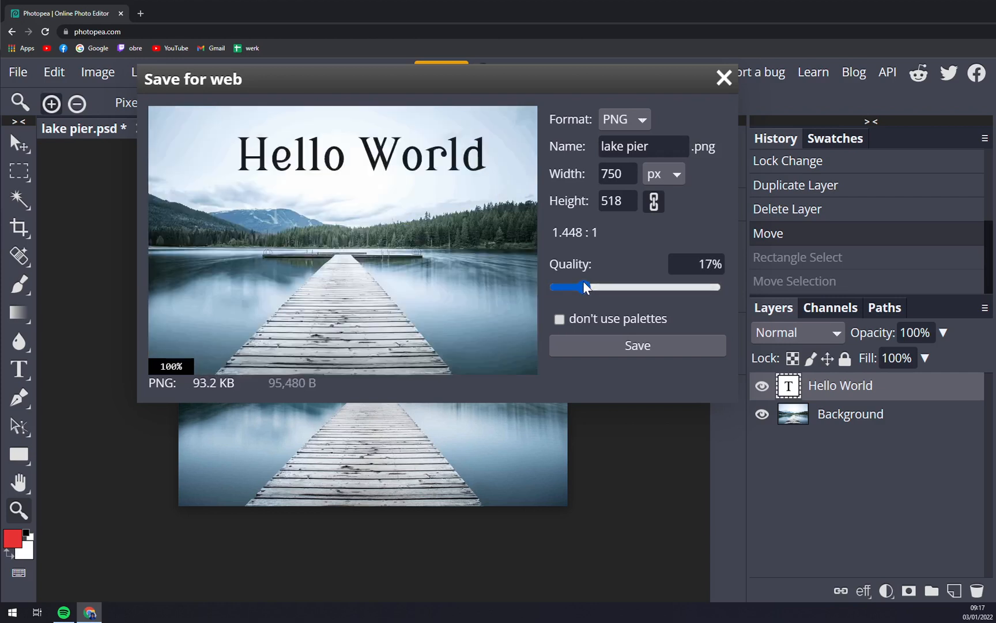
pyautogui.moveTo(583, 287); pyautogui.dragTo(719, 287)
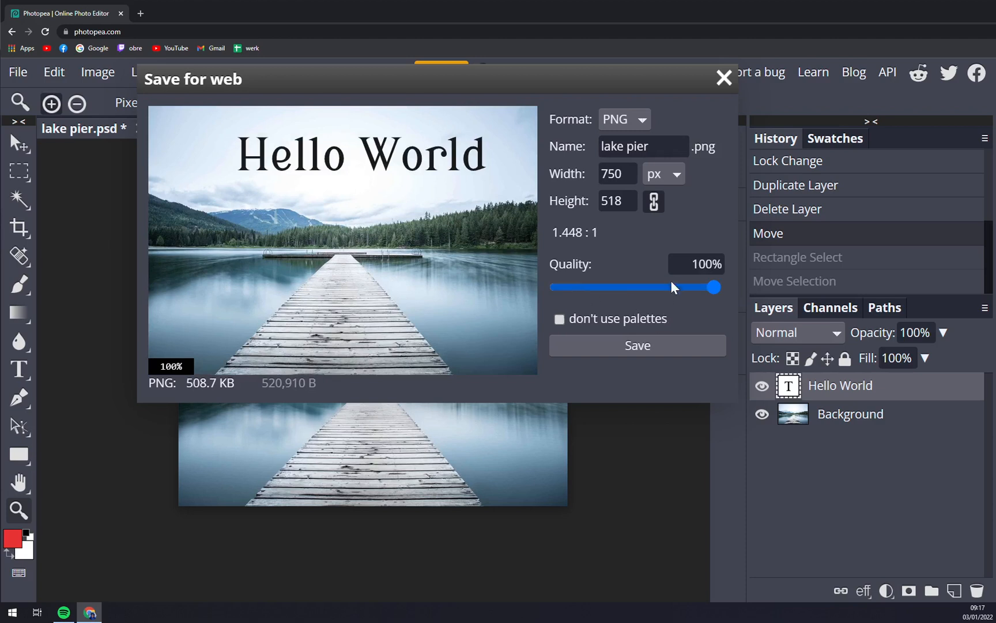
pyautogui.click(559, 318)
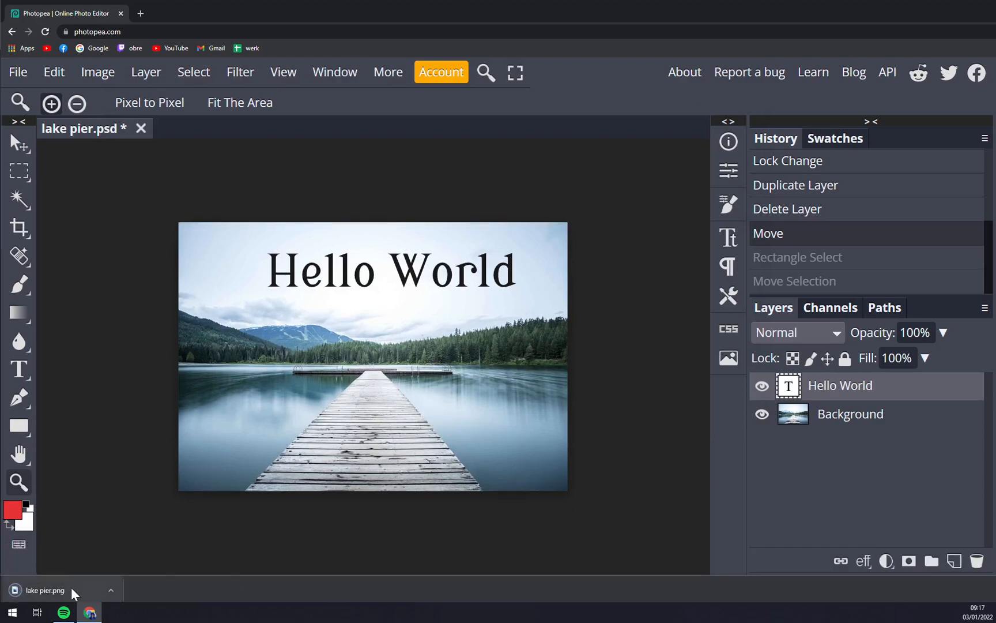
pyautogui.moveTo(74, 593)
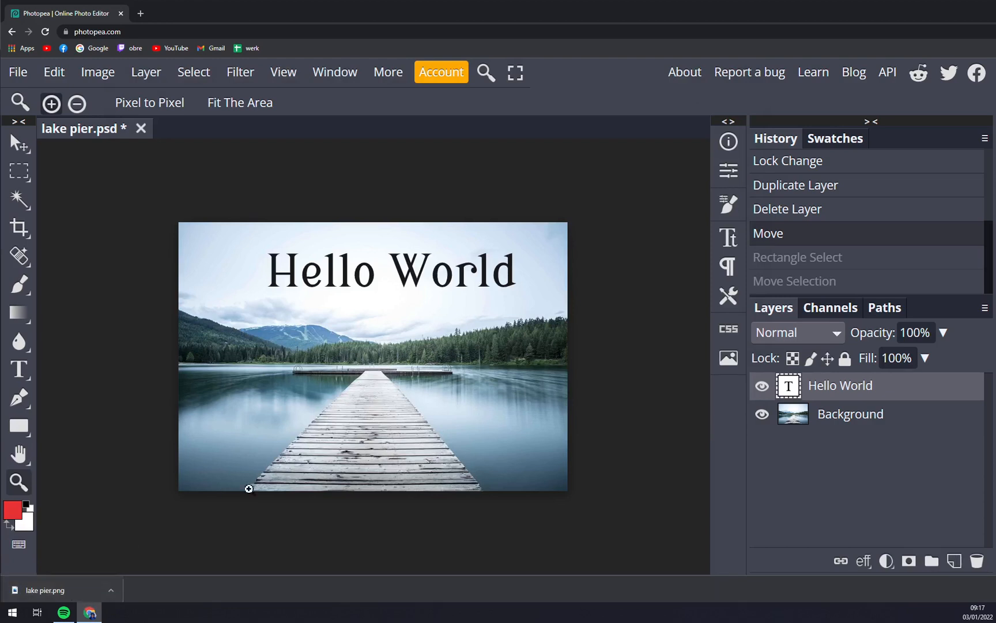
pyautogui.moveTo(308, 189)
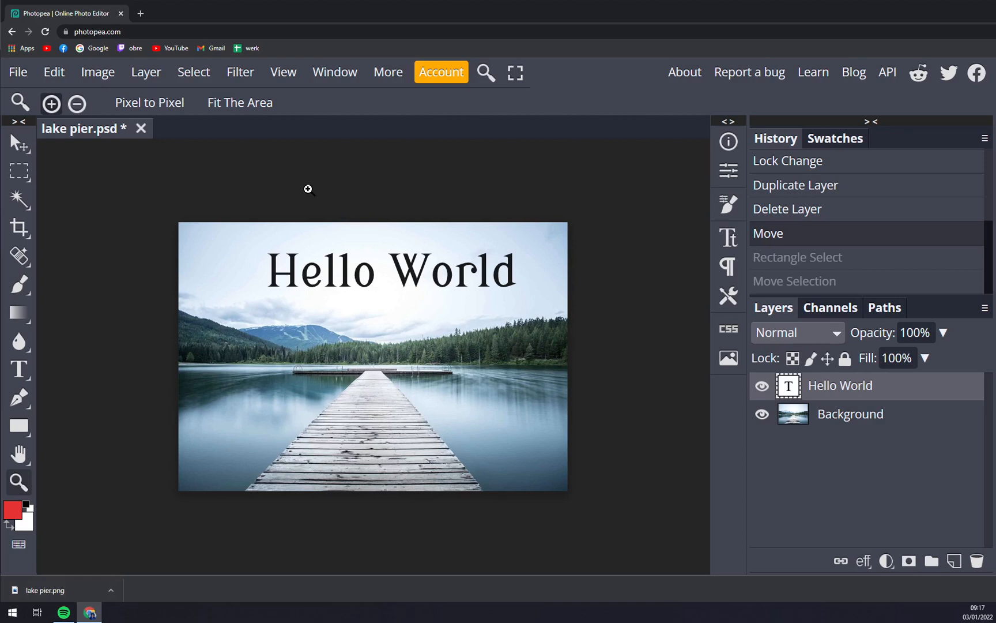
pyautogui.moveTo(403, 189)
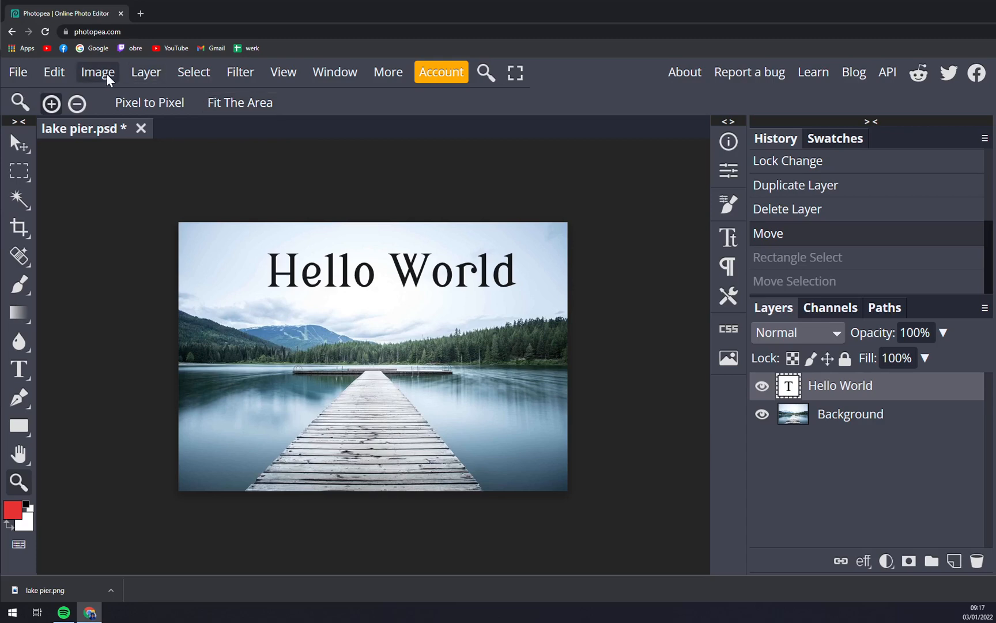
pyautogui.click(54, 71)
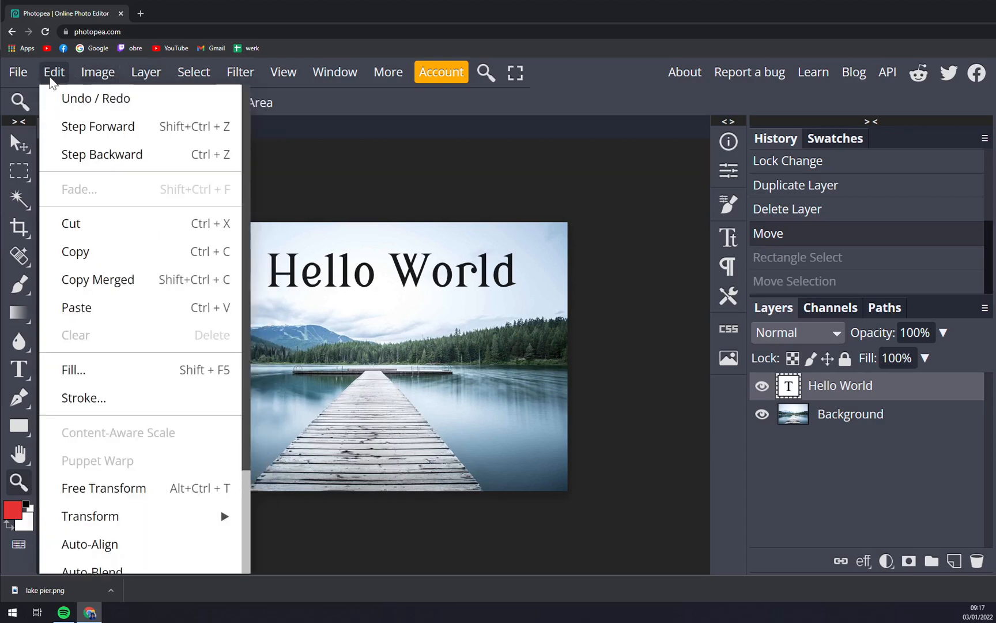
pyautogui.click(98, 71)
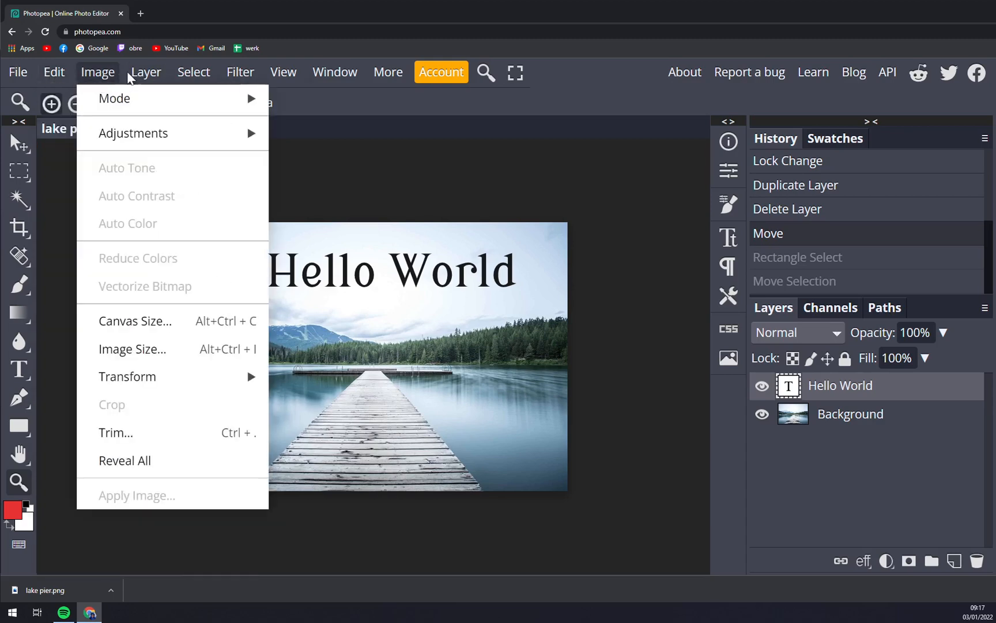
pyautogui.click(194, 72)
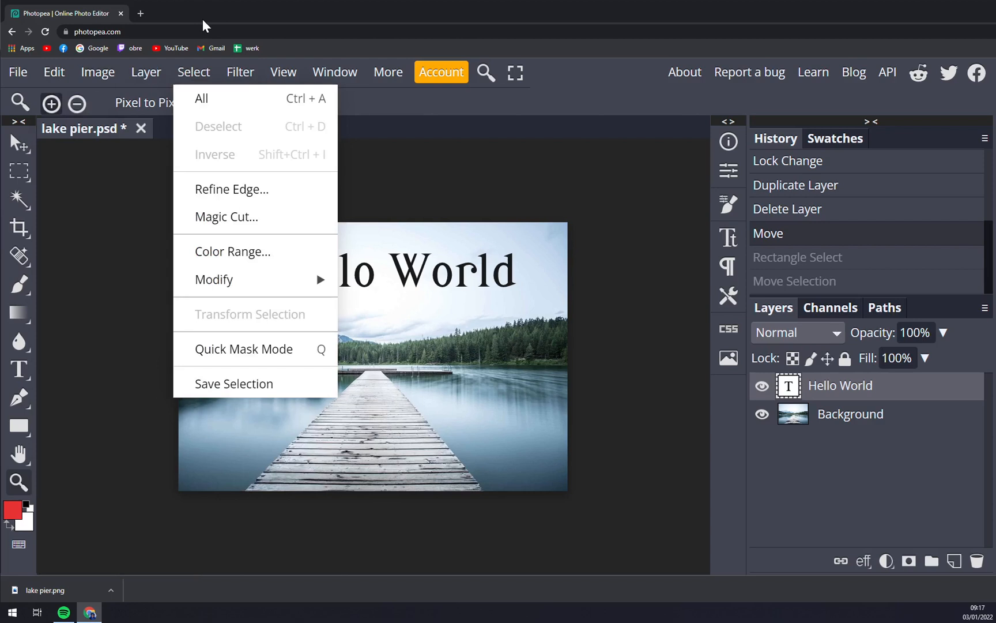
pyautogui.click(334, 71)
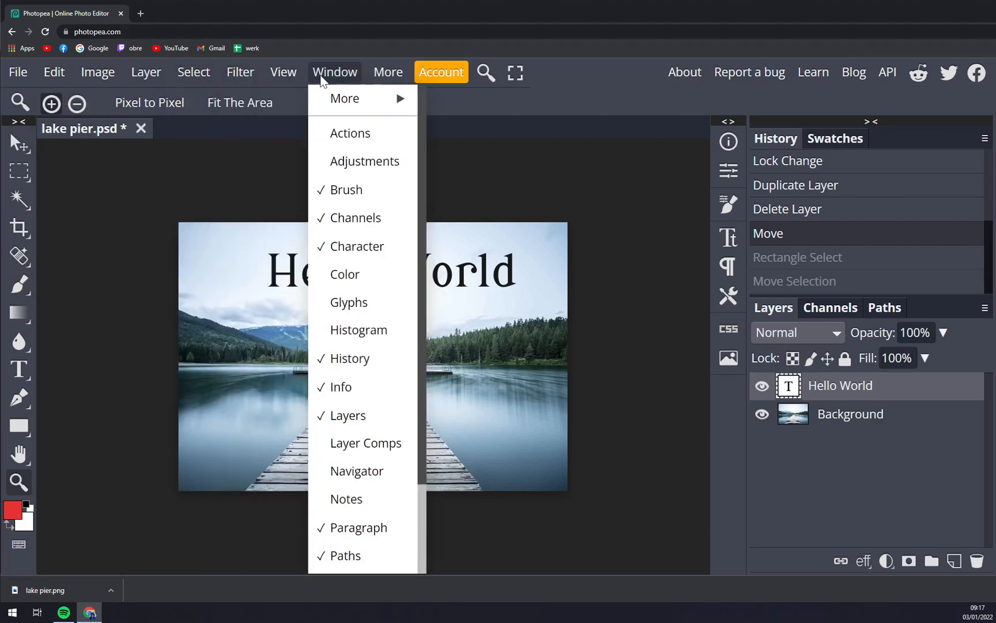
pyautogui.click(387, 72)
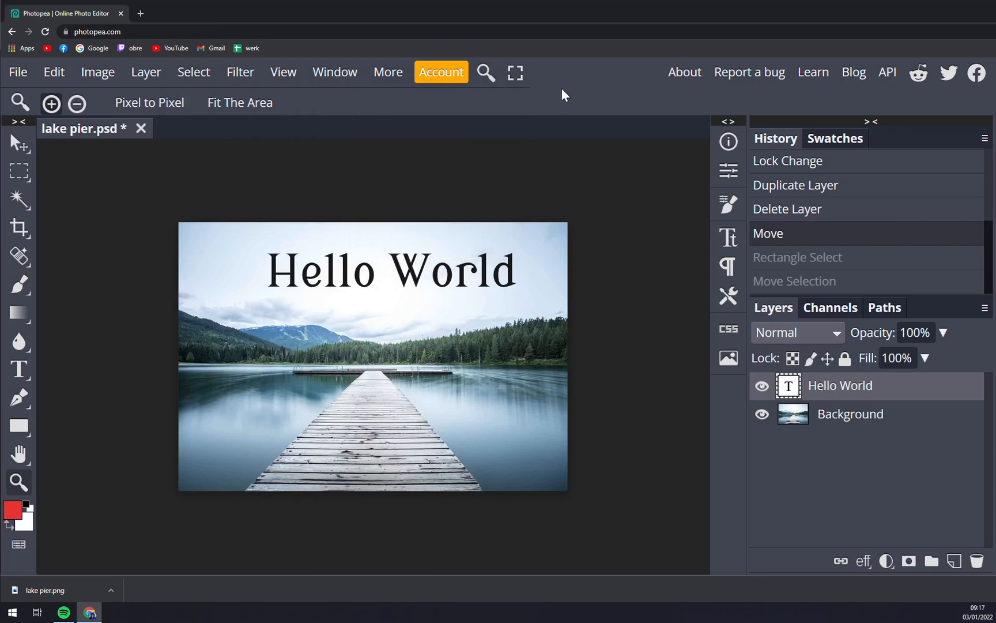
pyautogui.moveTo(435, 335)
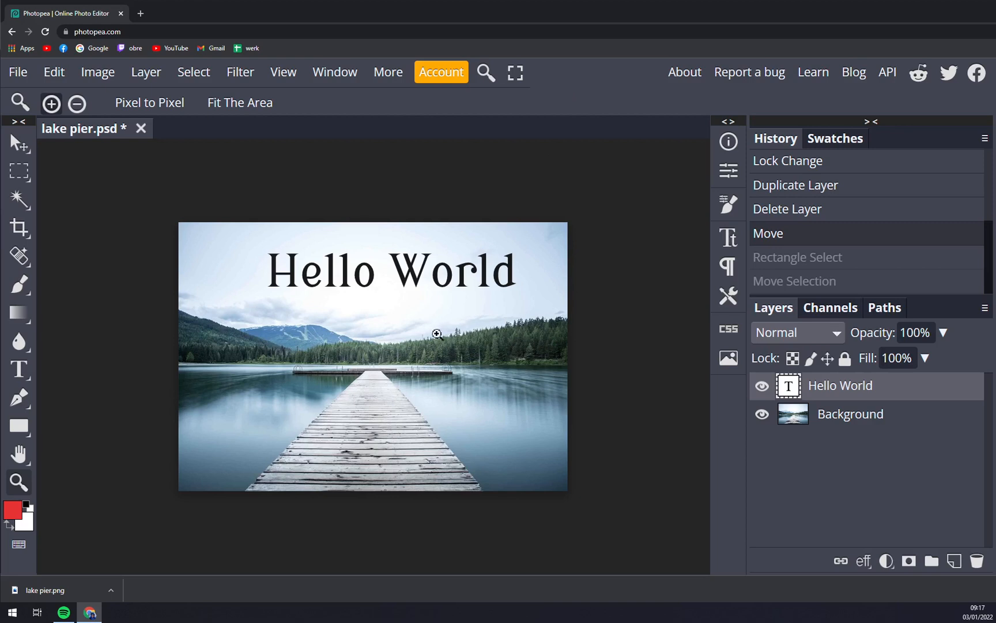
pyautogui.moveTo(348, 520)
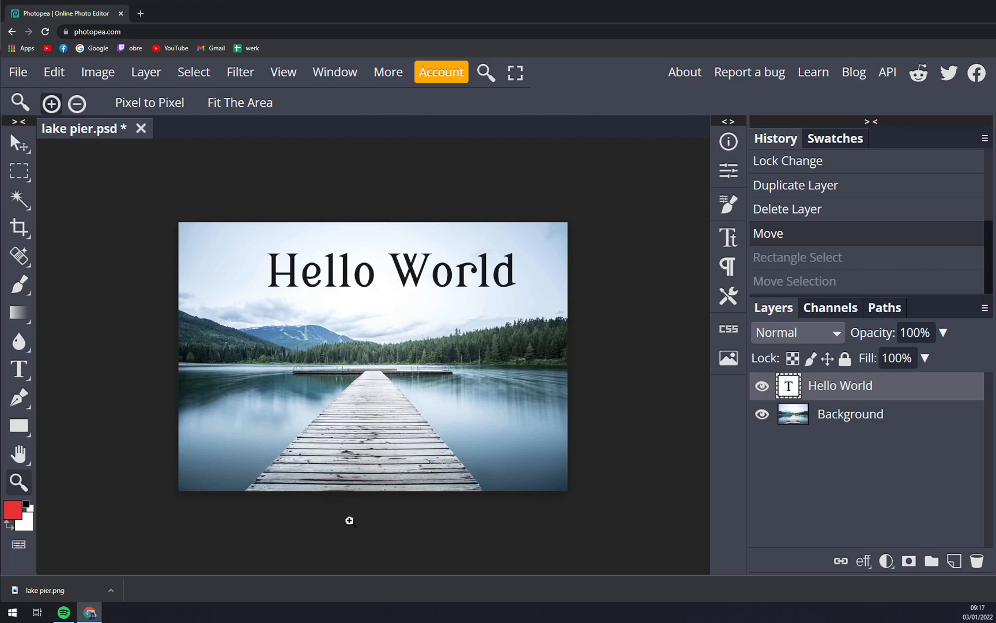
pyautogui.moveTo(198, 493)
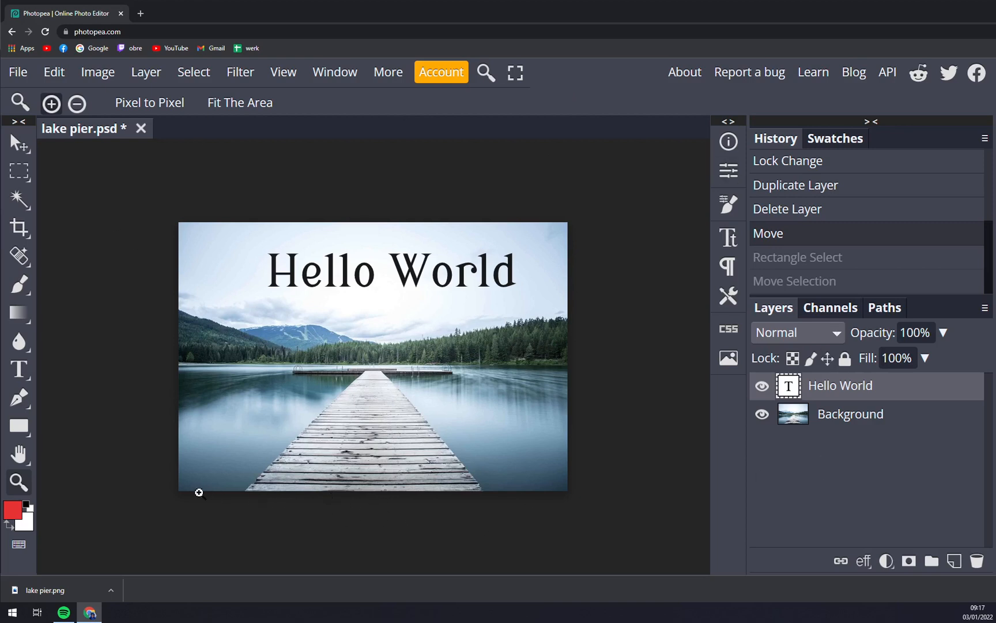
pyautogui.moveTo(328, 198)
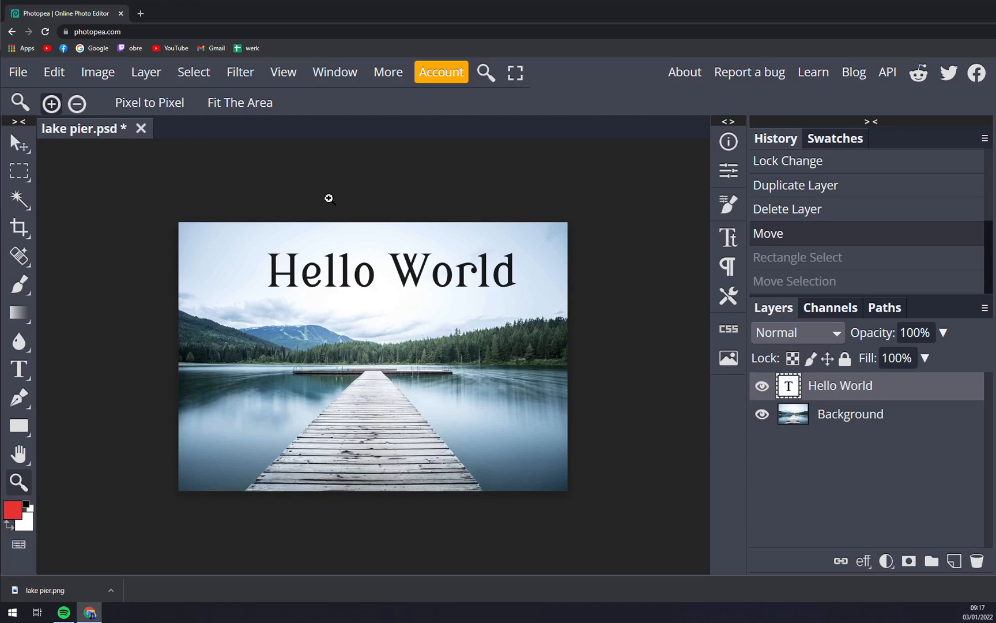
pyautogui.moveTo(347, 196)
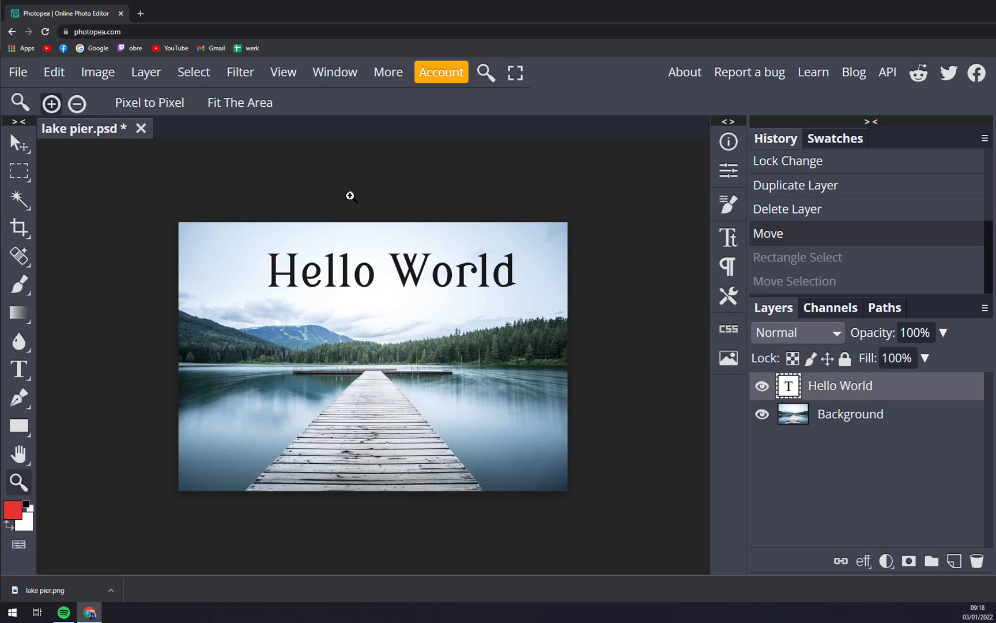